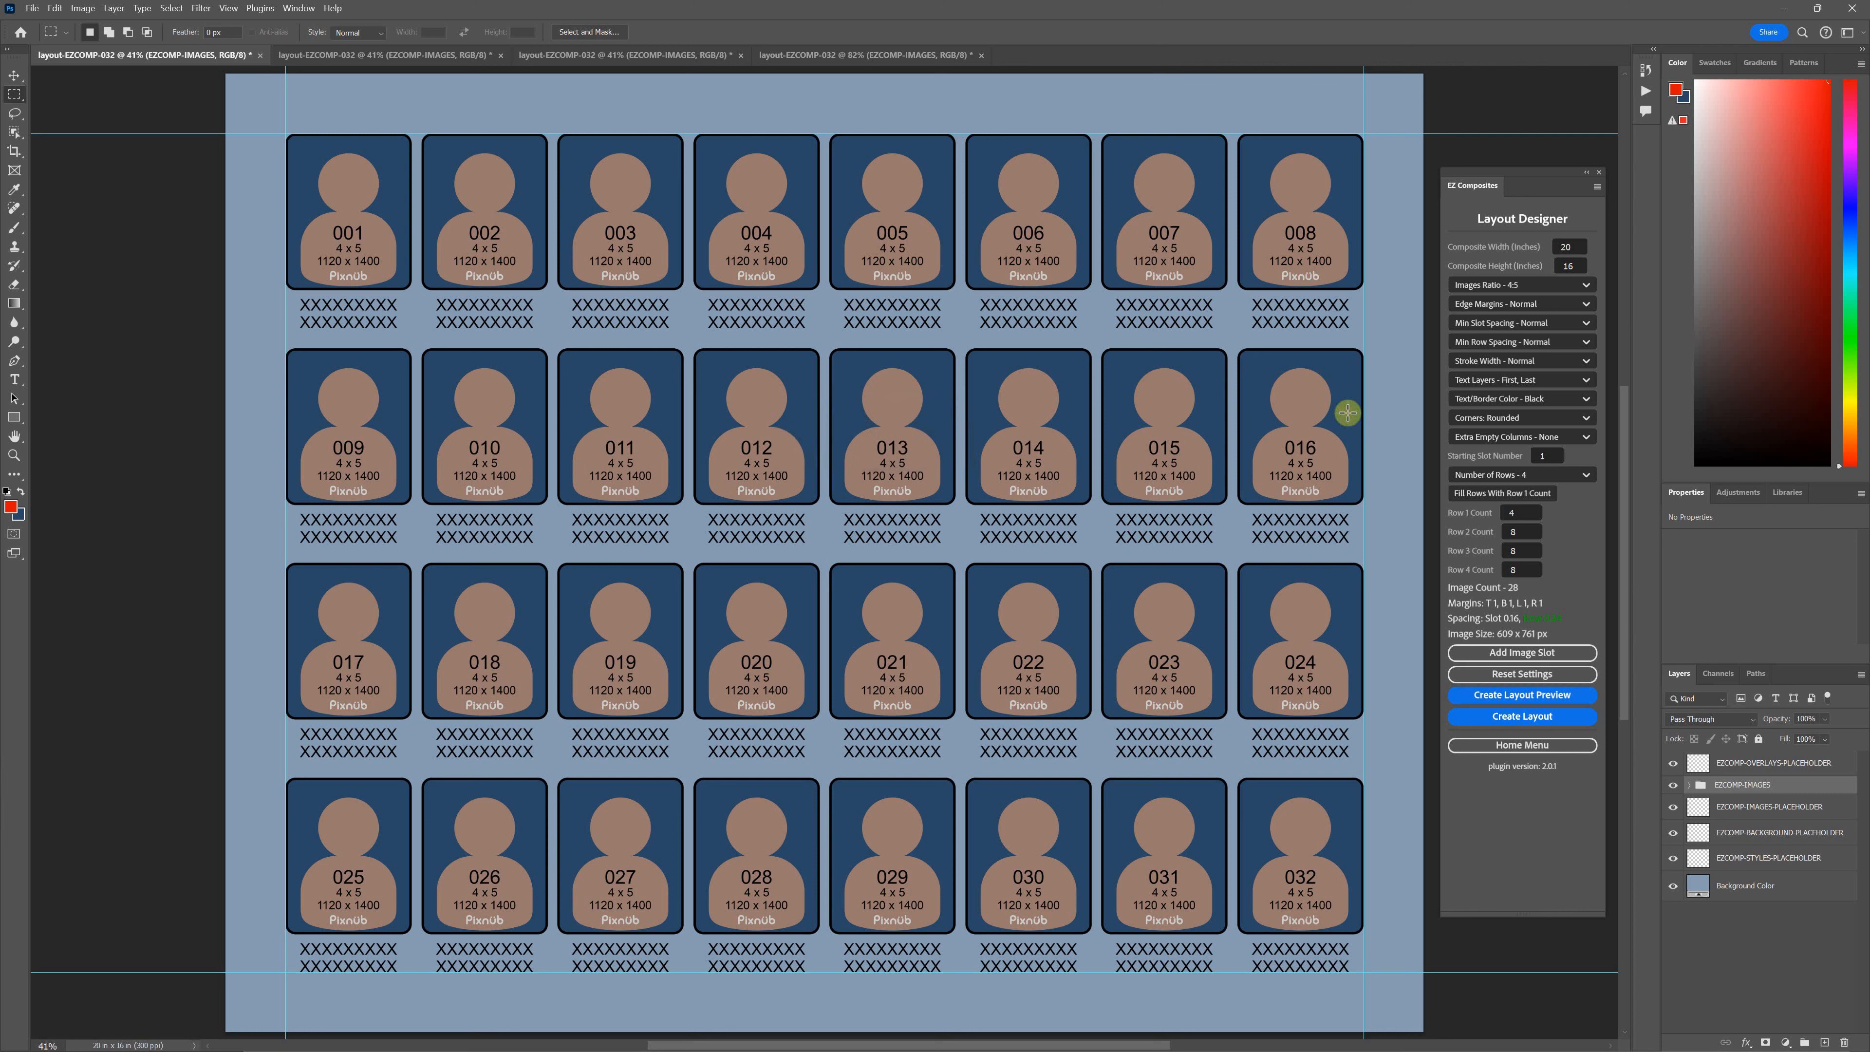
mouse_move(1499, 368)
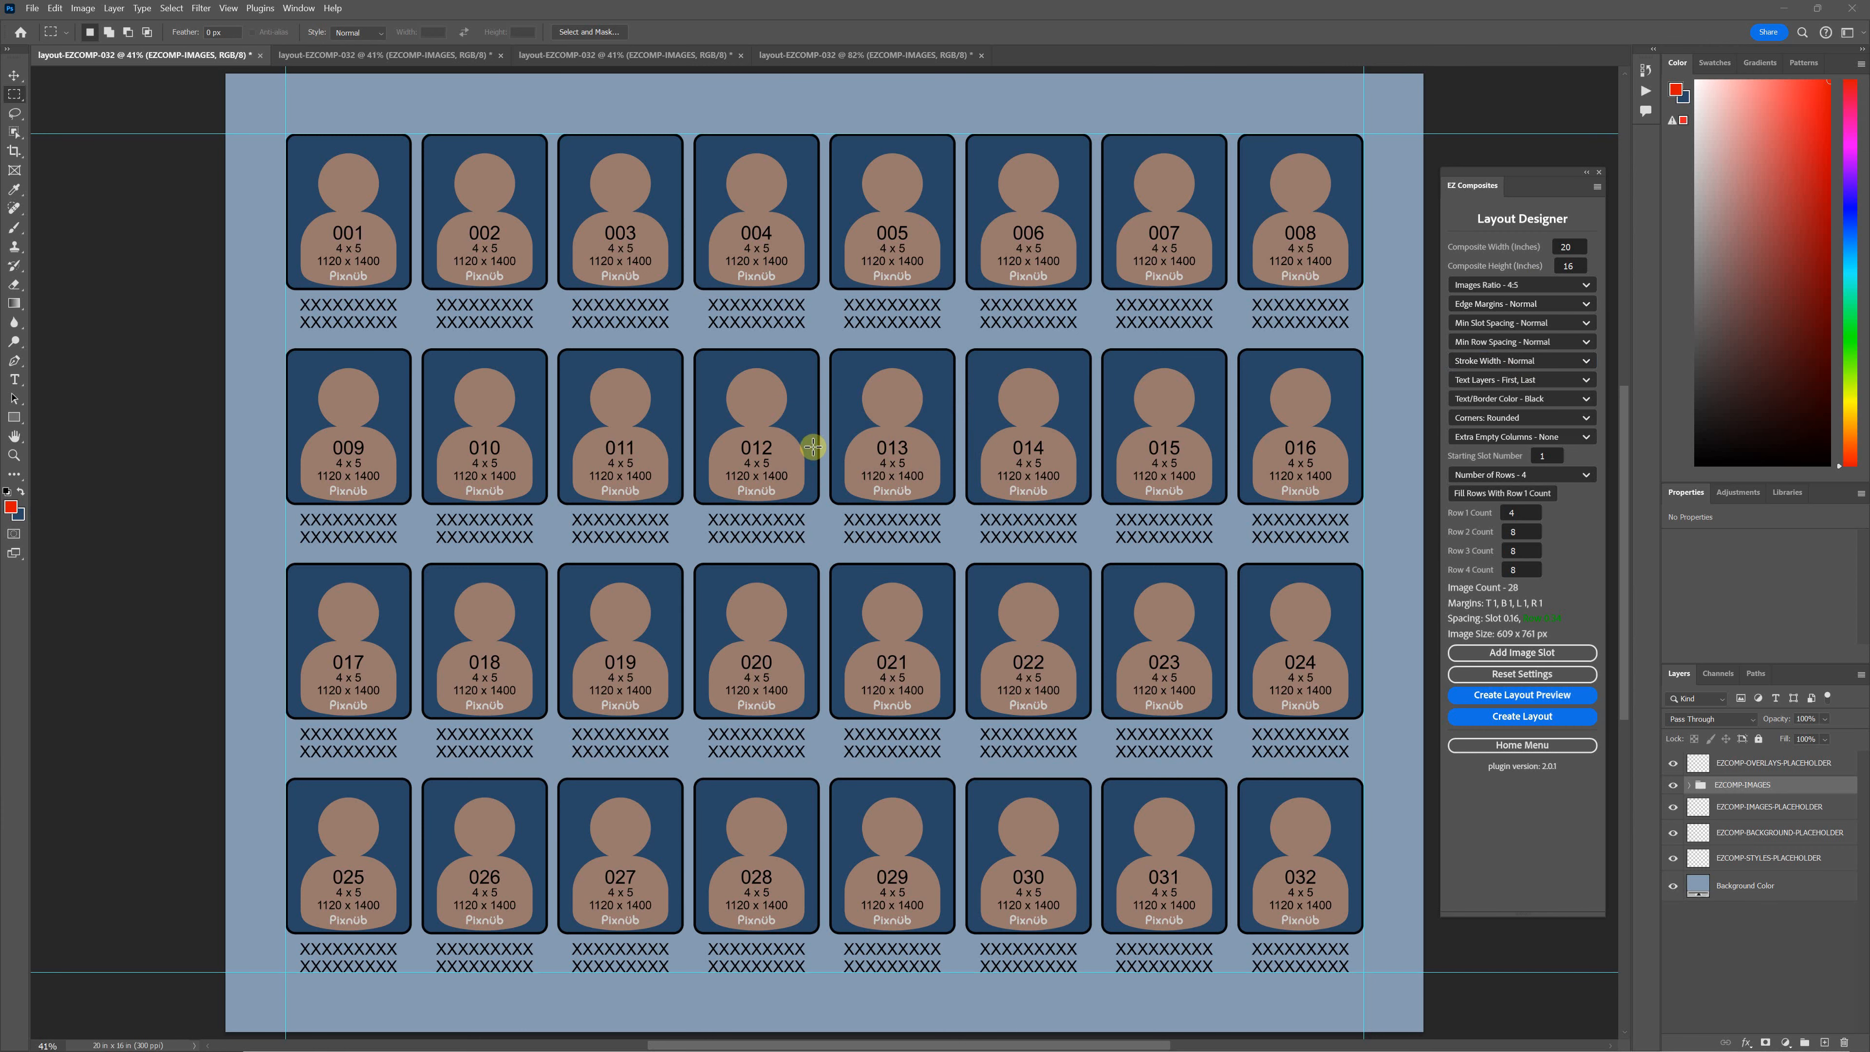
mouse_move(824, 448)
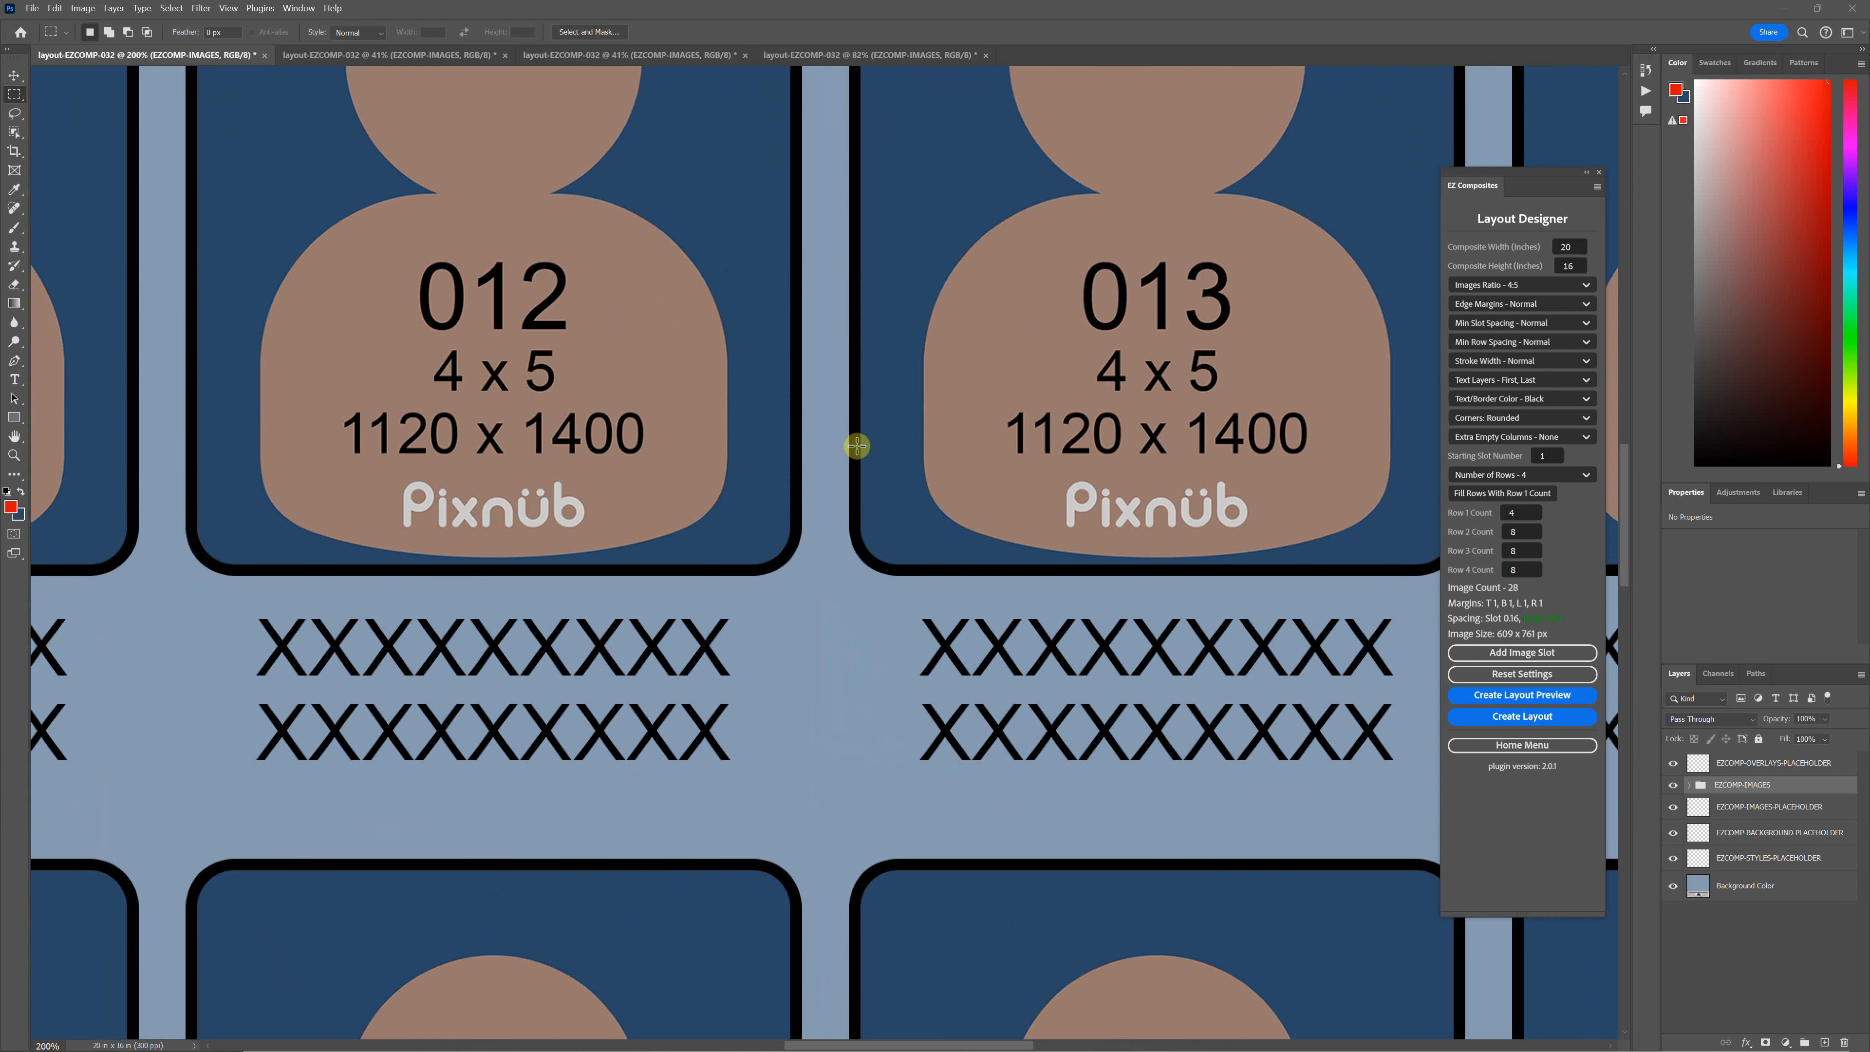
mouse_move(1172, 567)
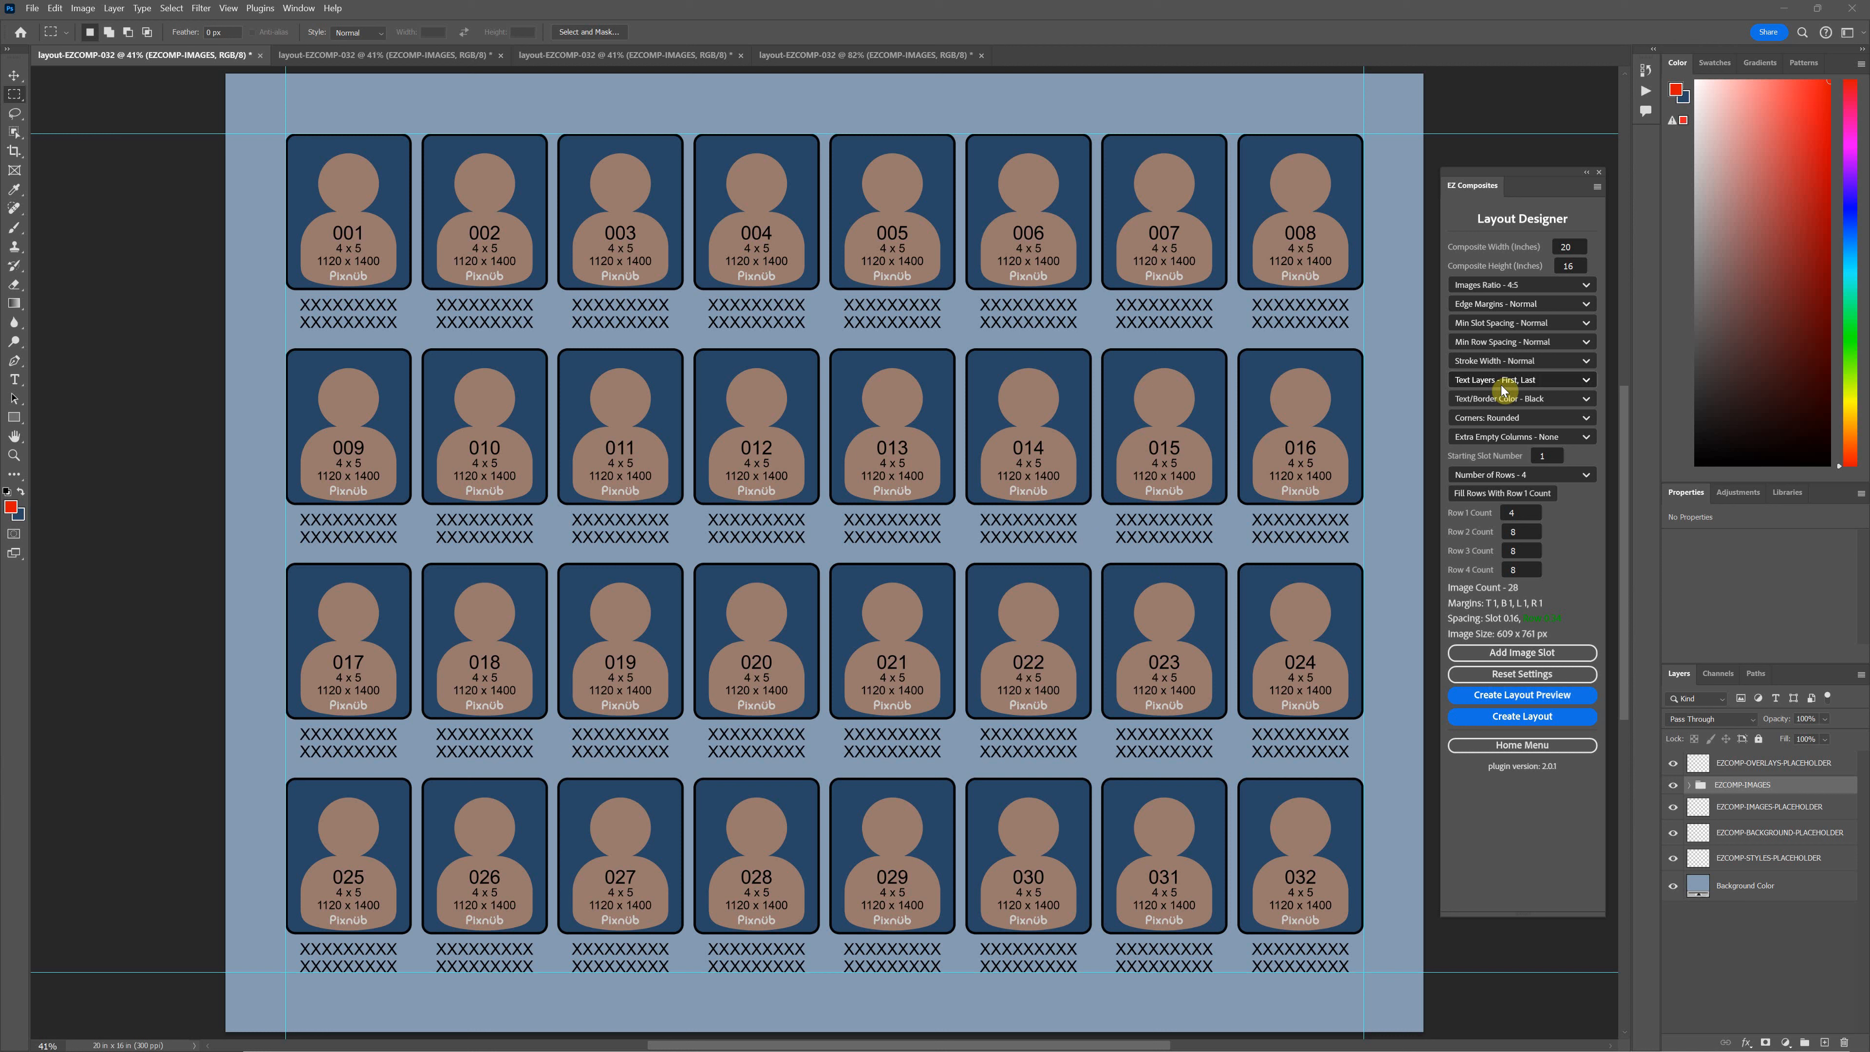
- Review the stroke width choices unchanged, then browse the second and third layout documents
left_click(1521, 360)
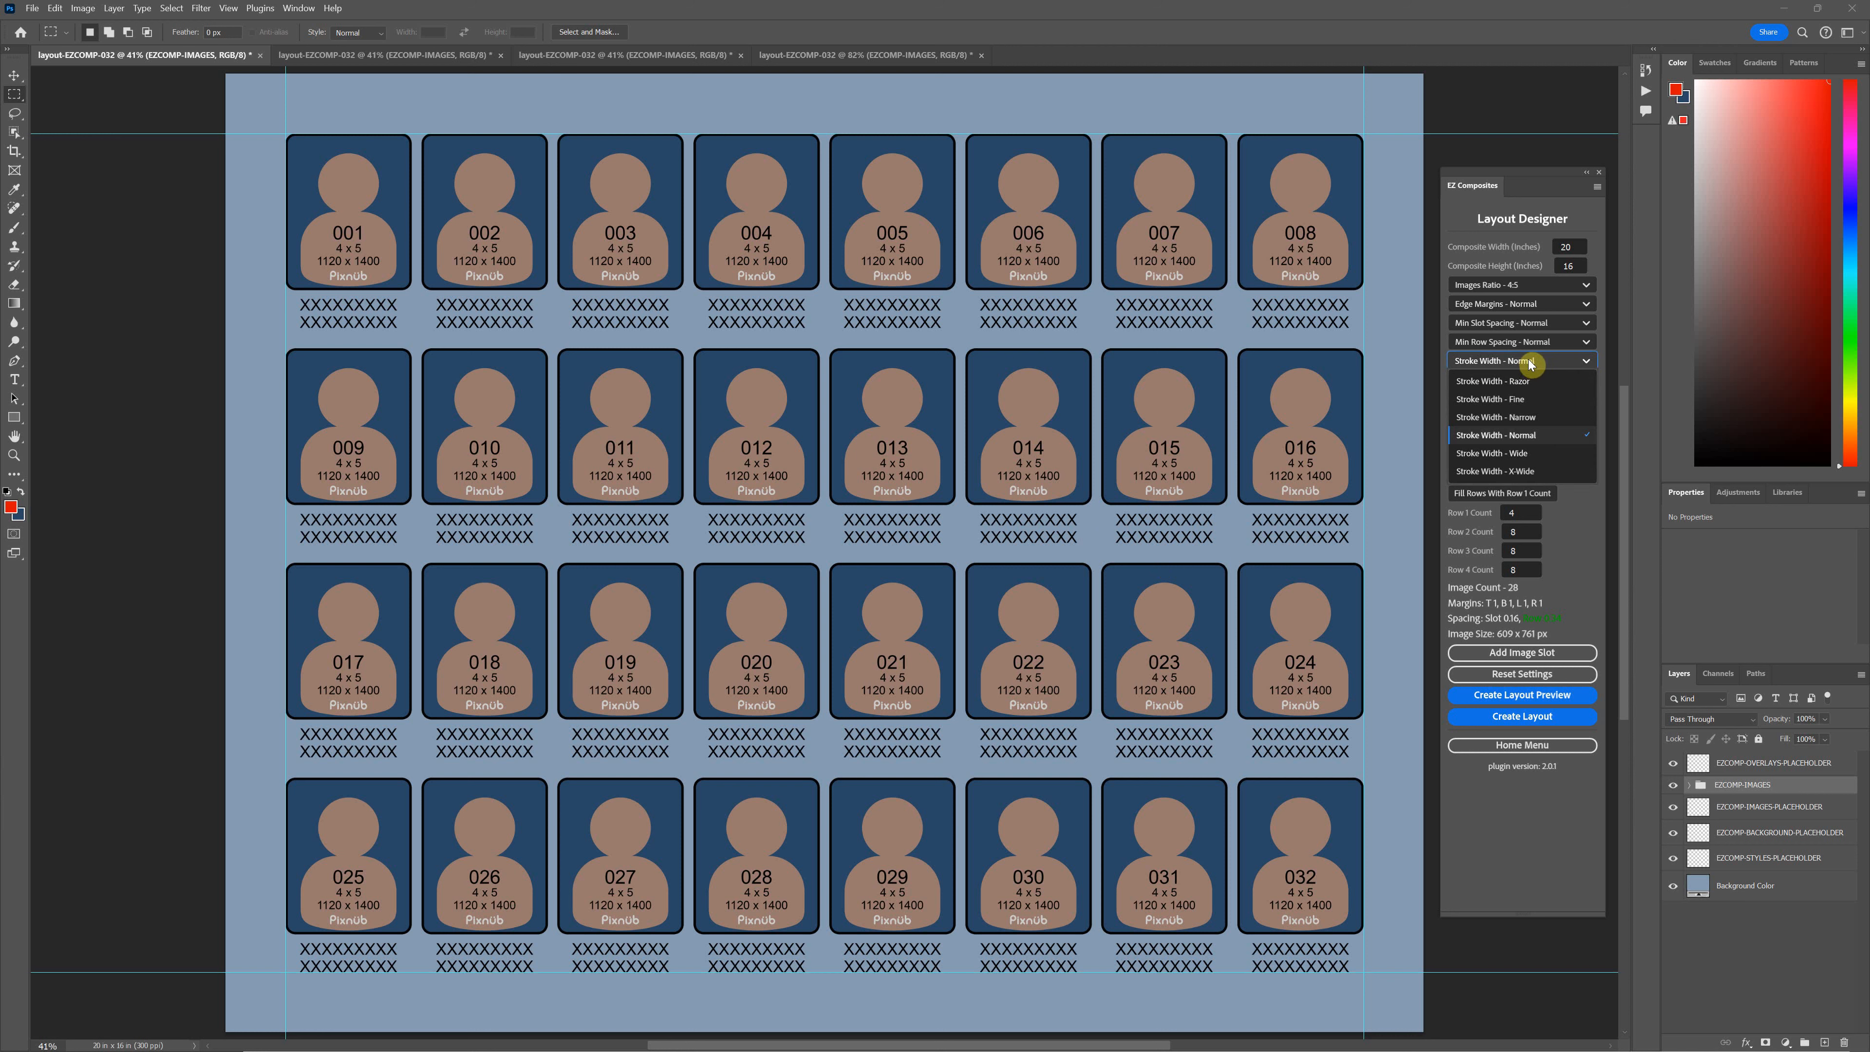
mouse_move(1522, 404)
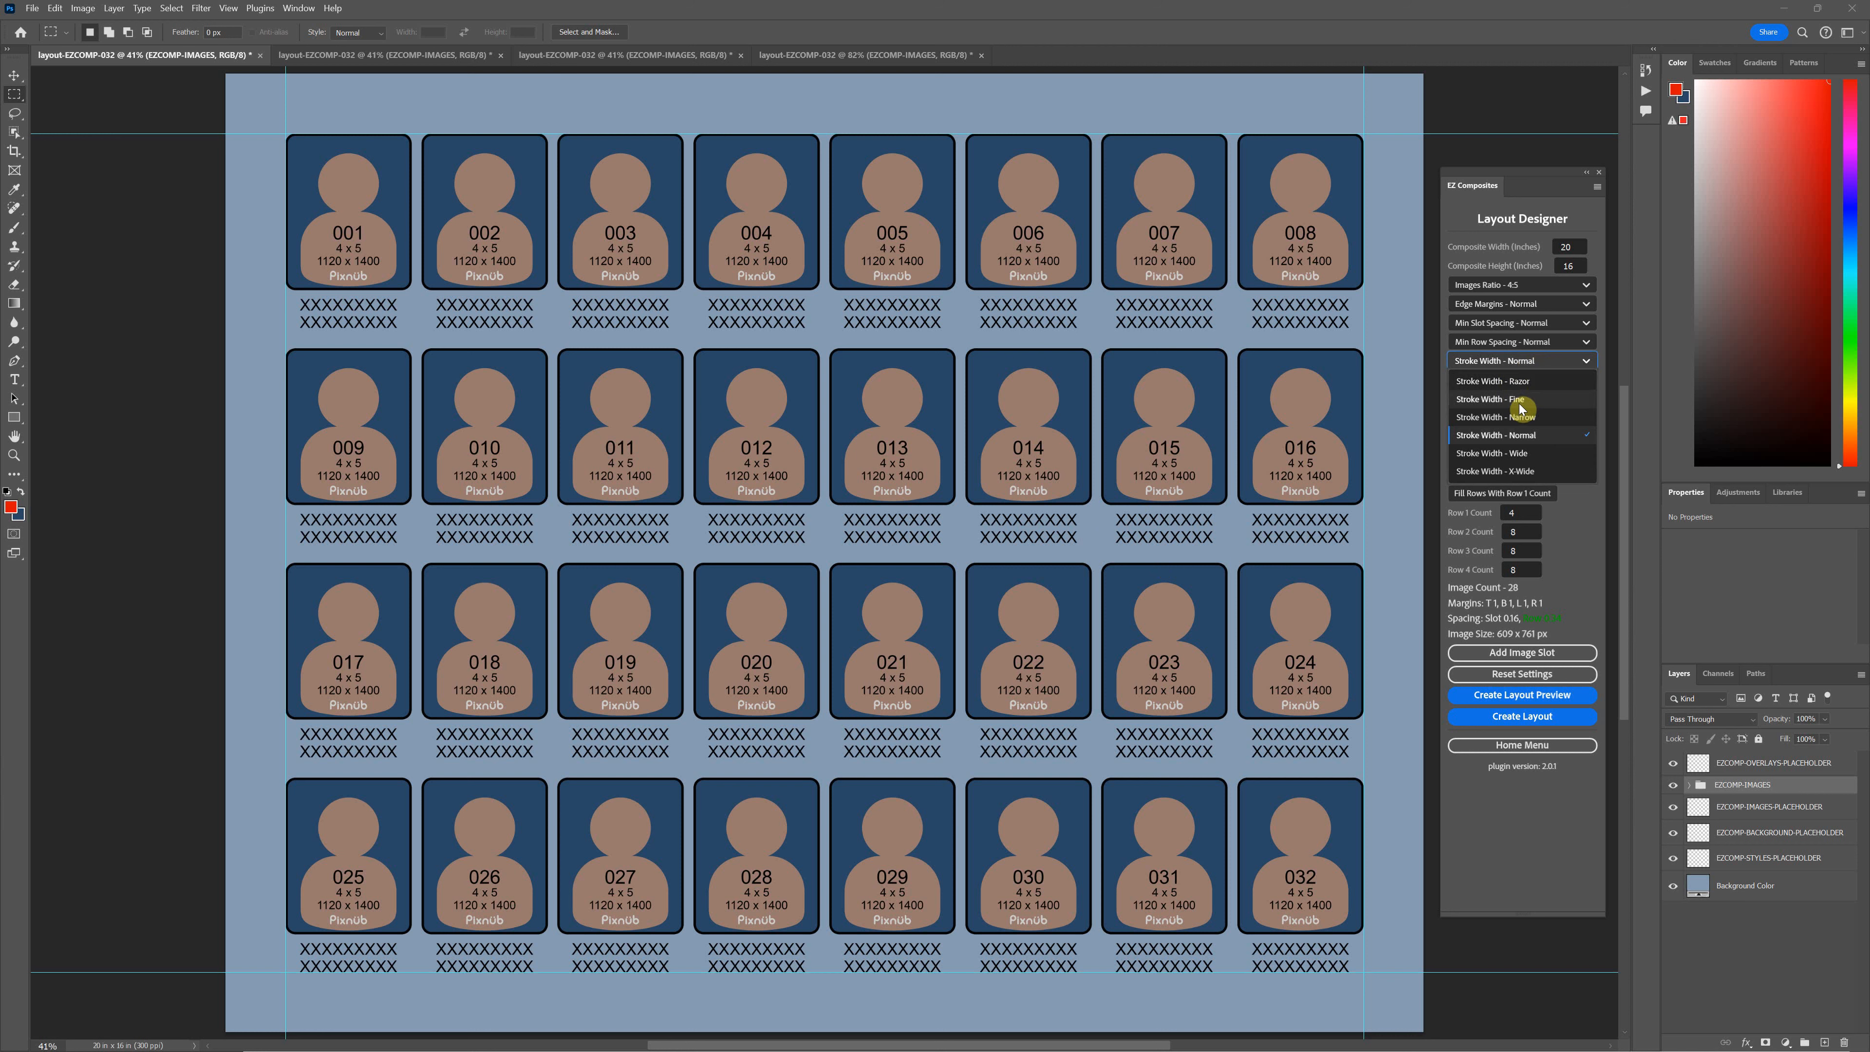
mouse_move(1534, 440)
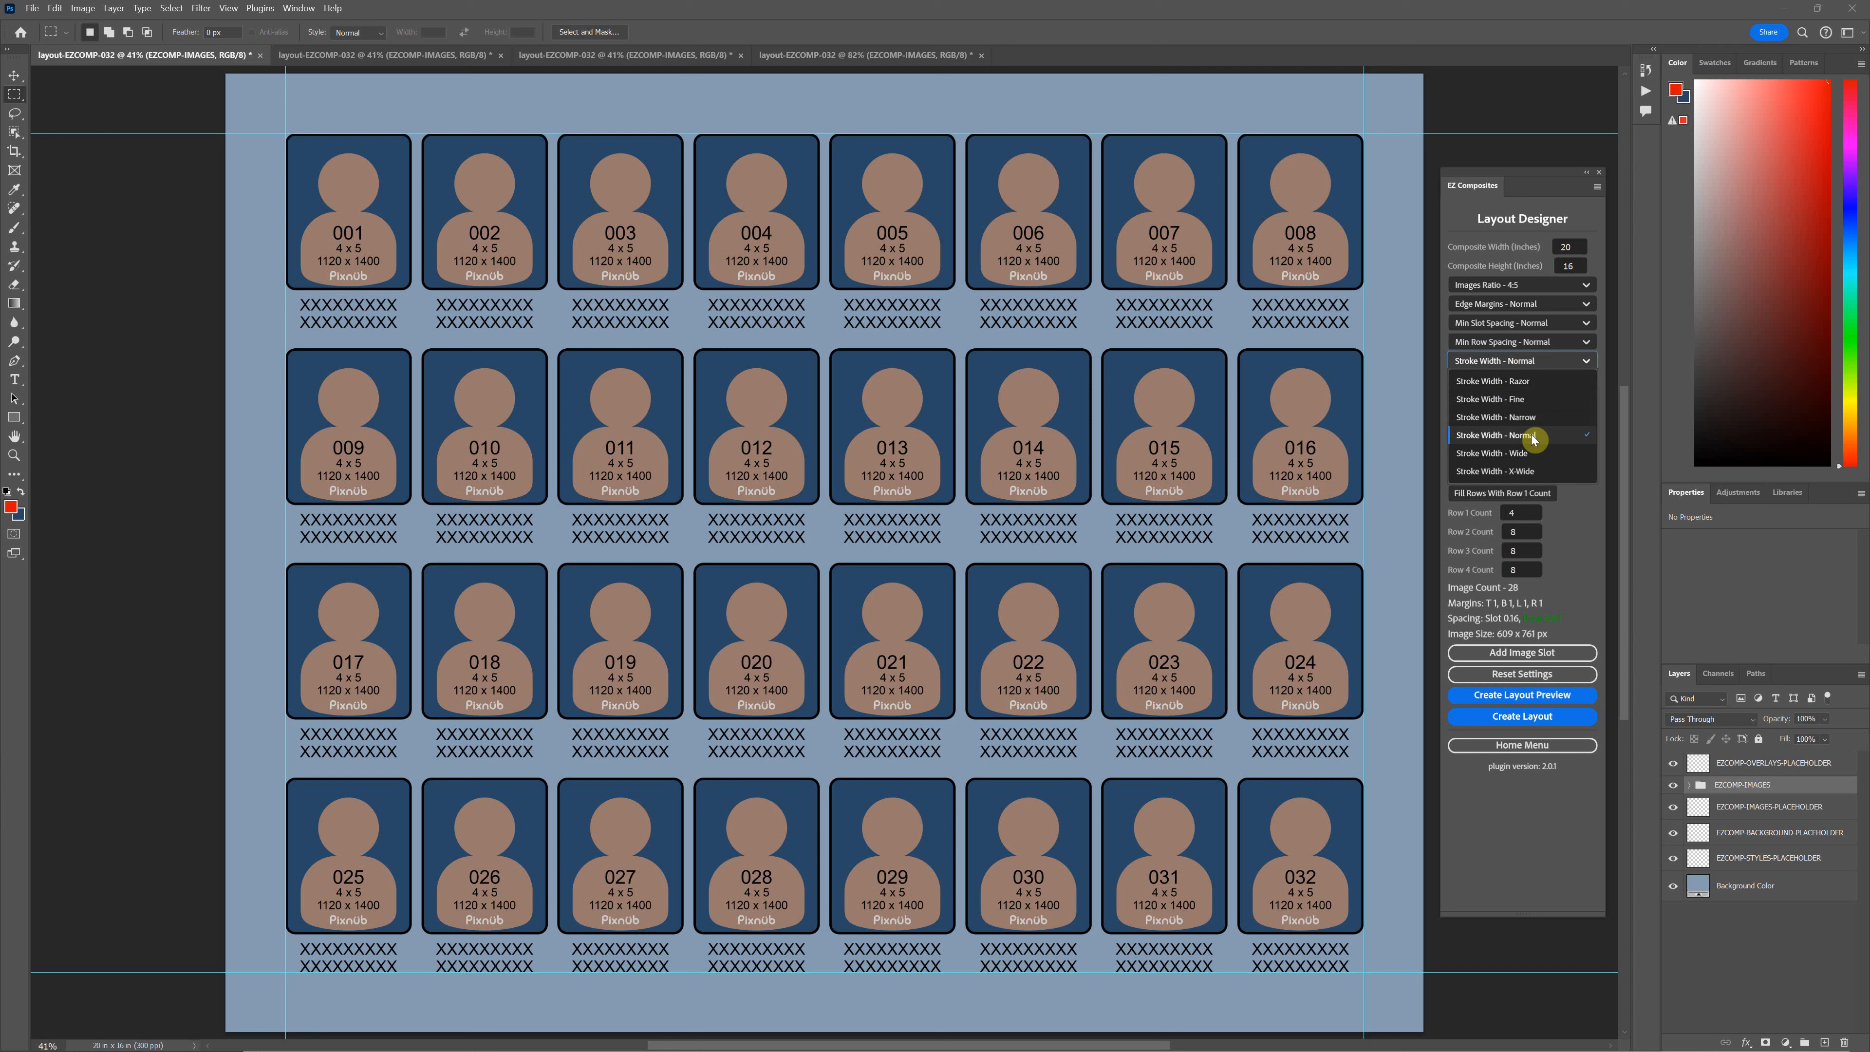
mouse_move(1539, 370)
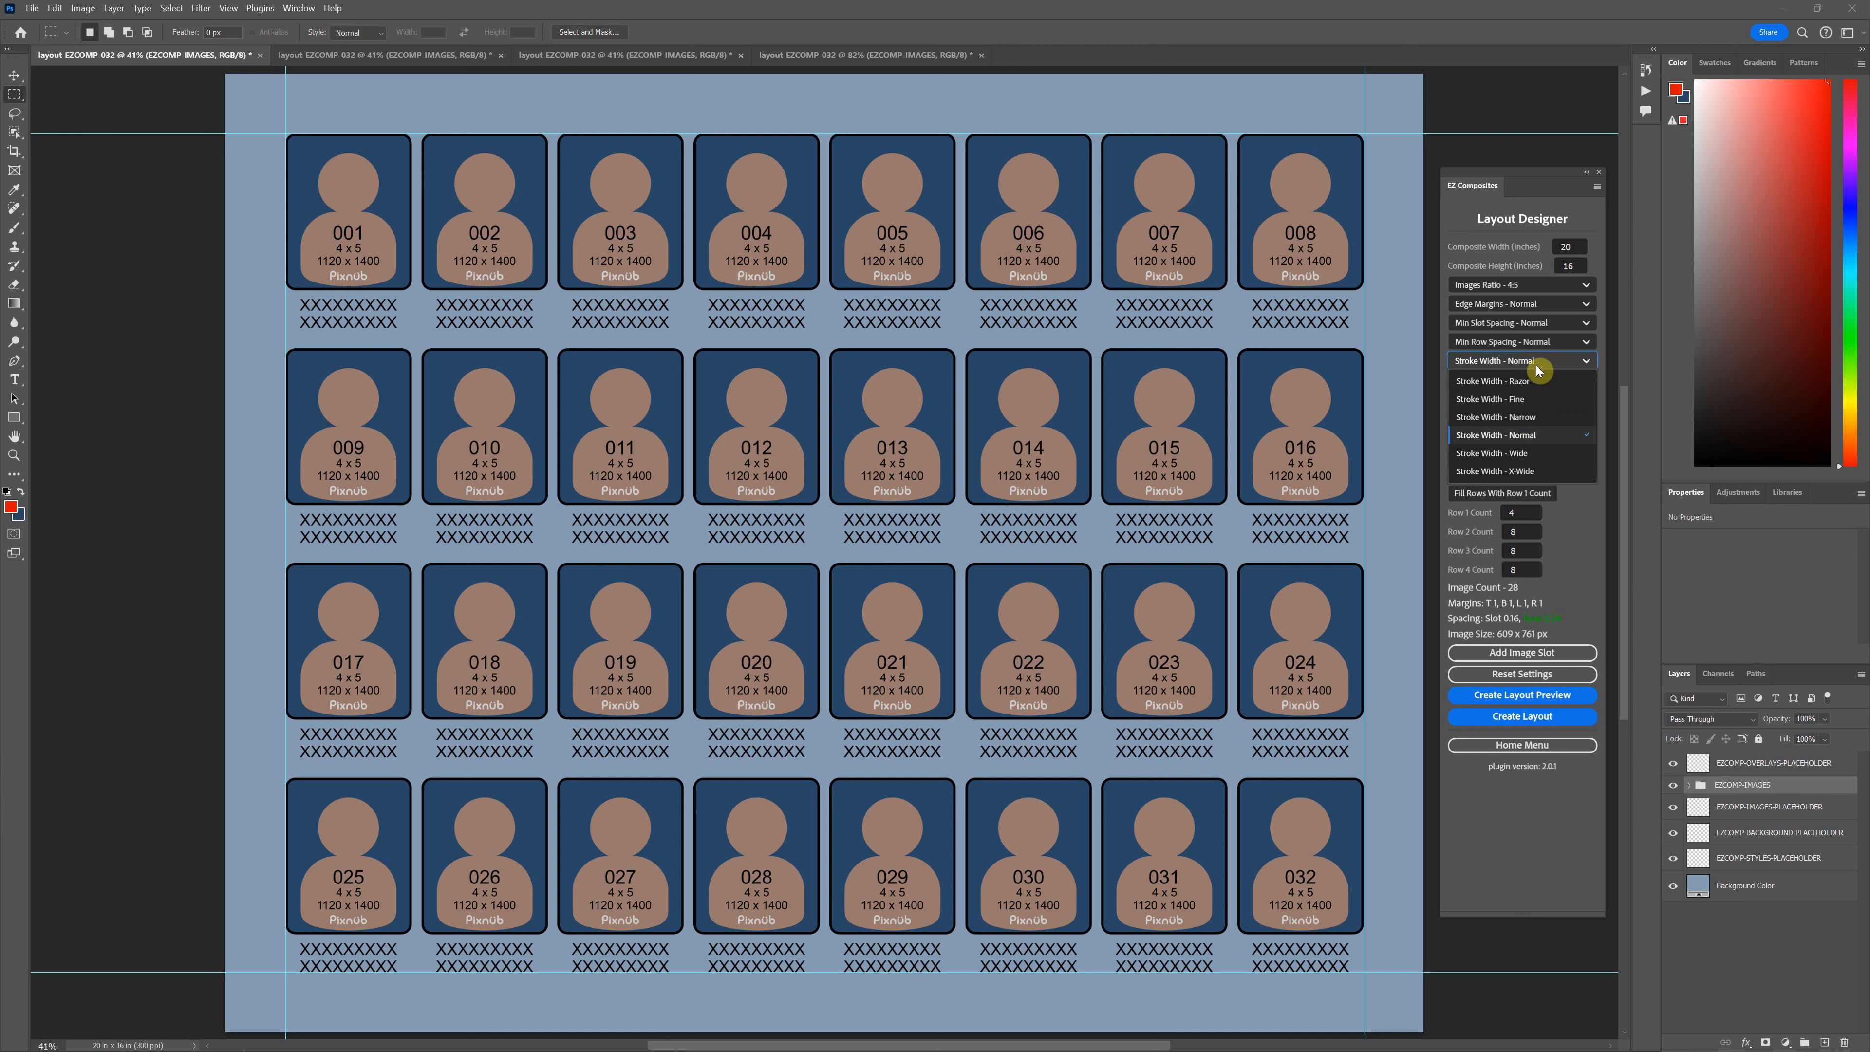
left_click(1507, 435)
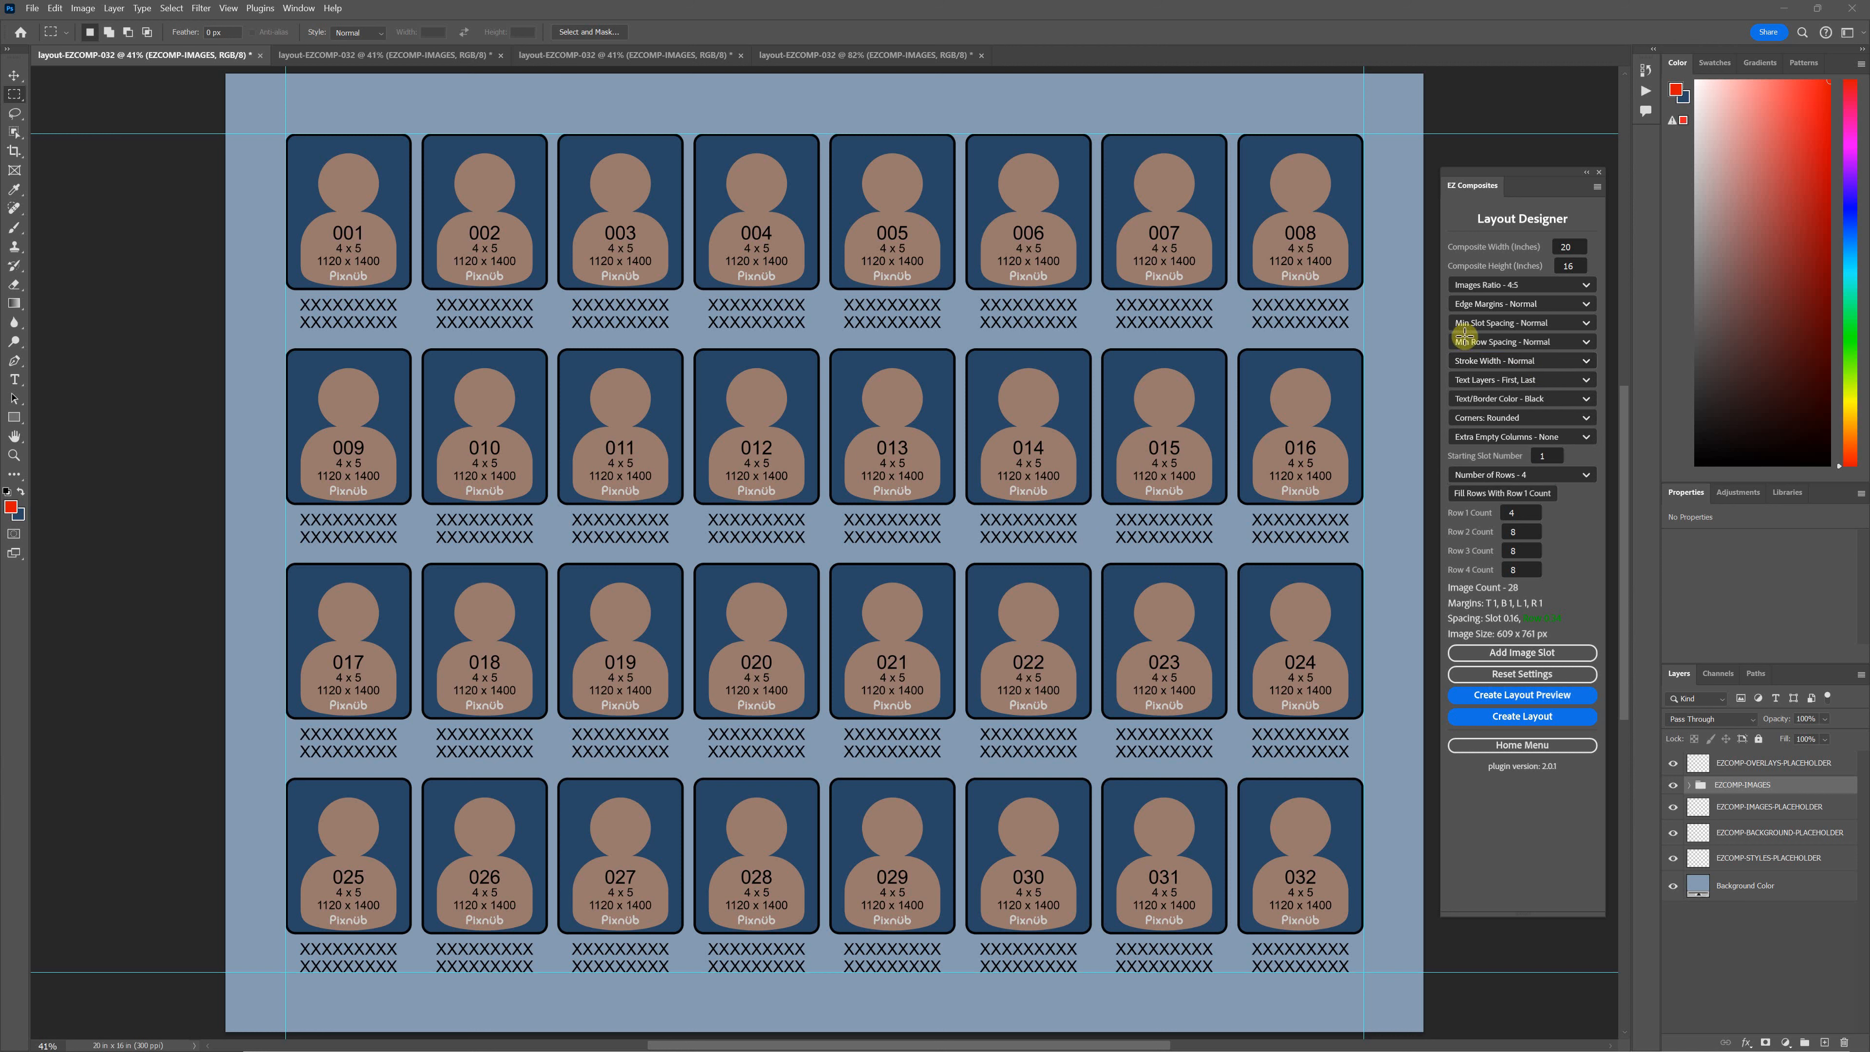
mouse_move(350, 21)
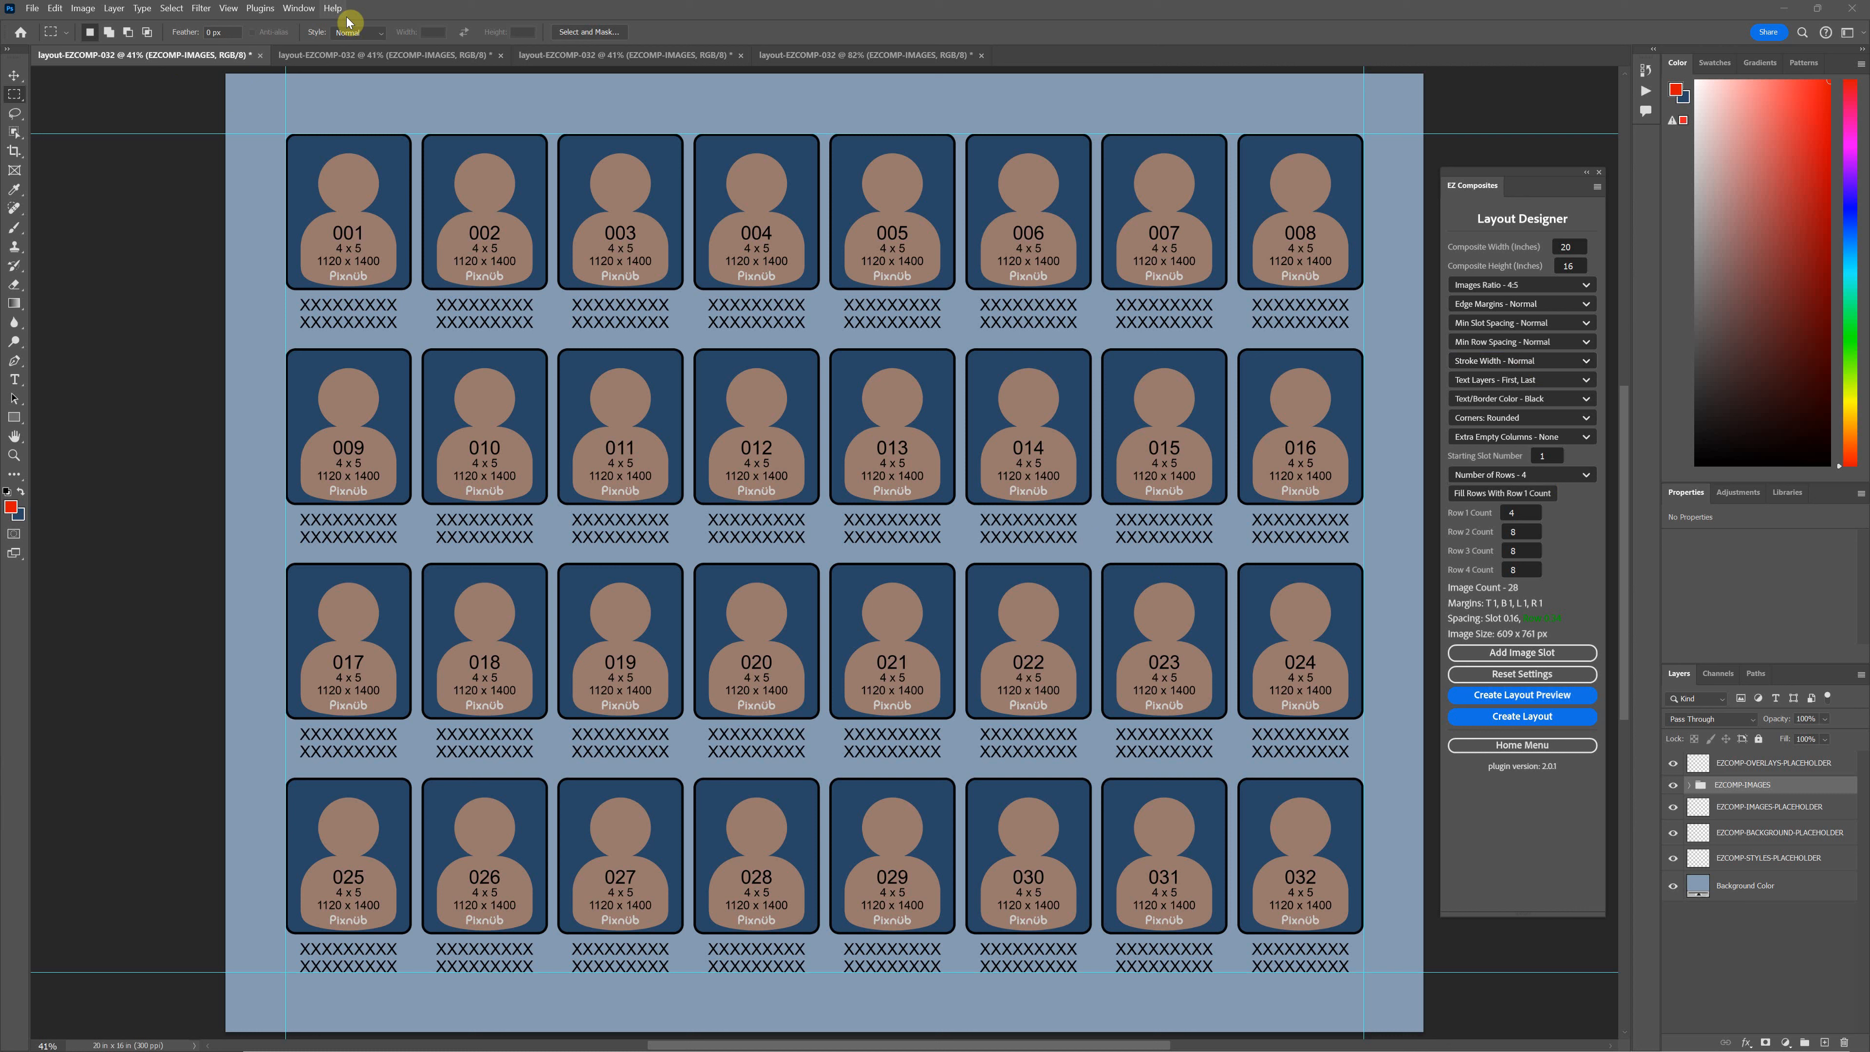
left_click(382, 55)
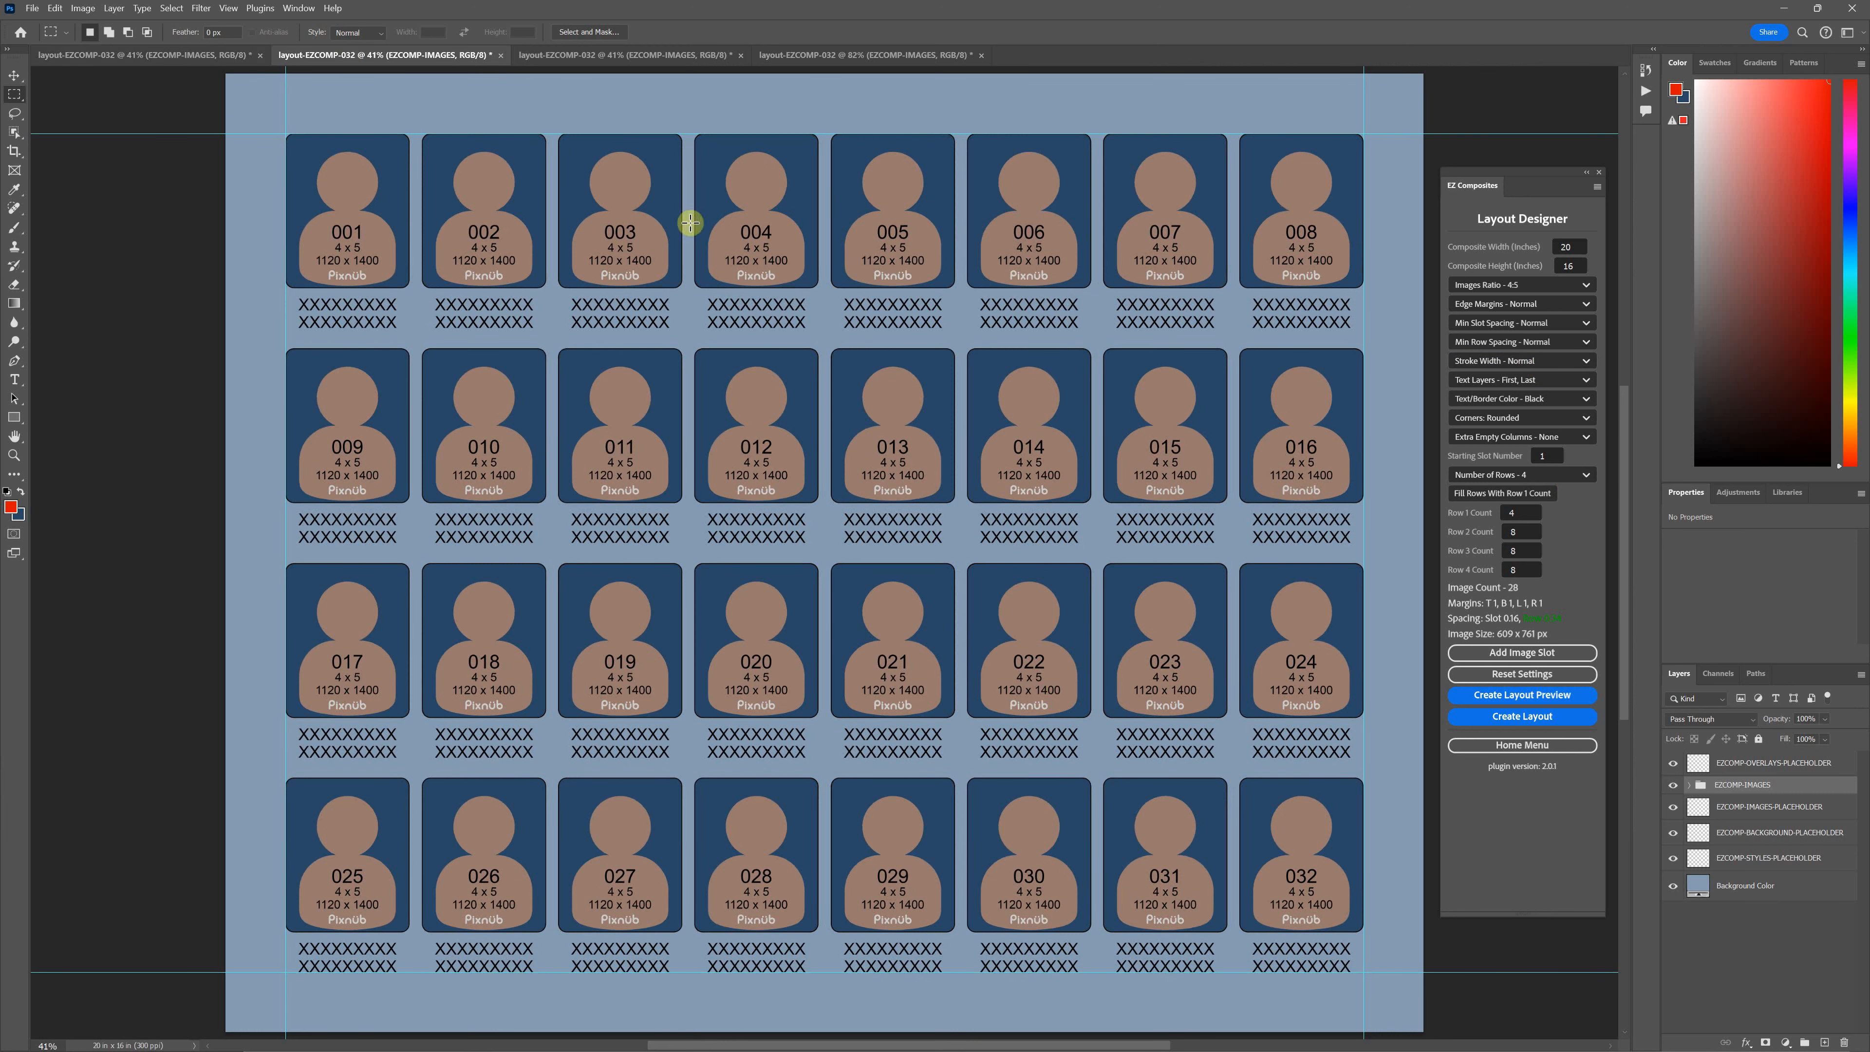
left_click(620, 55)
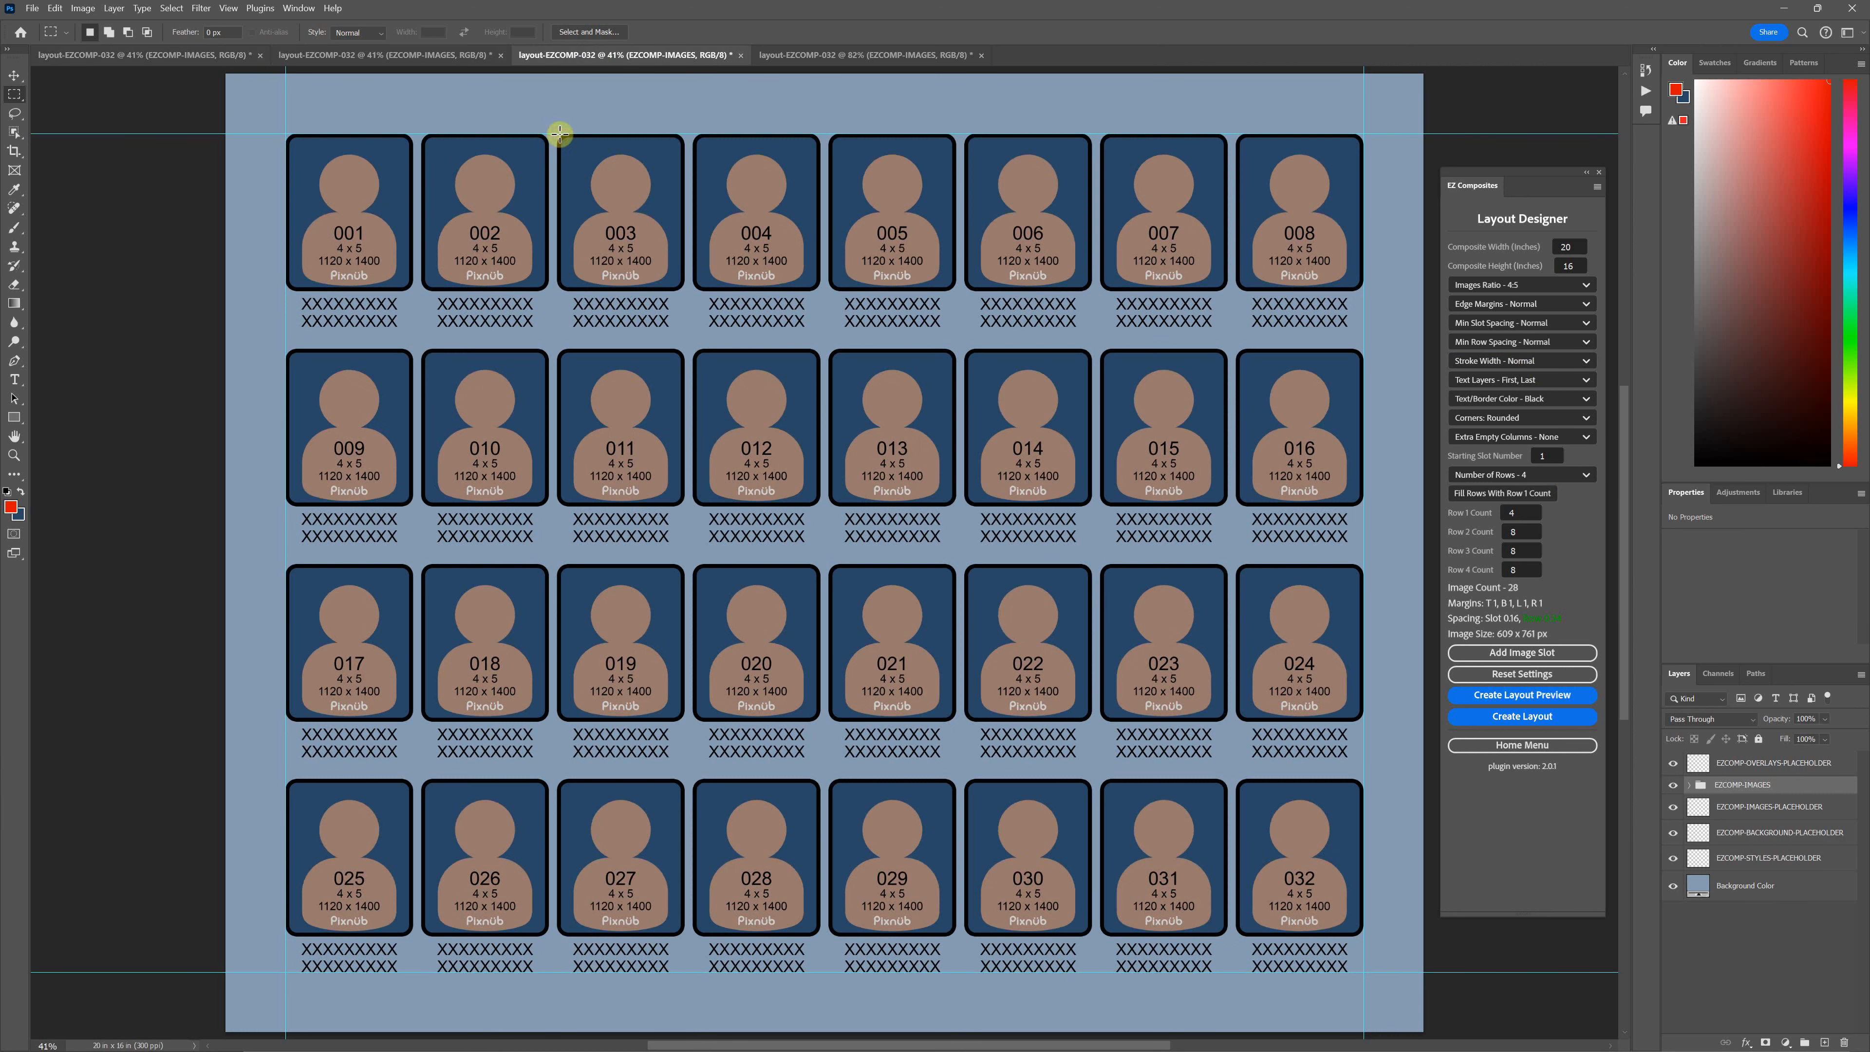
mouse_move(678, 271)
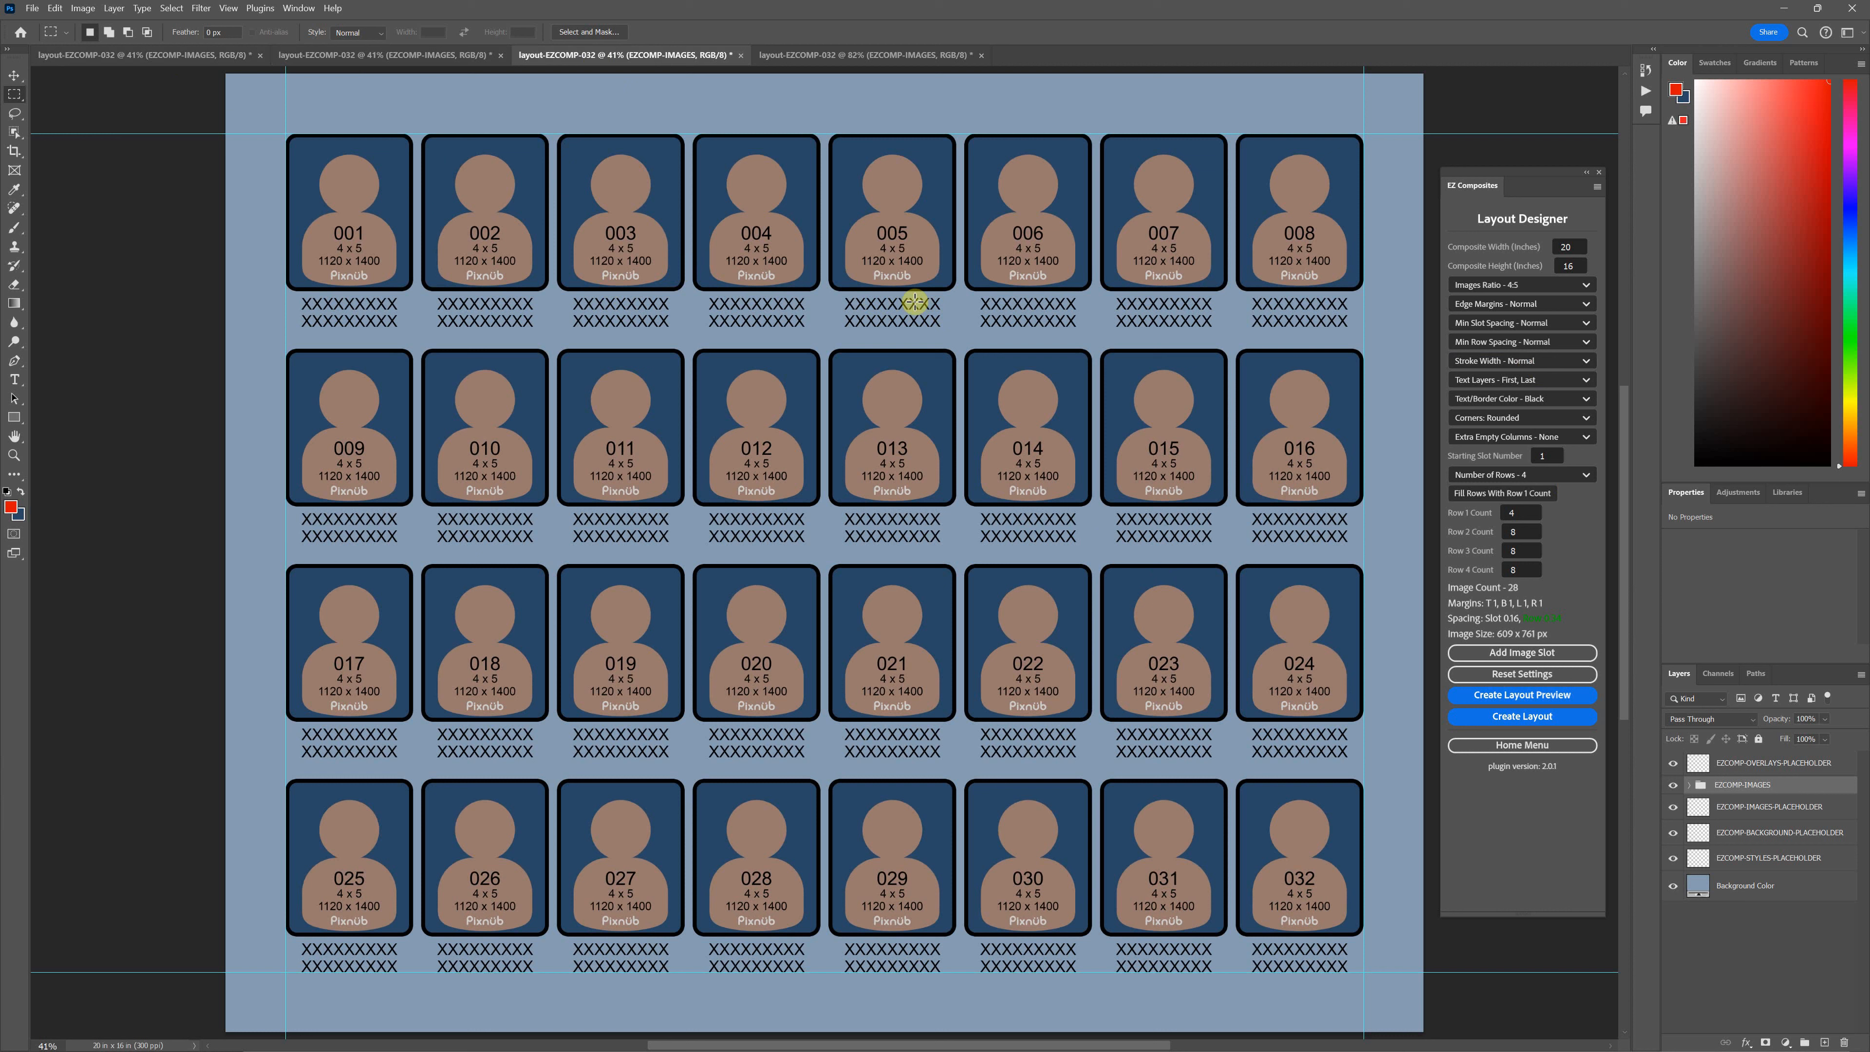
mouse_move(1063, 318)
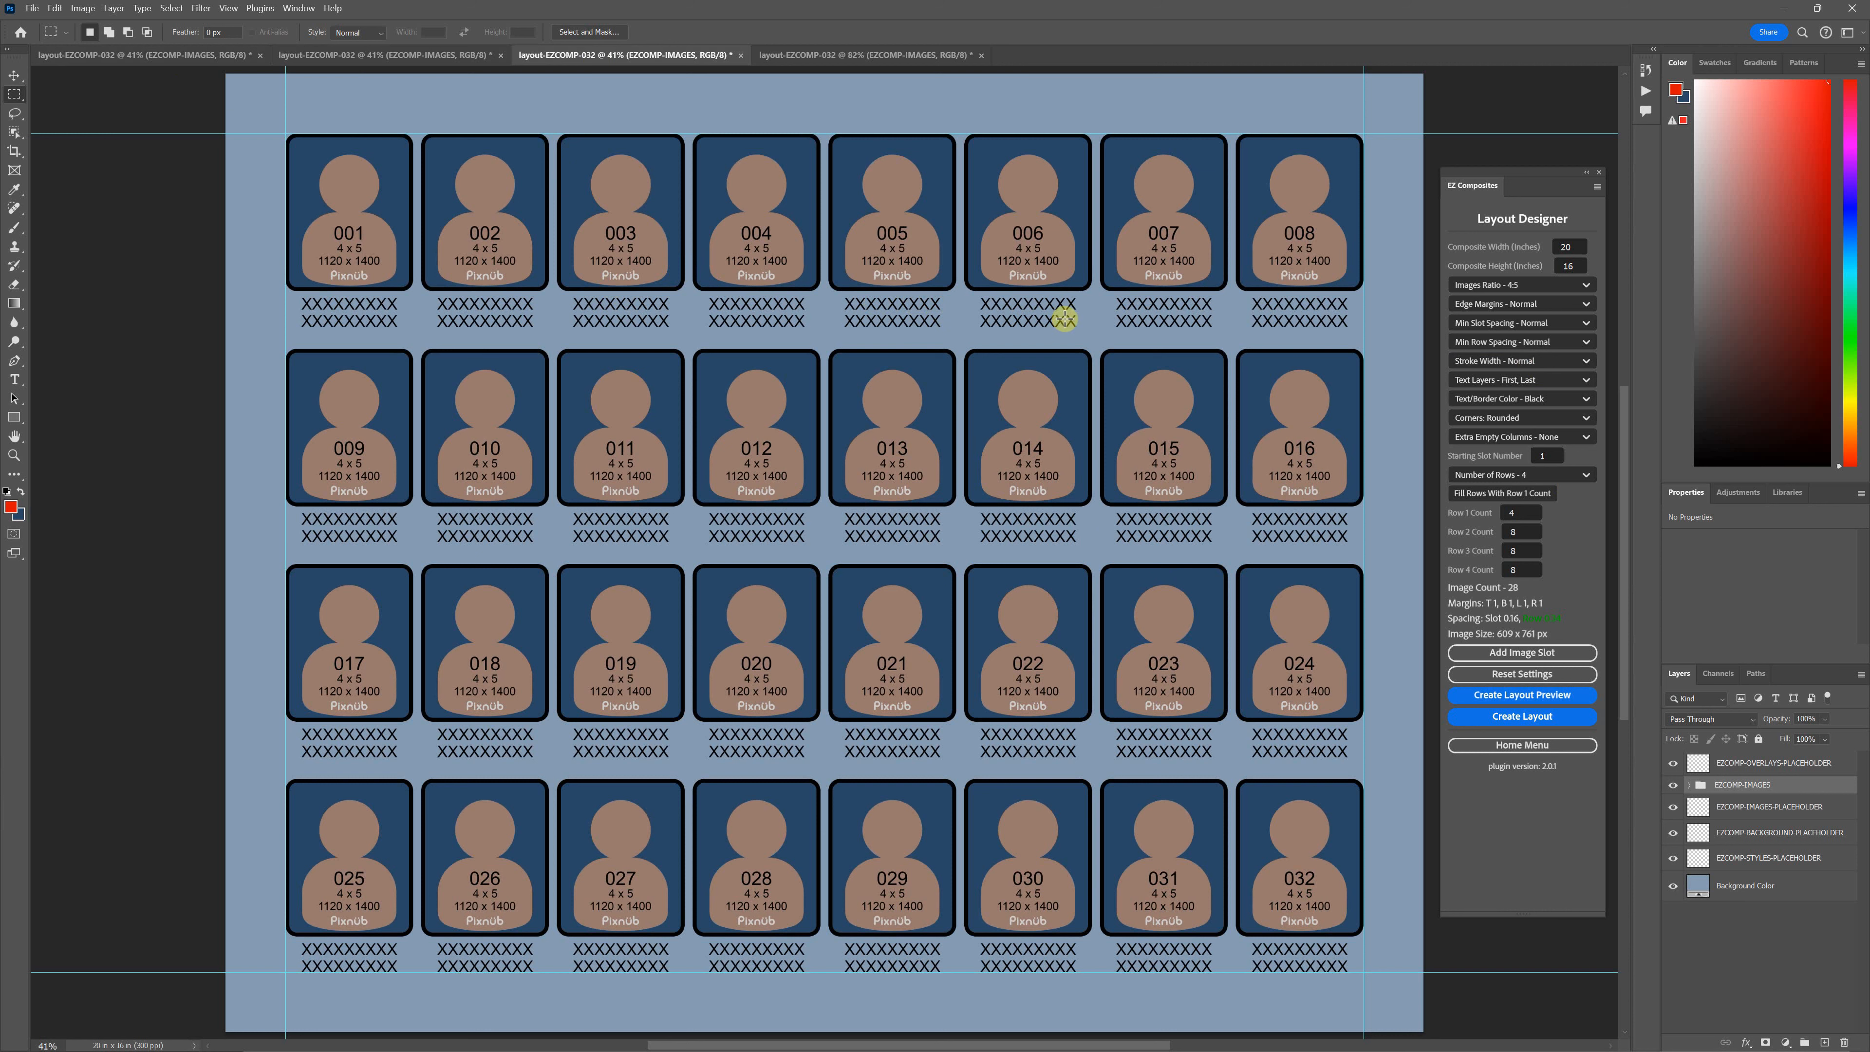
mouse_move(1449, 358)
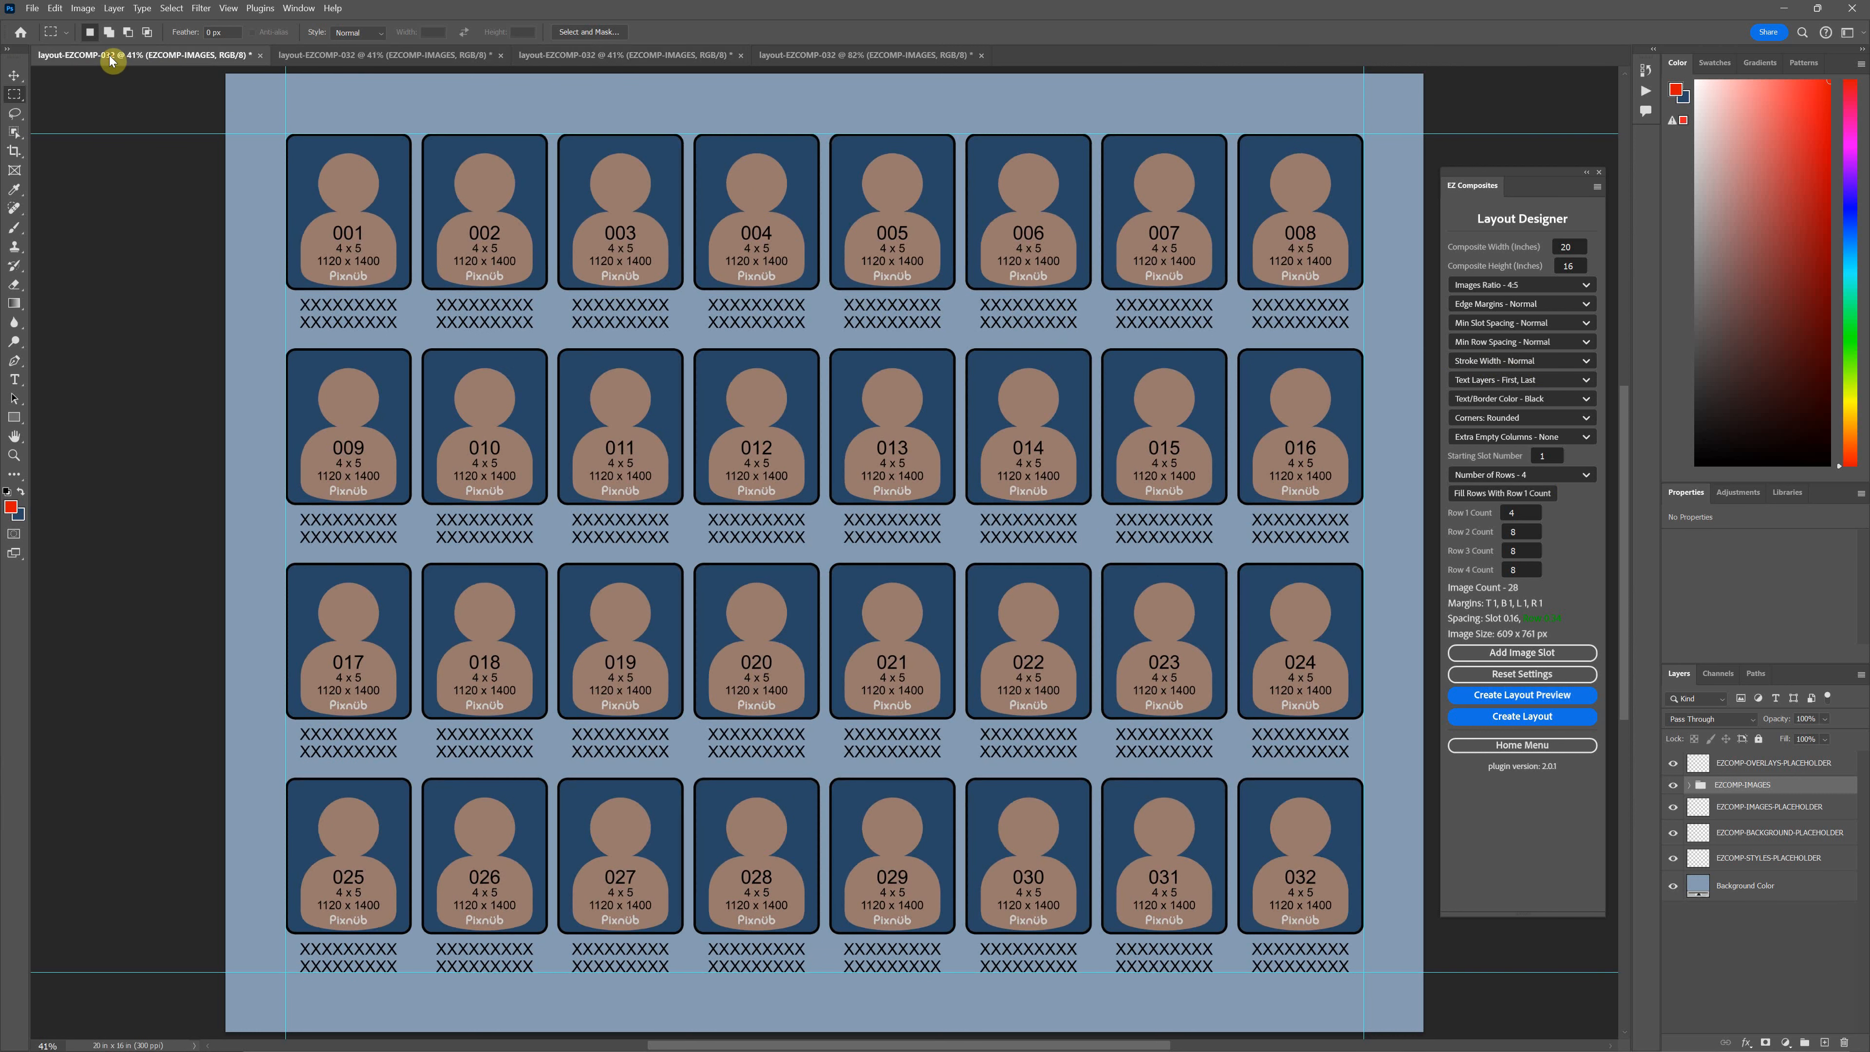
mouse_move(473, 518)
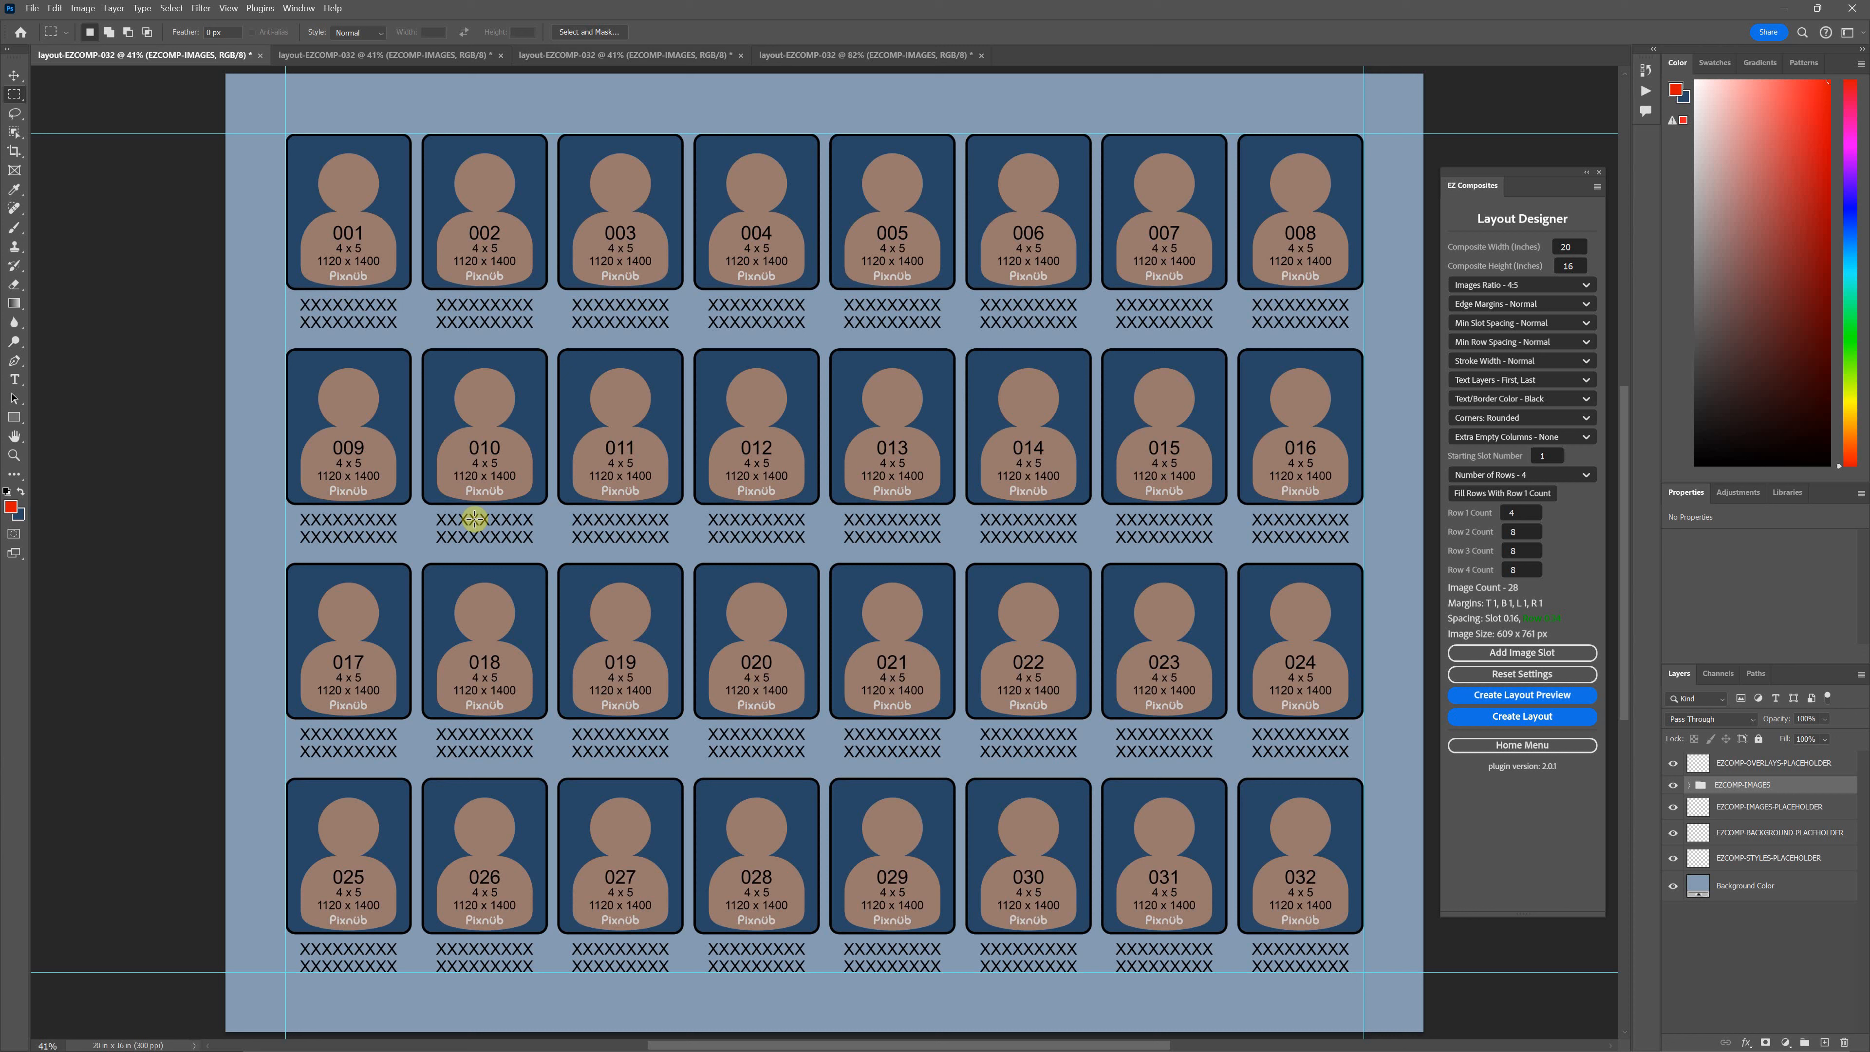
mouse_move(89, 977)
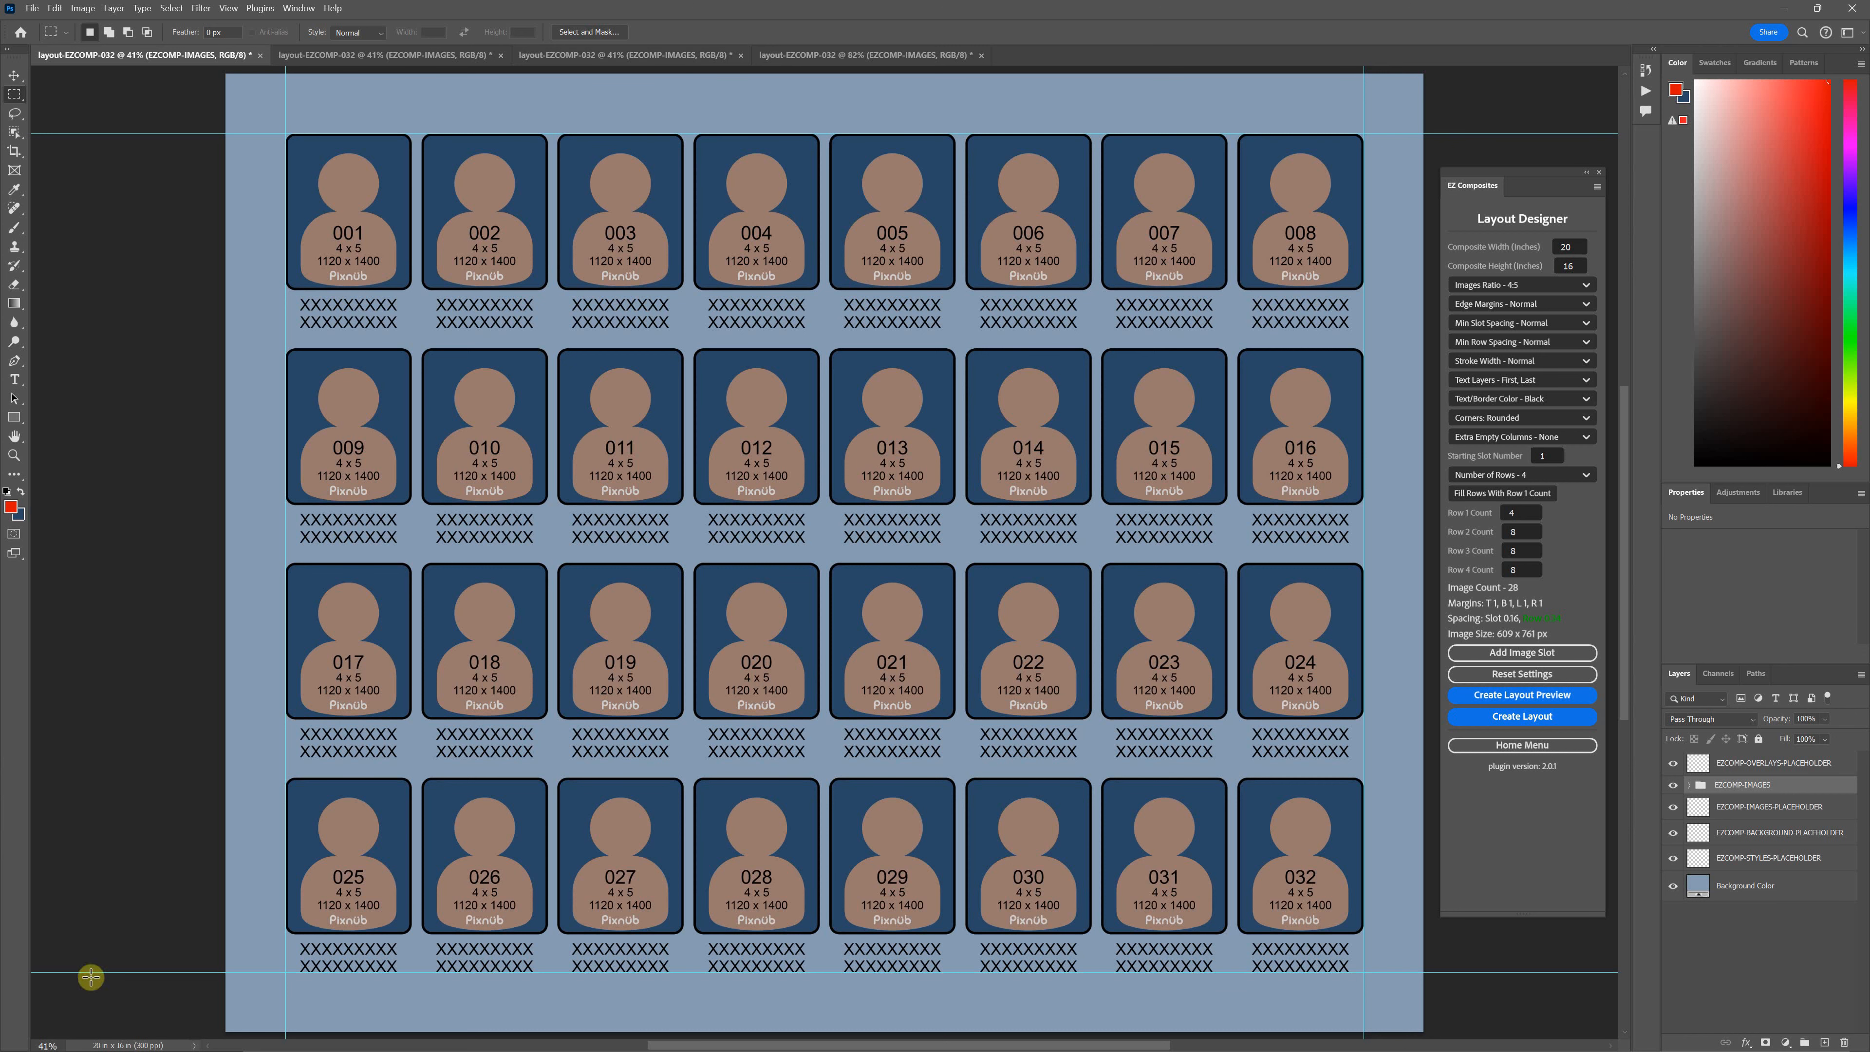
- Return to the 672 x 840 slot layout and expand EZCOMP-IMAGES > ROW 1 > EZCOMP-001
left_click(867, 53)
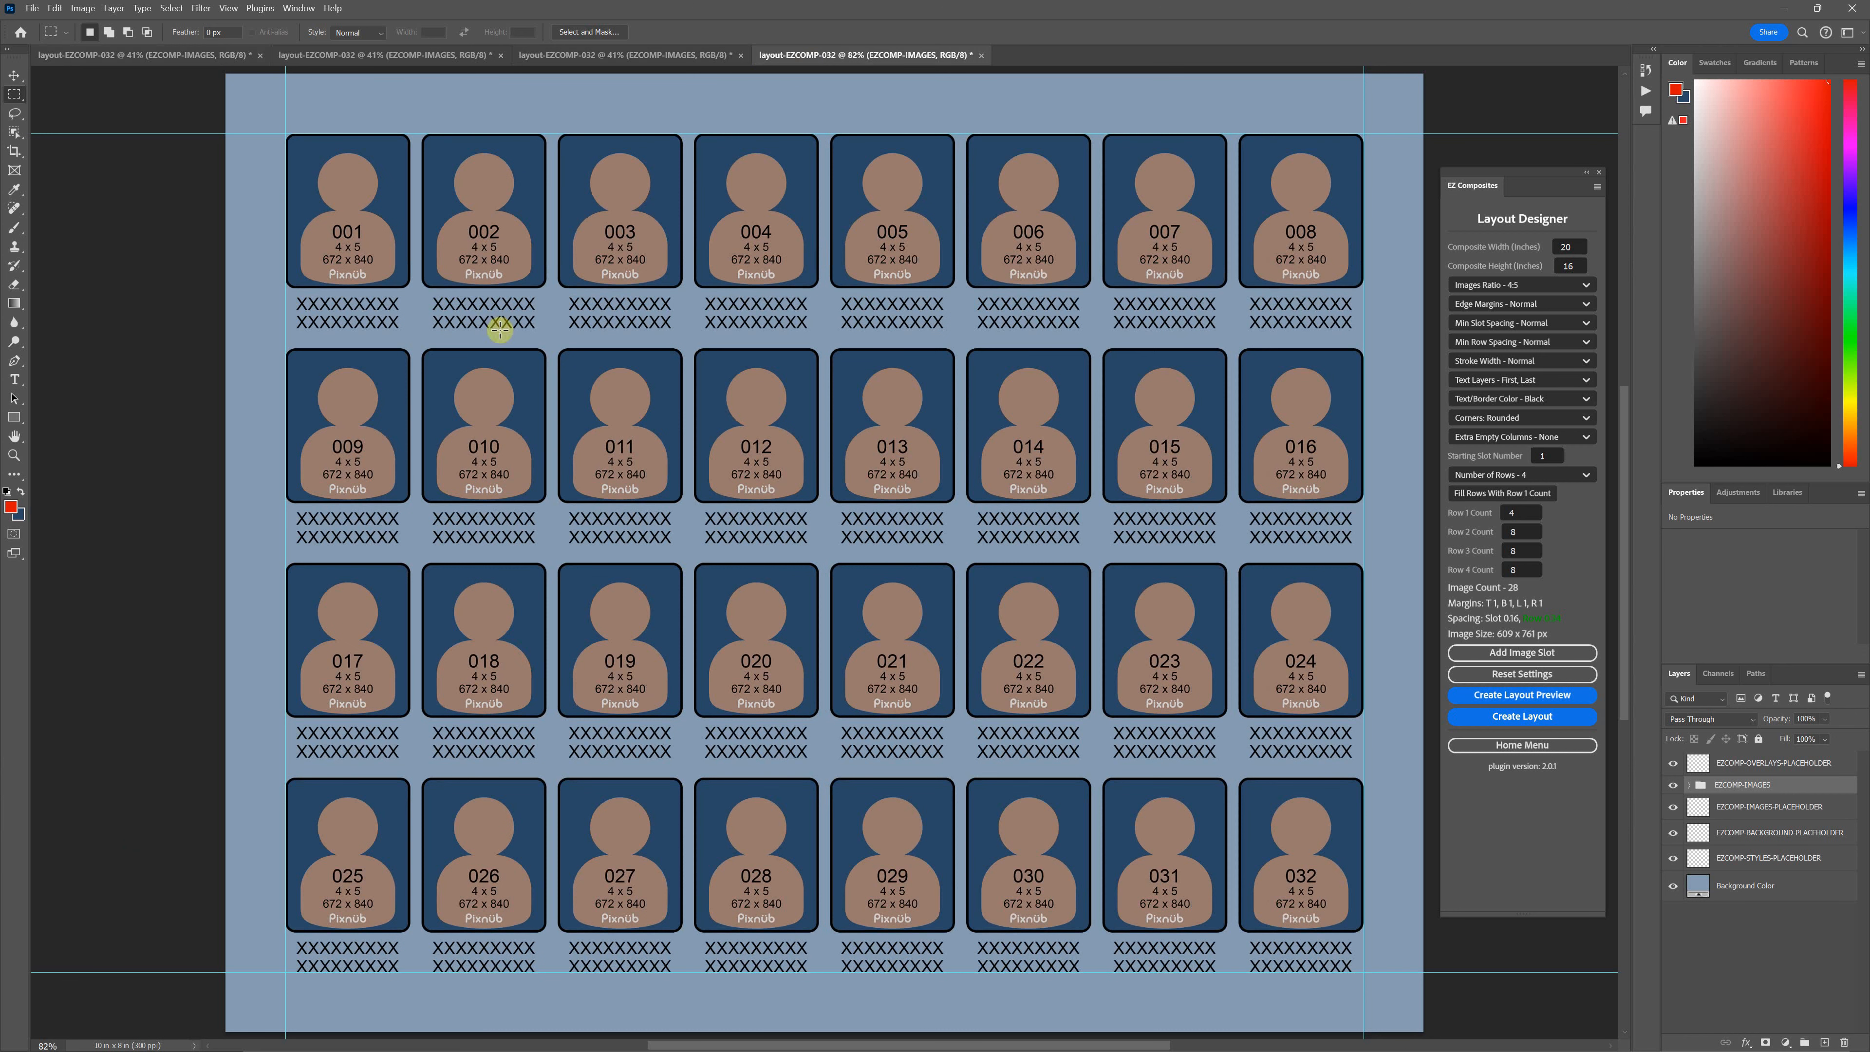
mouse_move(699, 160)
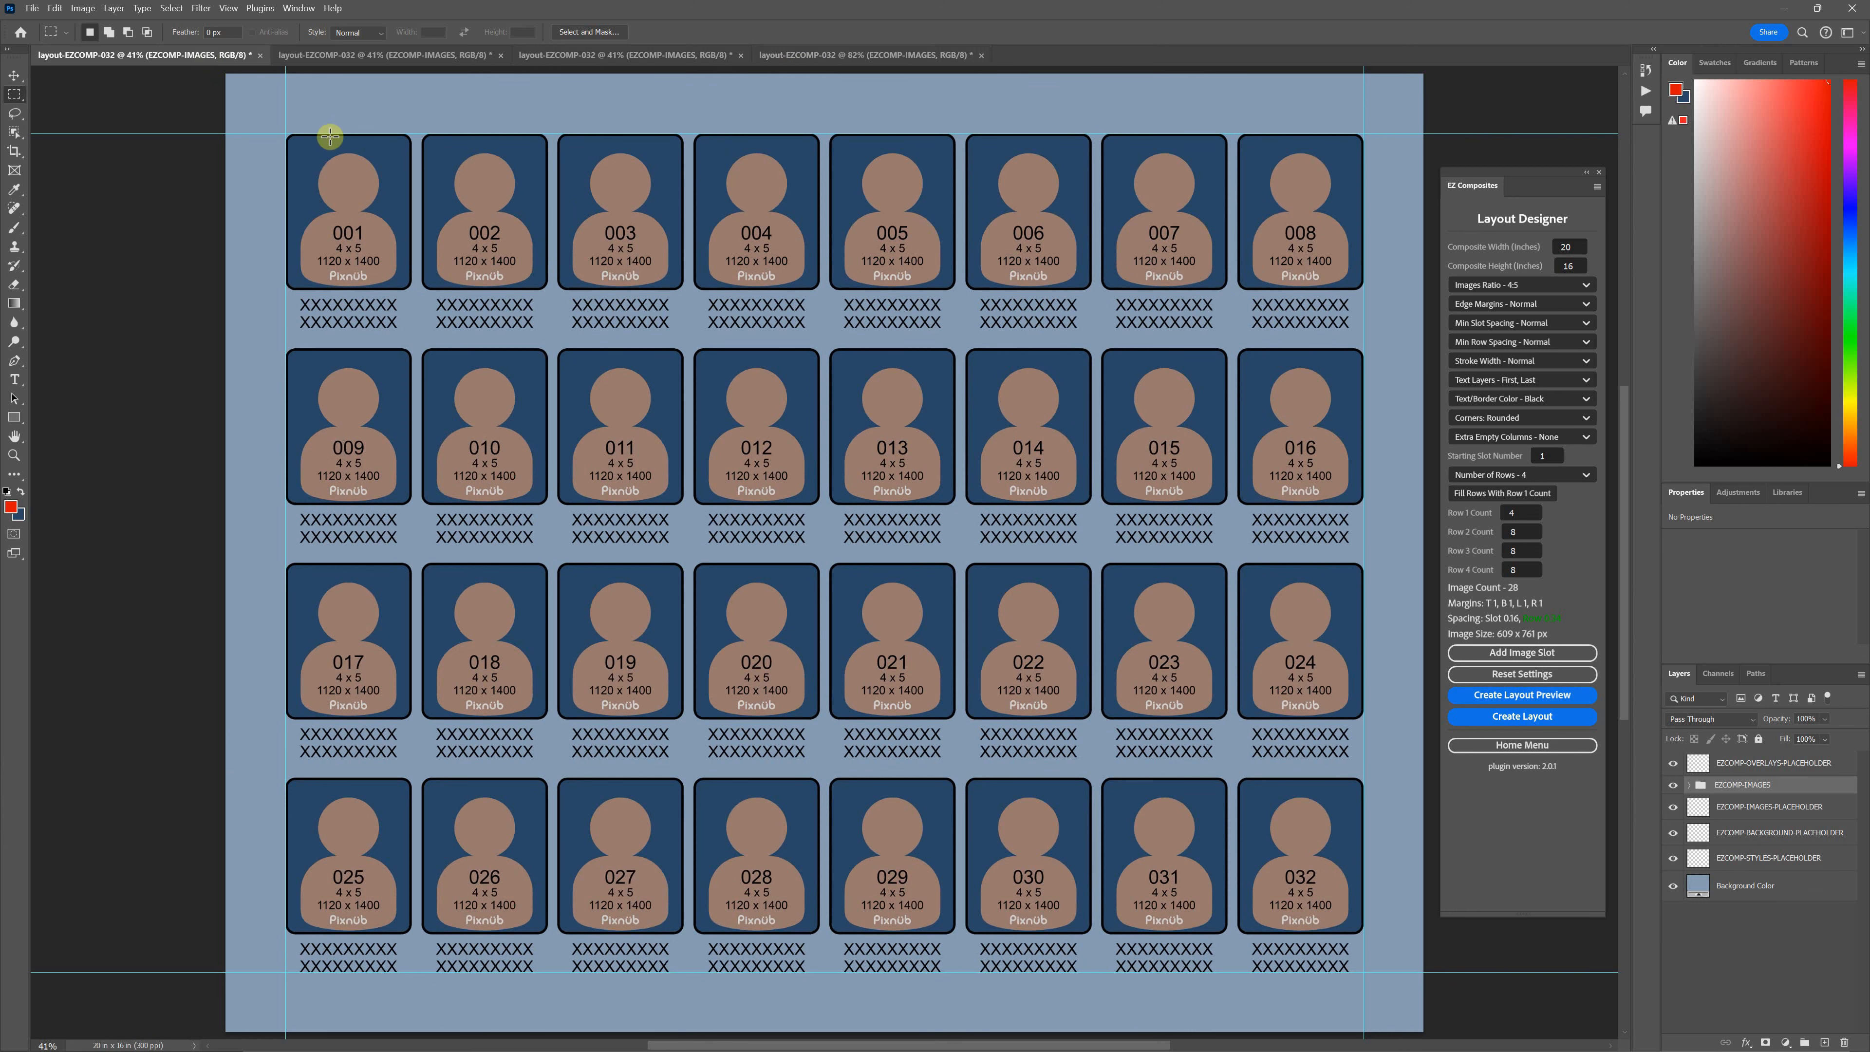
left_click(864, 54)
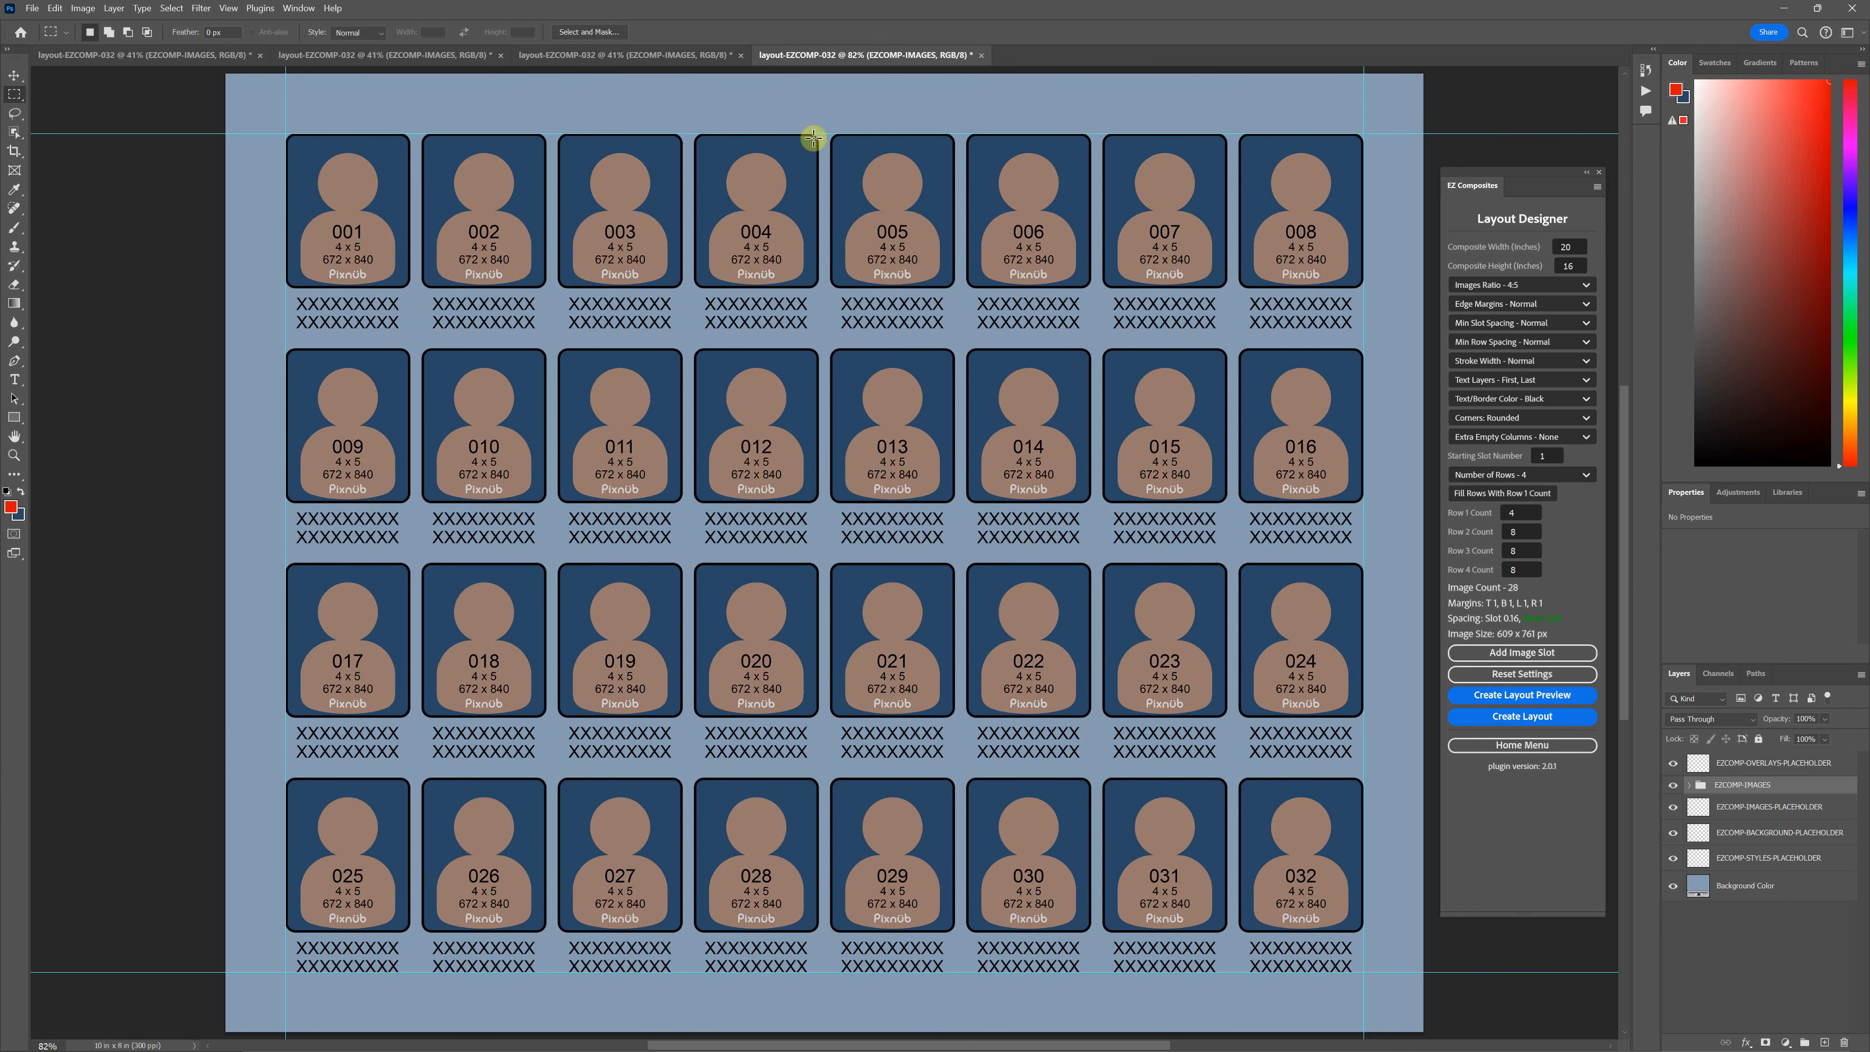
mouse_move(902, 195)
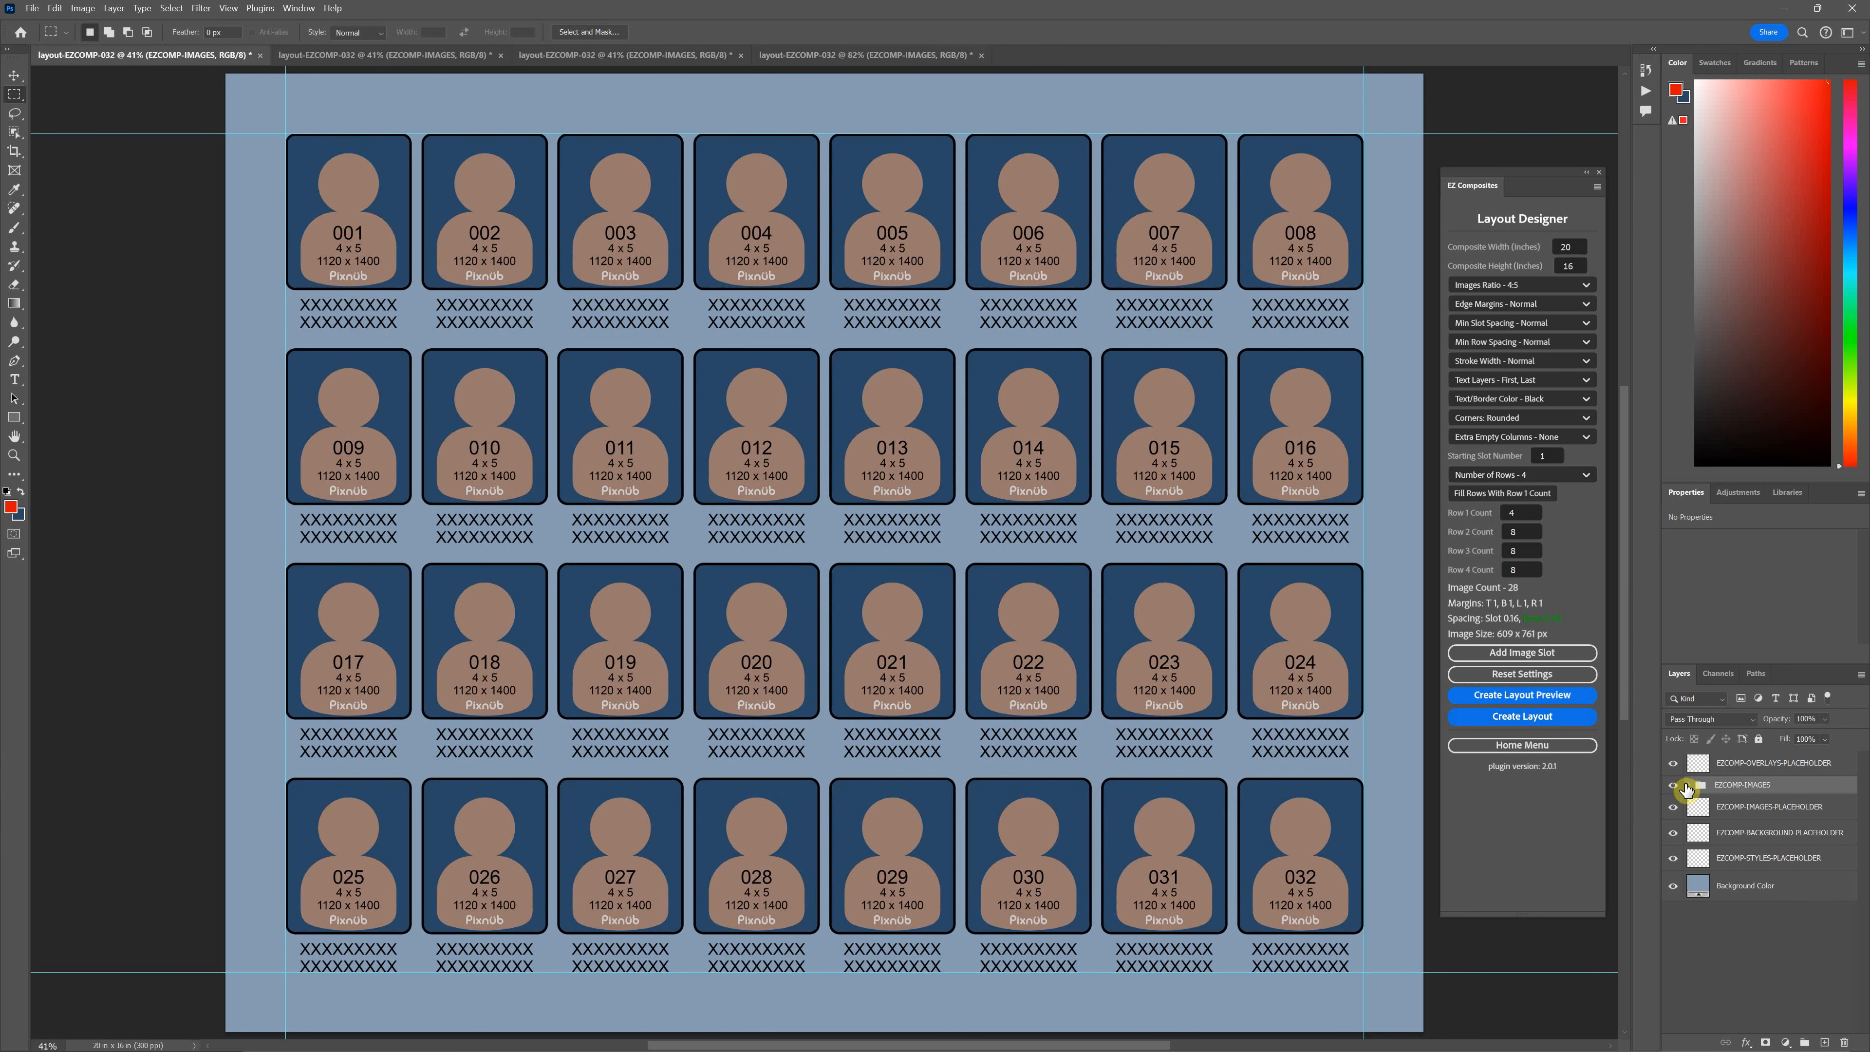
left_click(1682, 785)
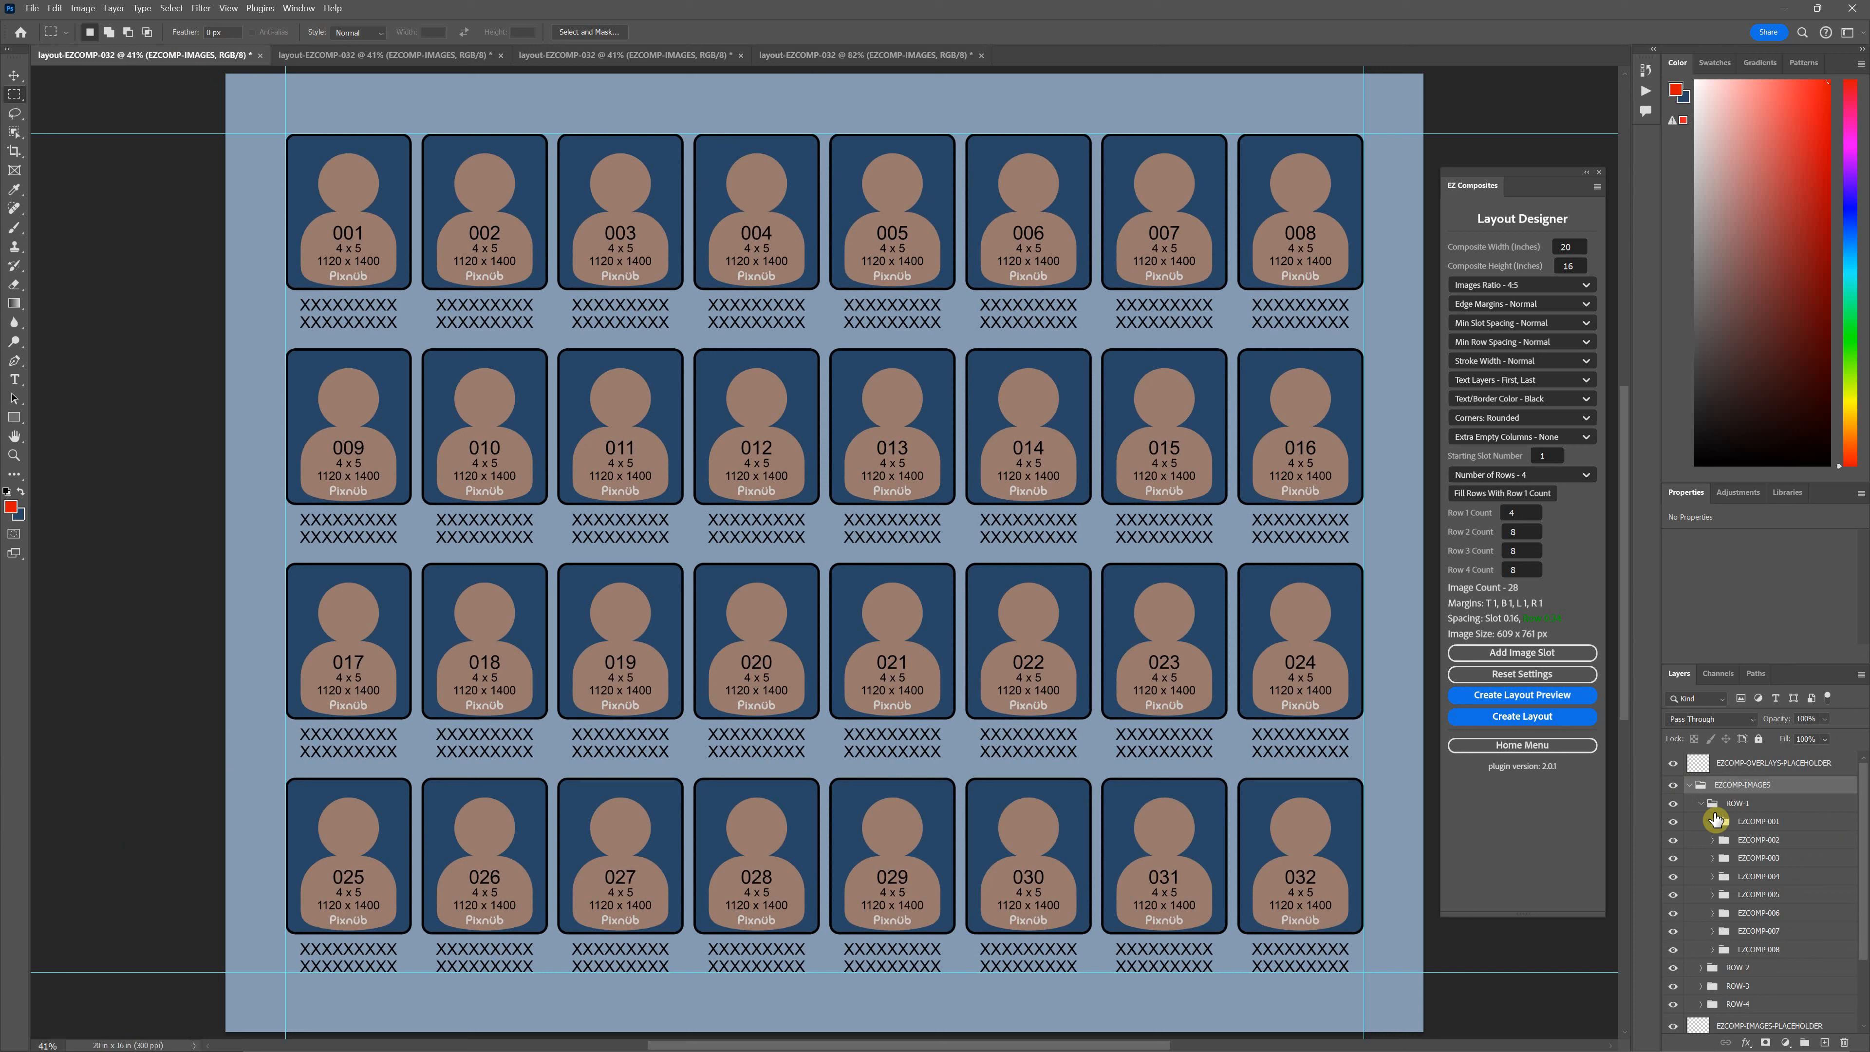
left_click(1710, 820)
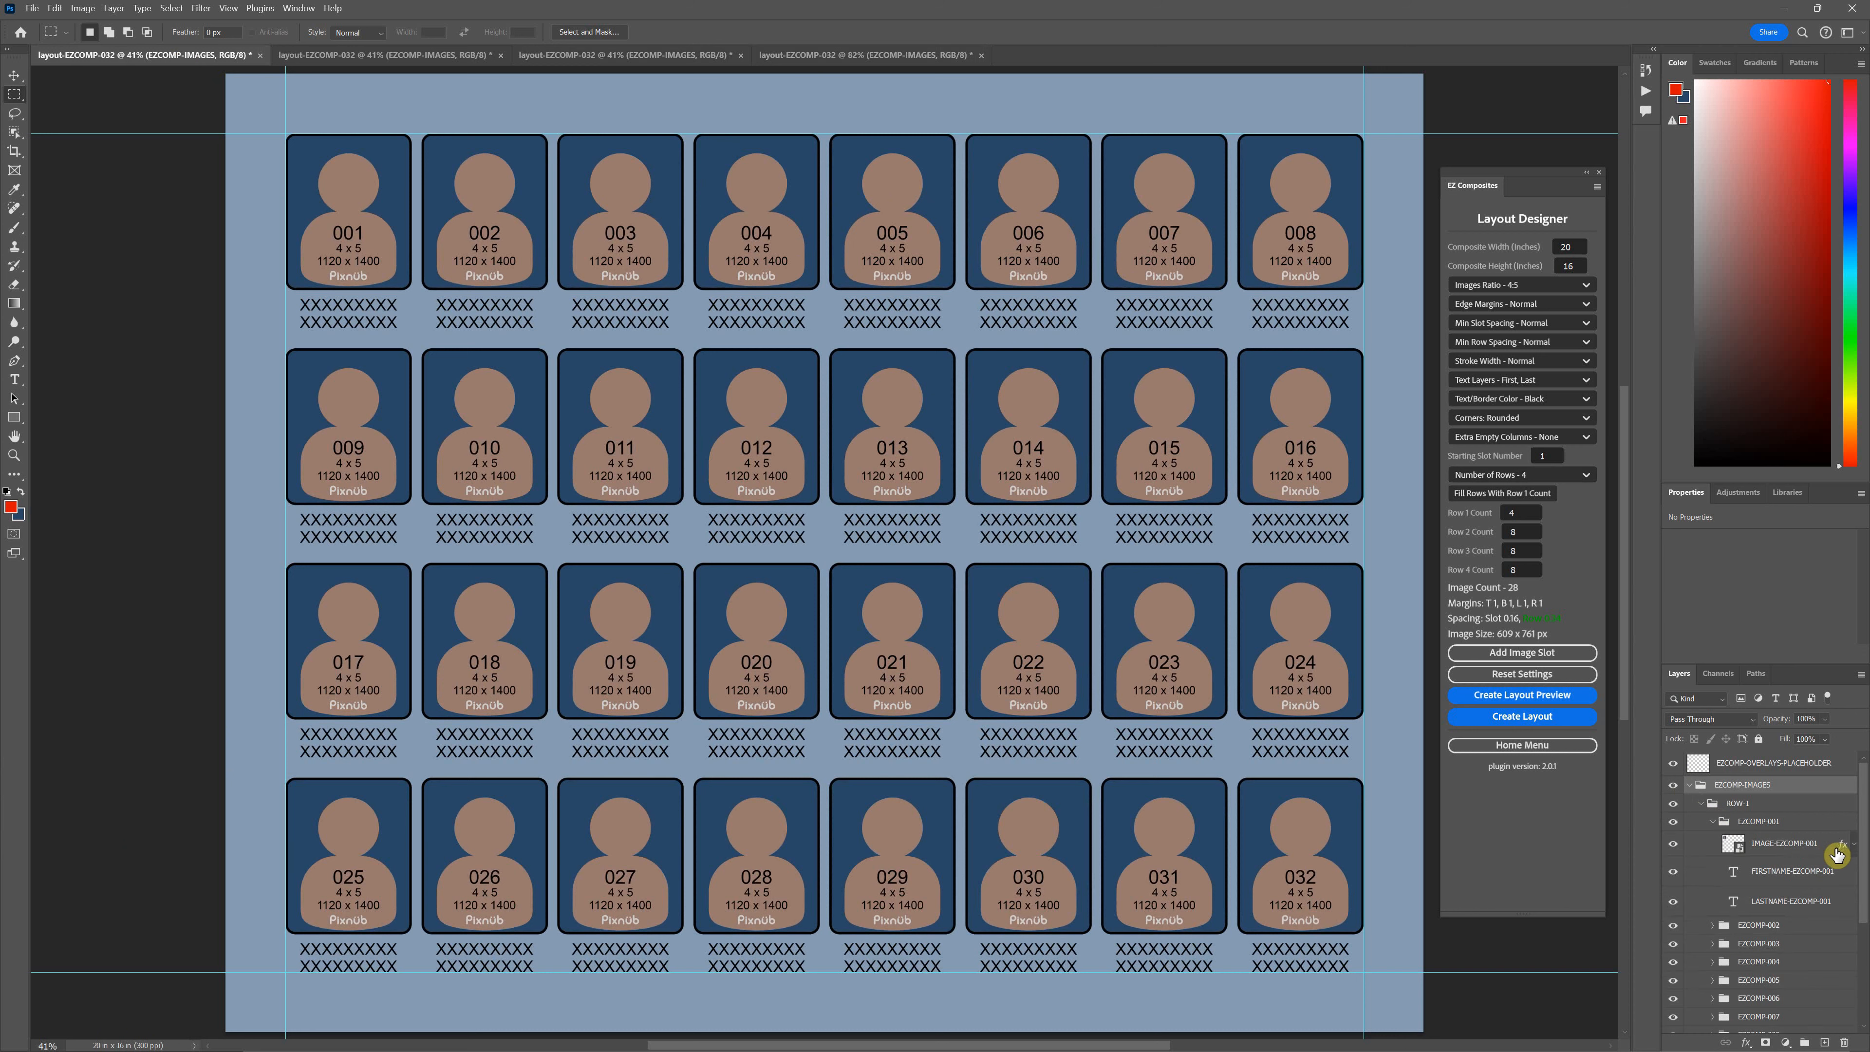
- Inspect IMAGE-EZCOMP-001's layer style, showing a 12 px outside stroke, and cancel
double_click(1785, 844)
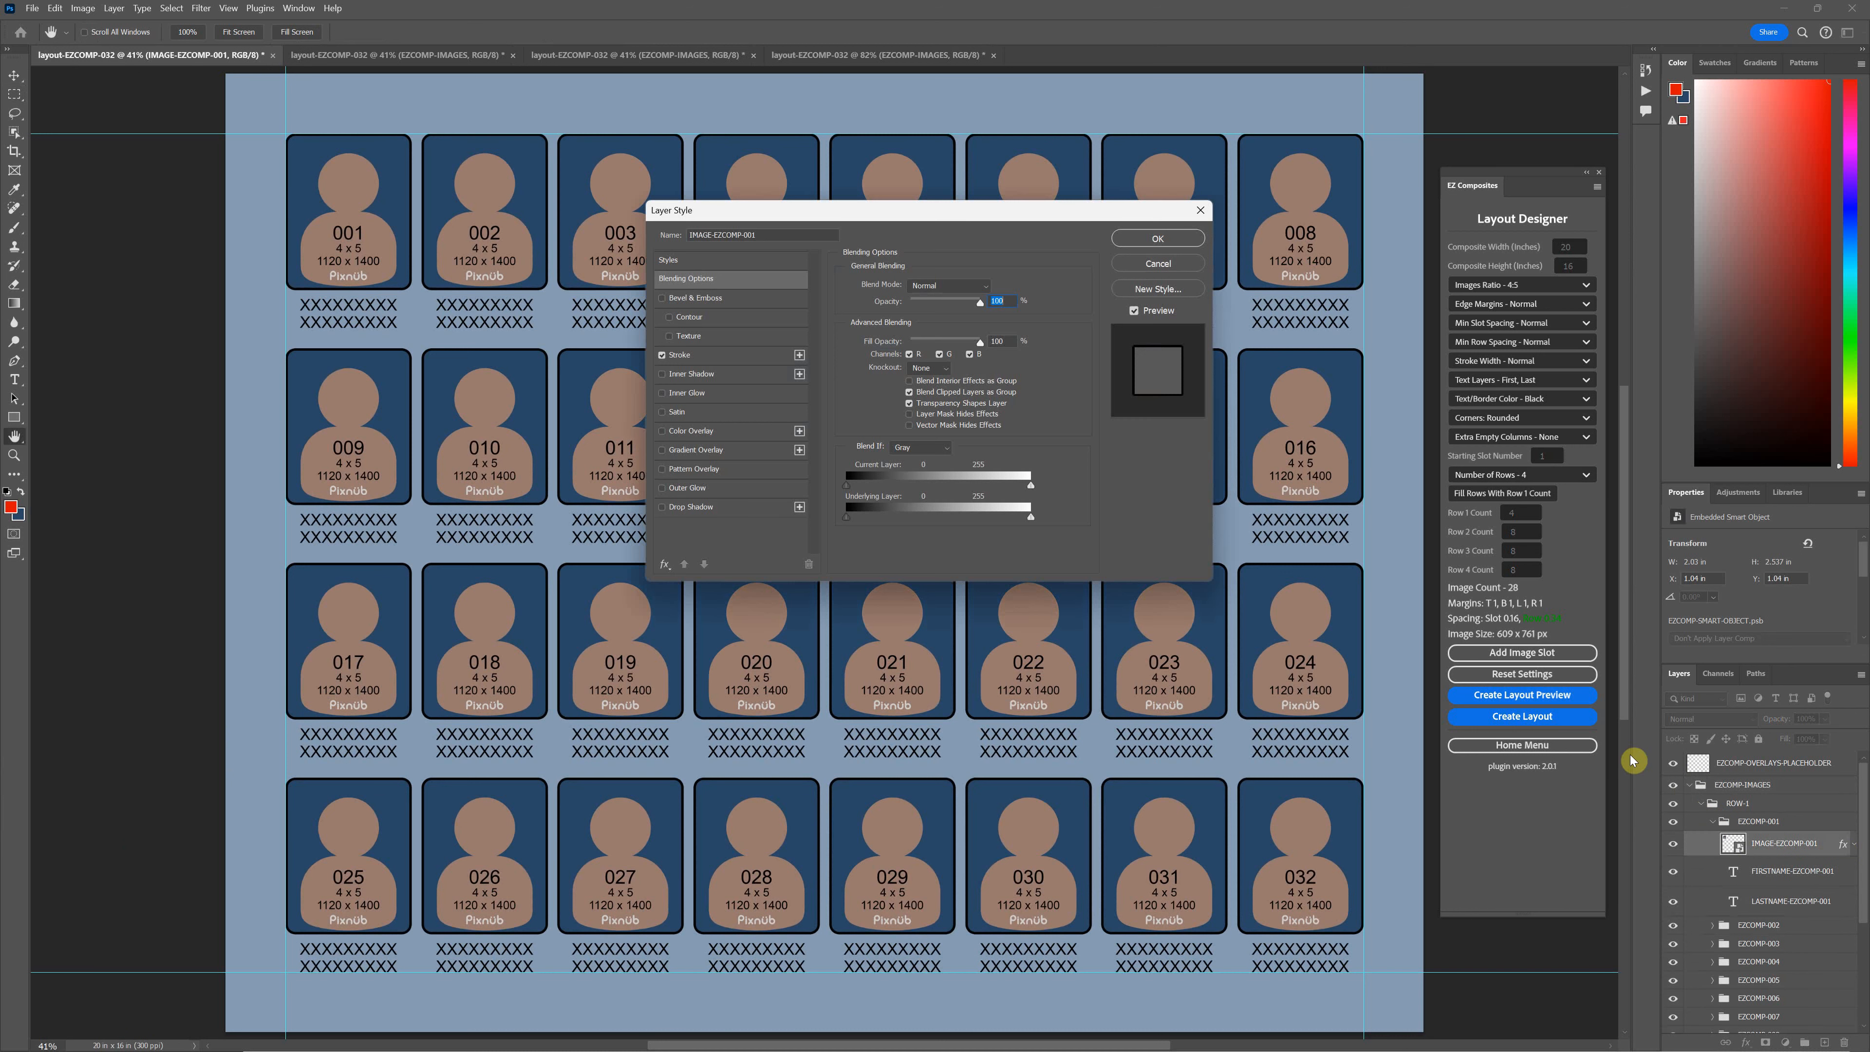
left_click(679, 355)
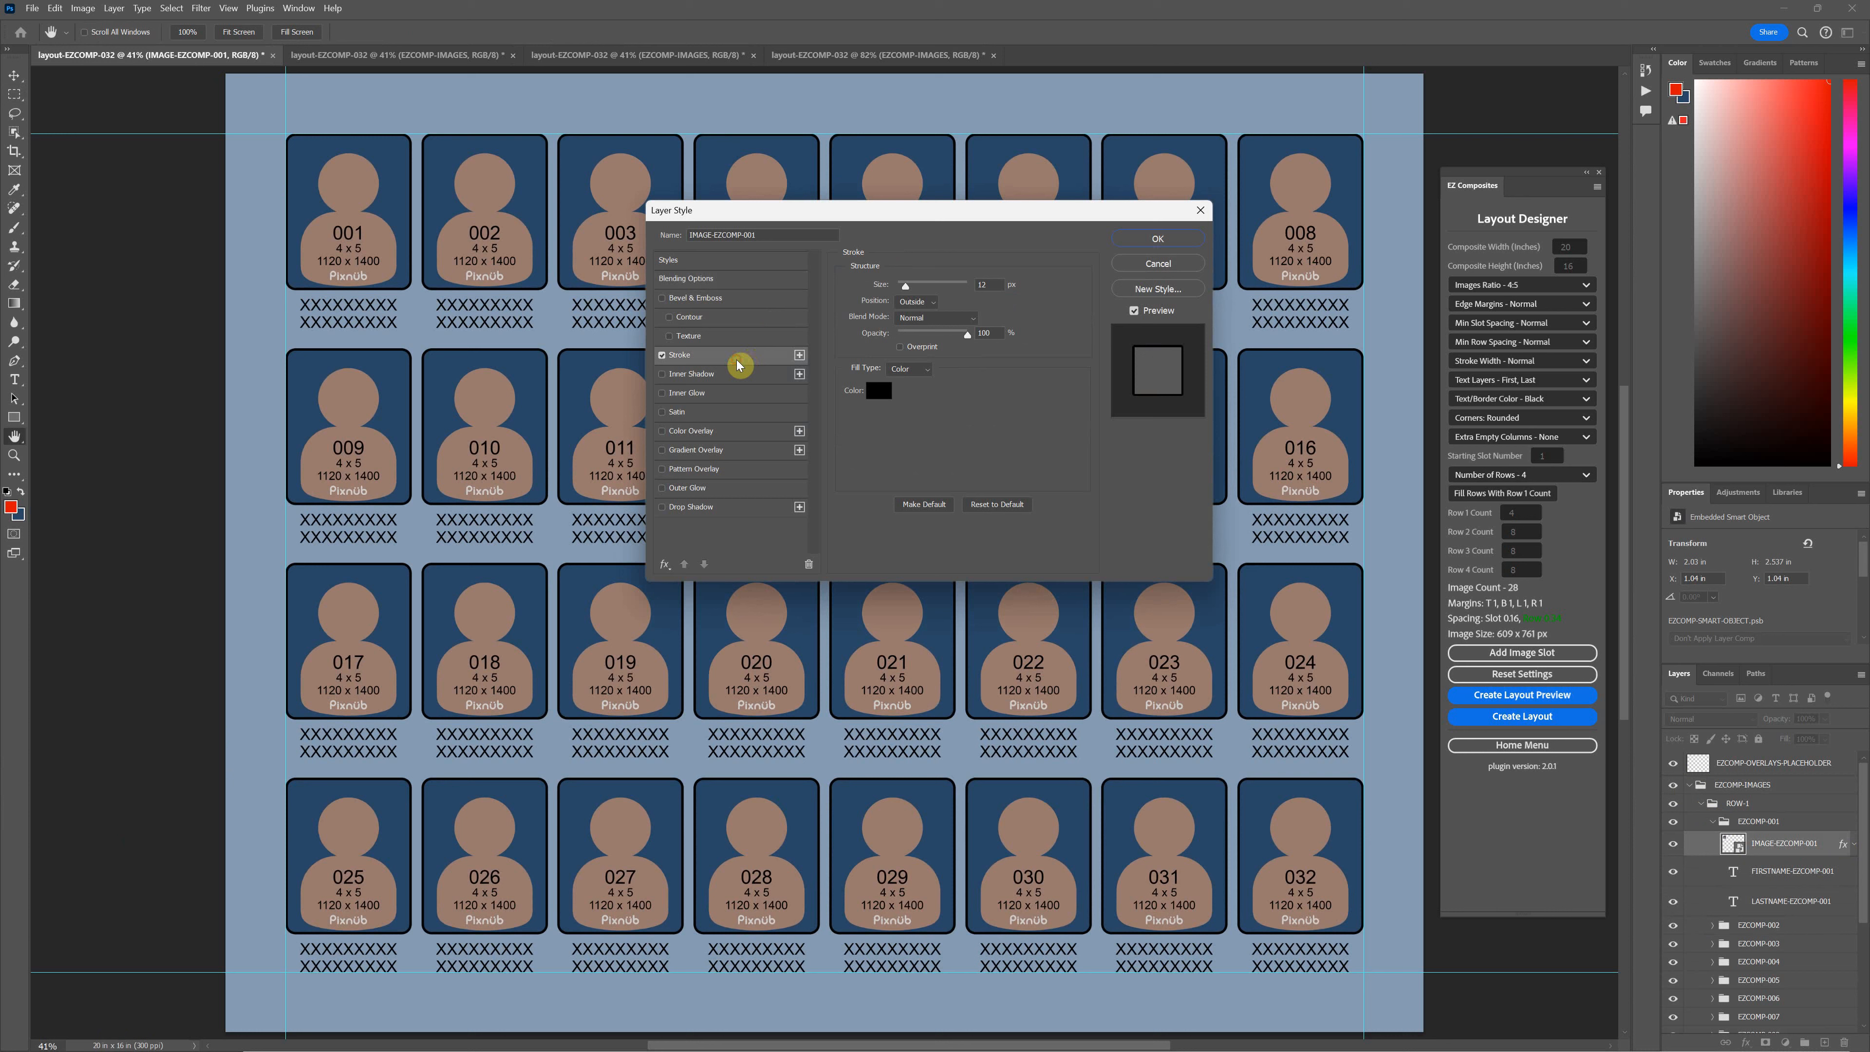
mouse_move(935, 297)
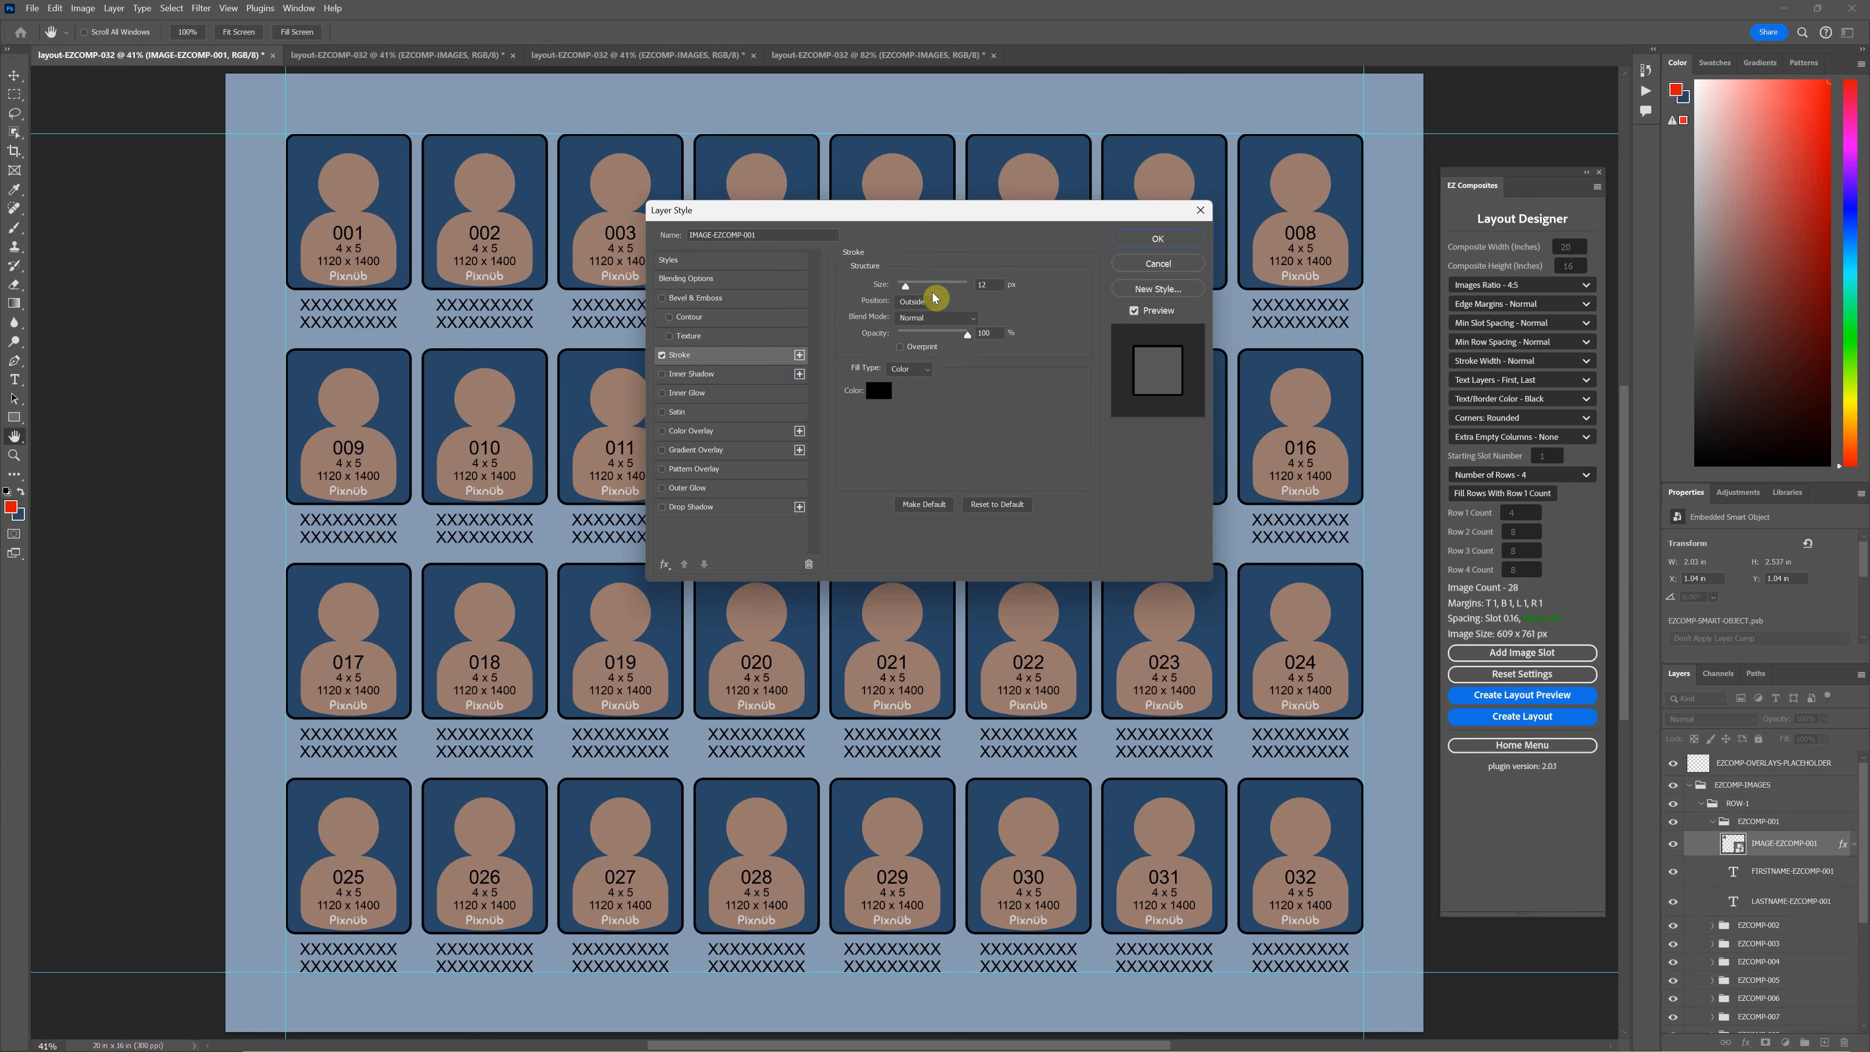
left_click(1153, 237)
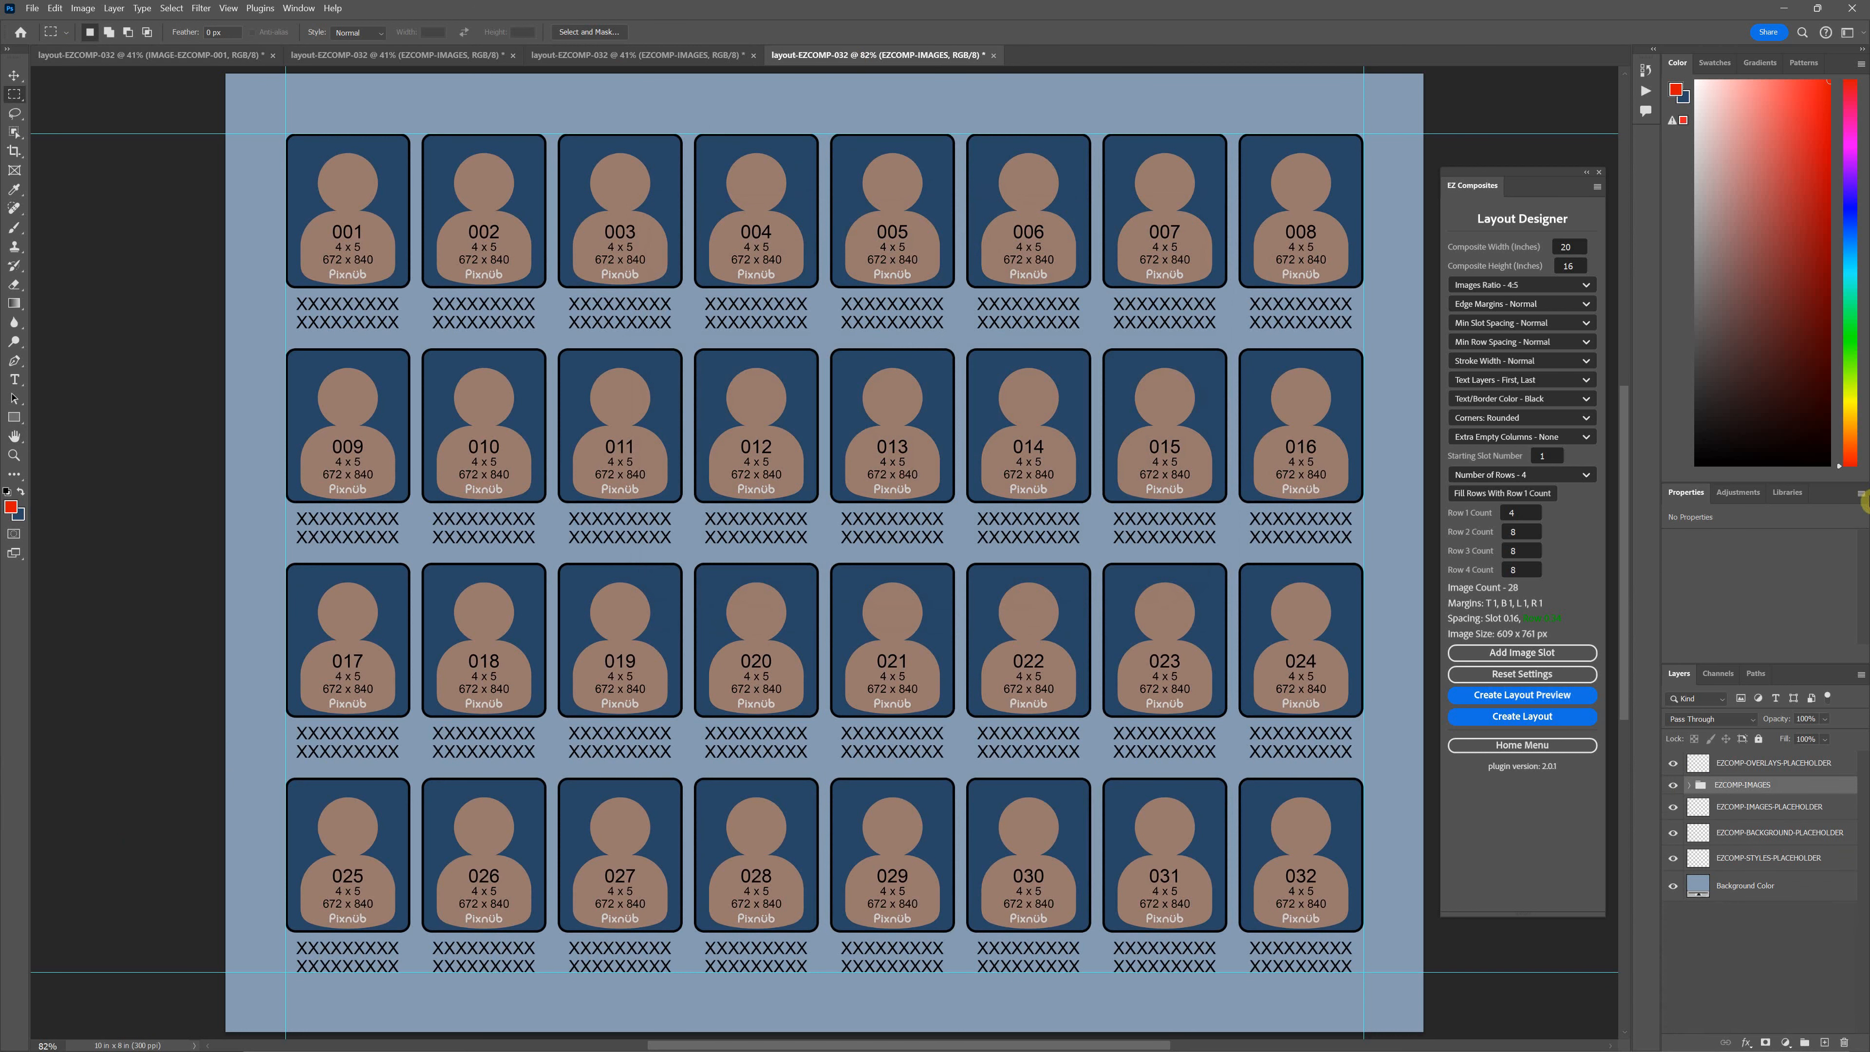
left_click(1682, 785)
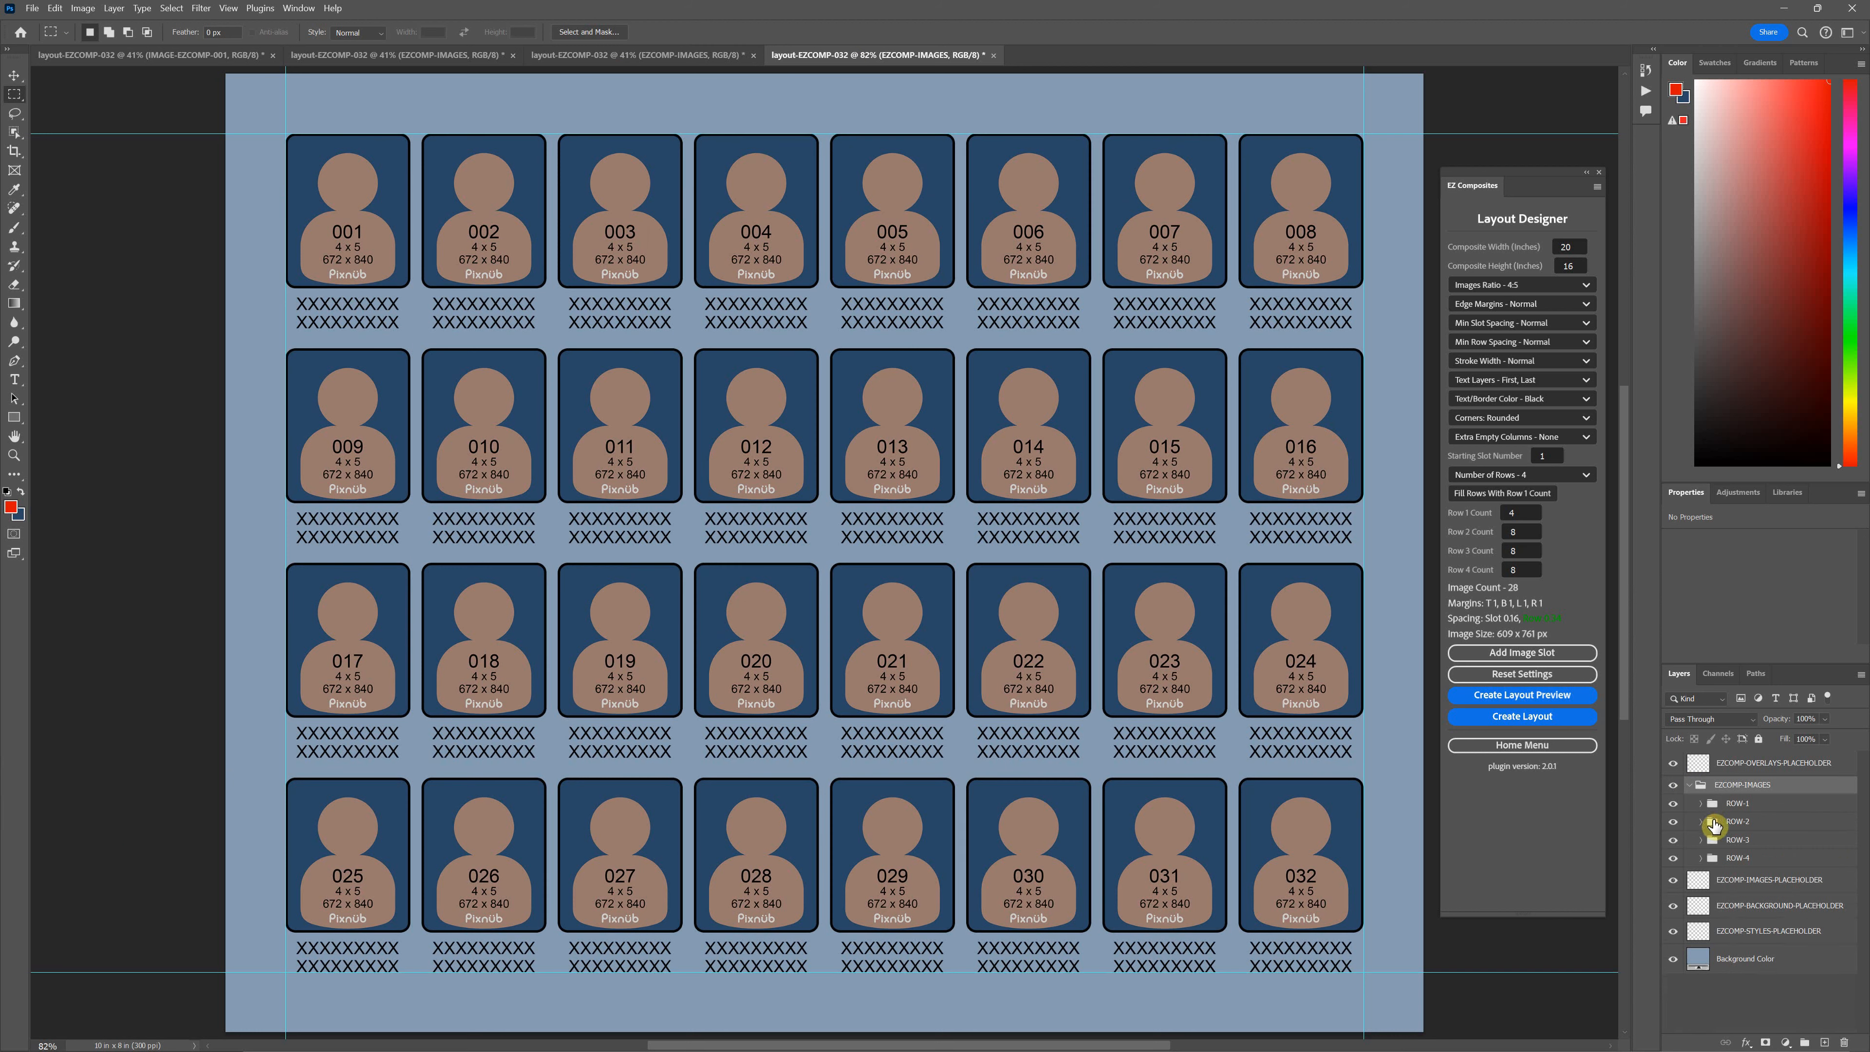
left_click(1704, 803)
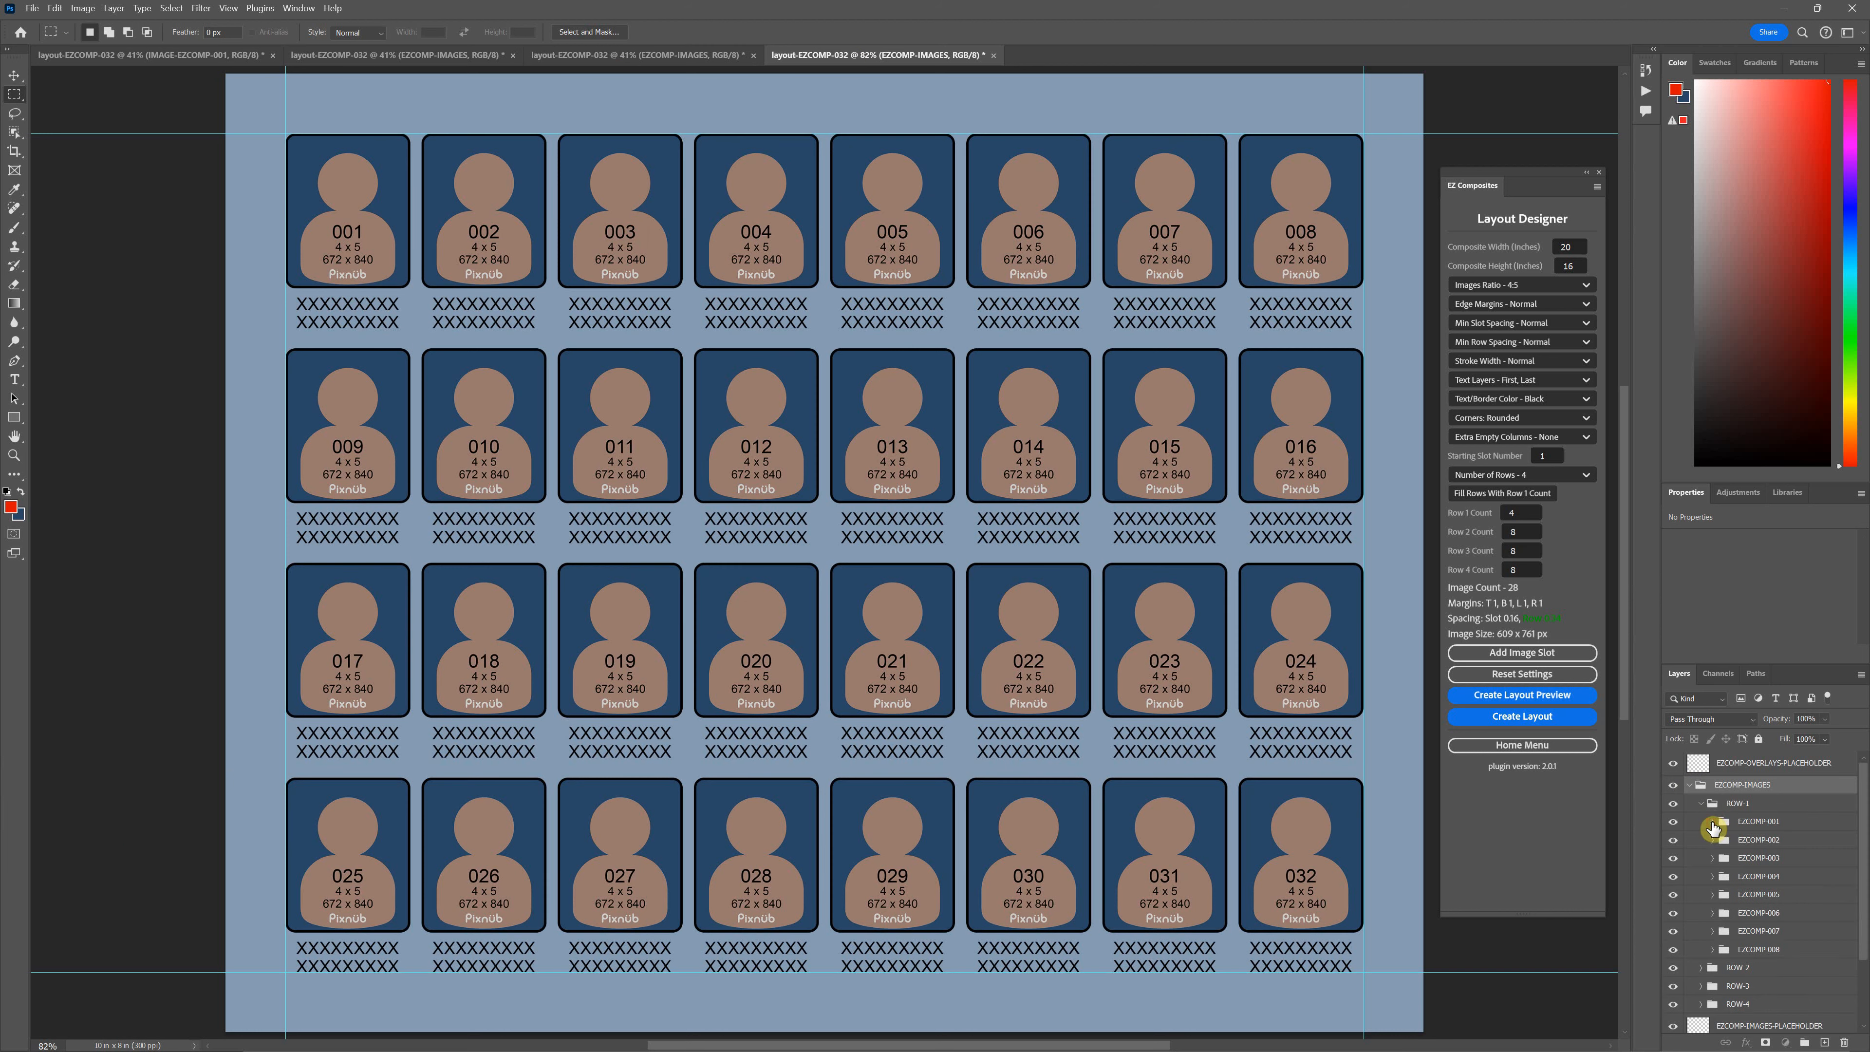
left_click(1701, 820)
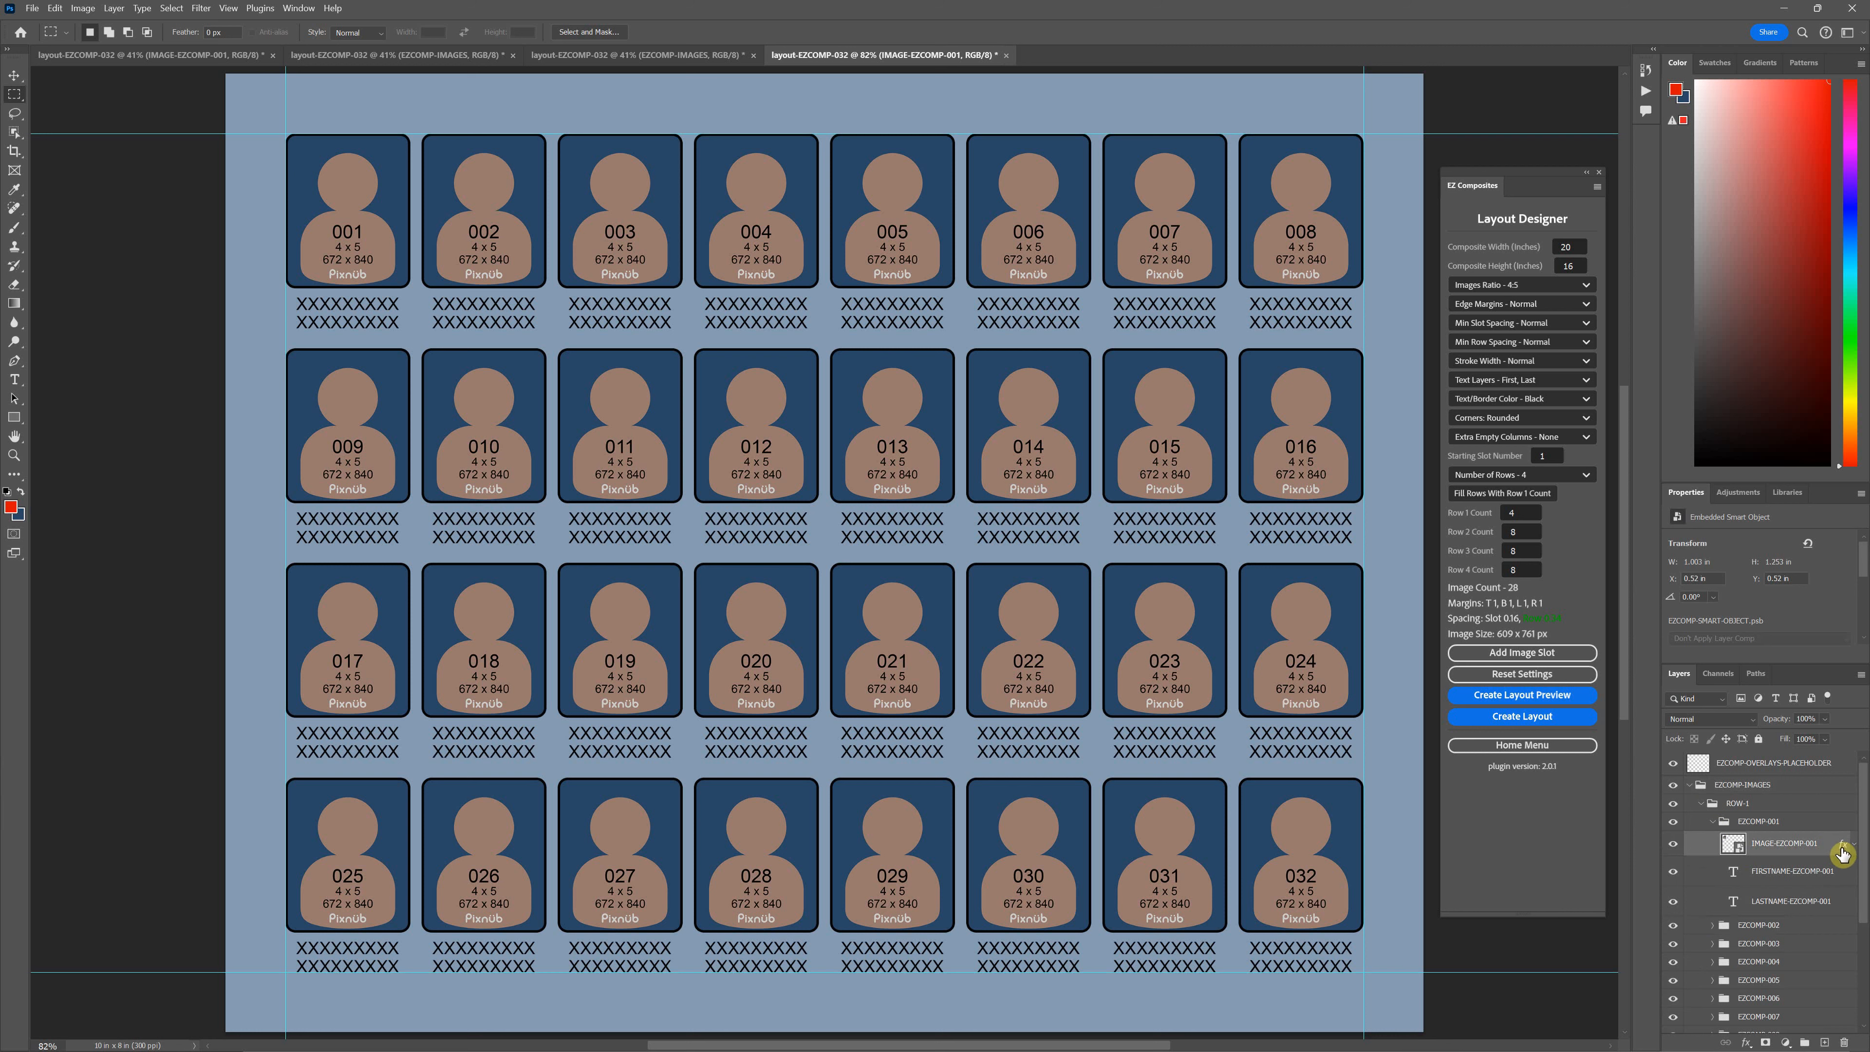
double_click(1773, 844)
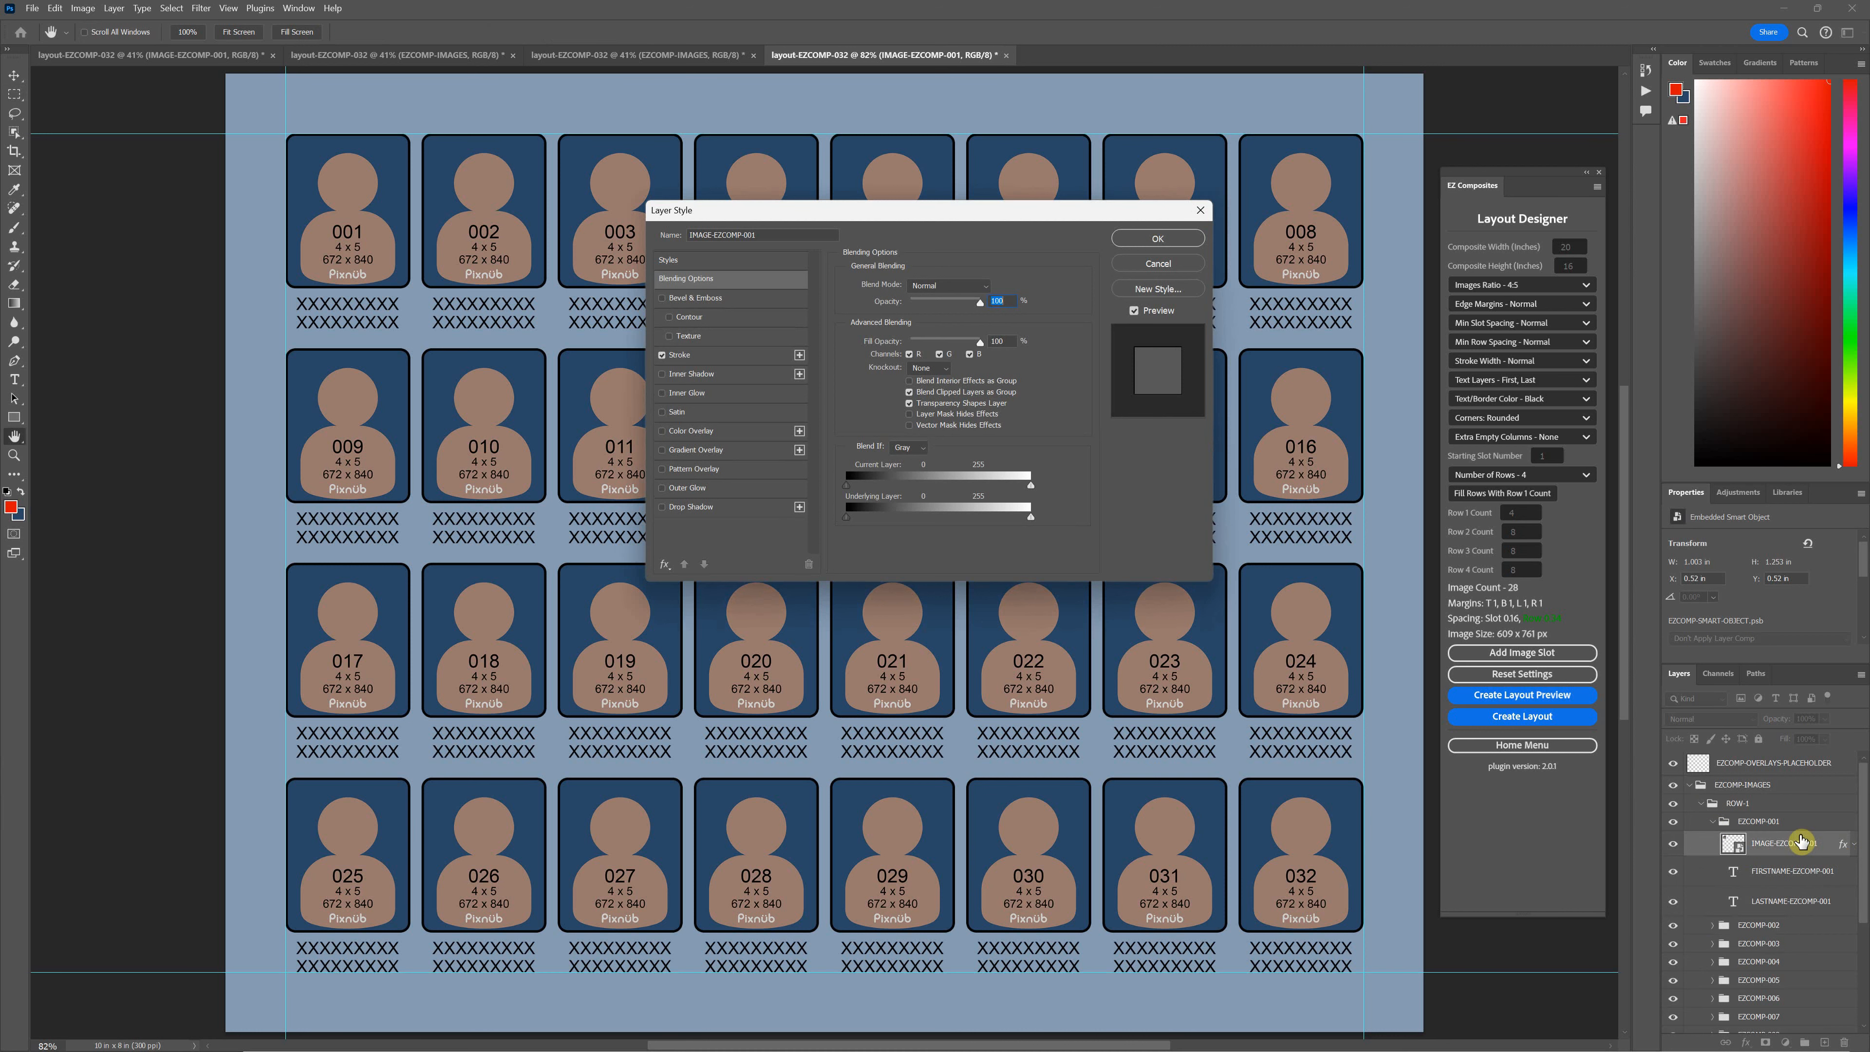
left_click(678, 354)
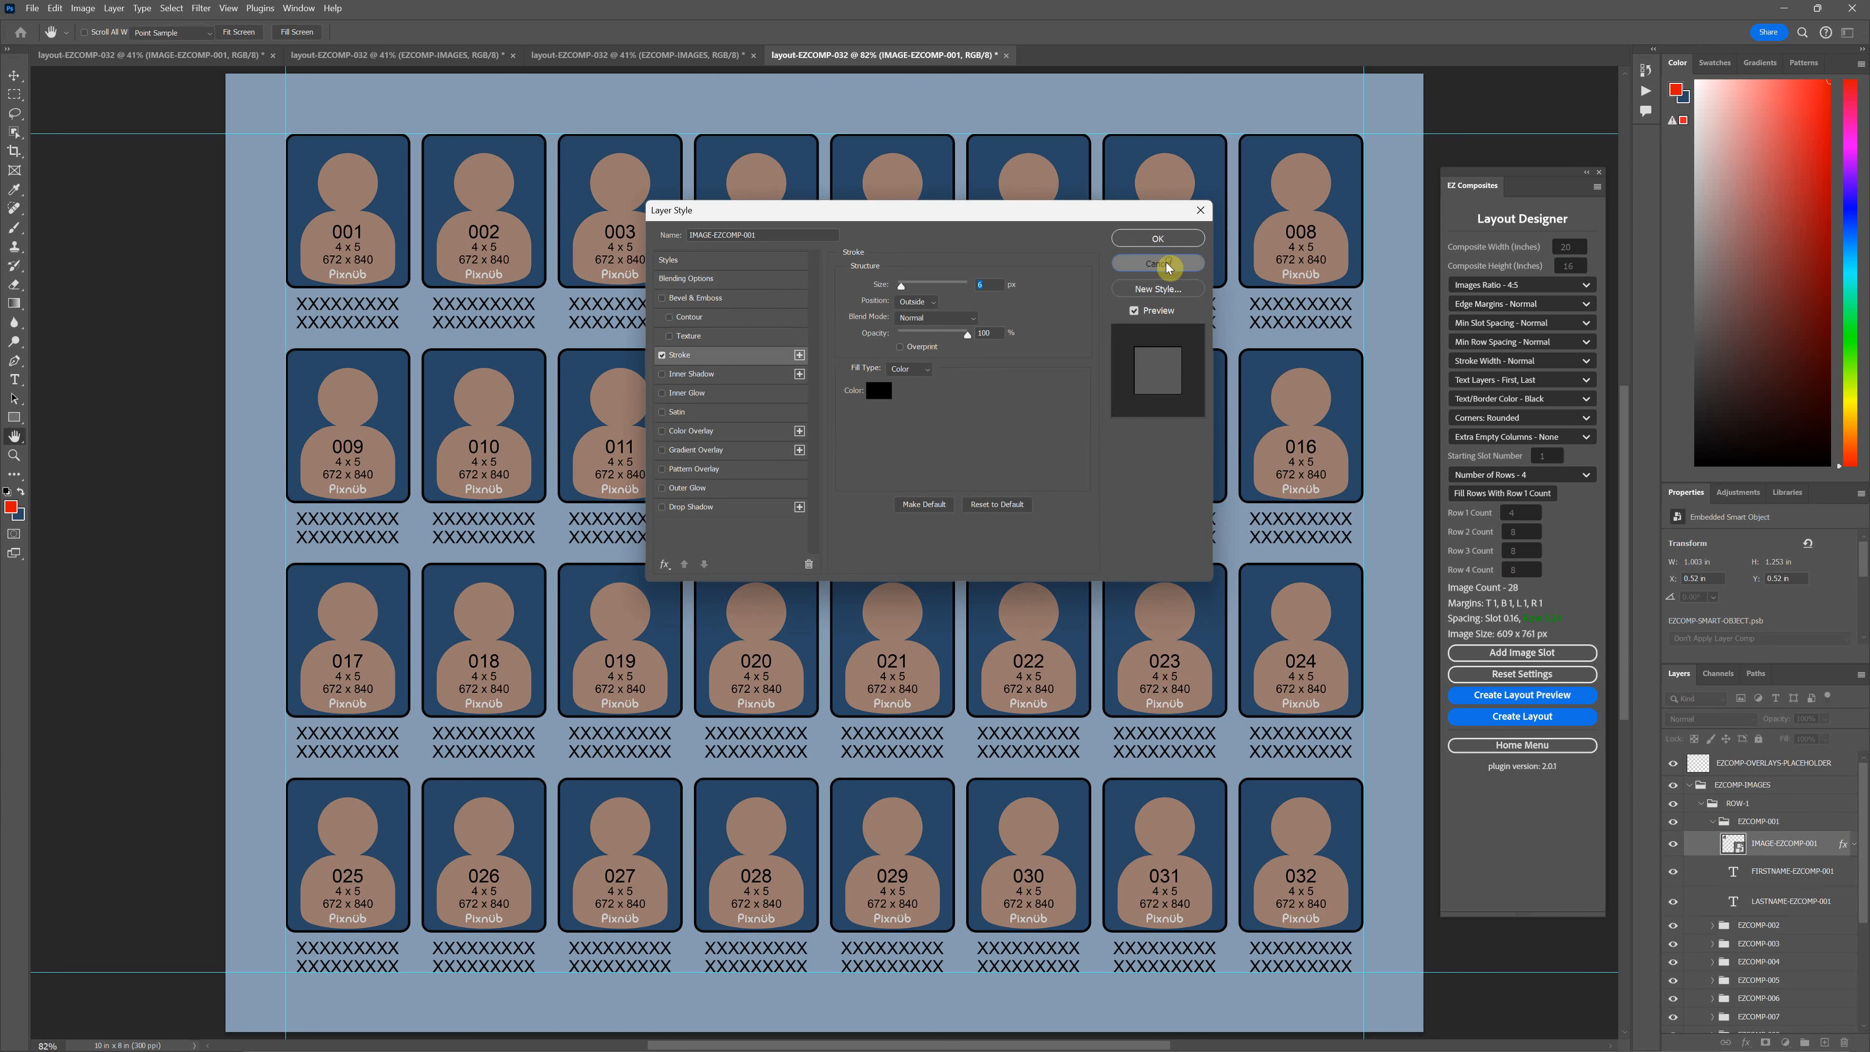
left_click(1156, 264)
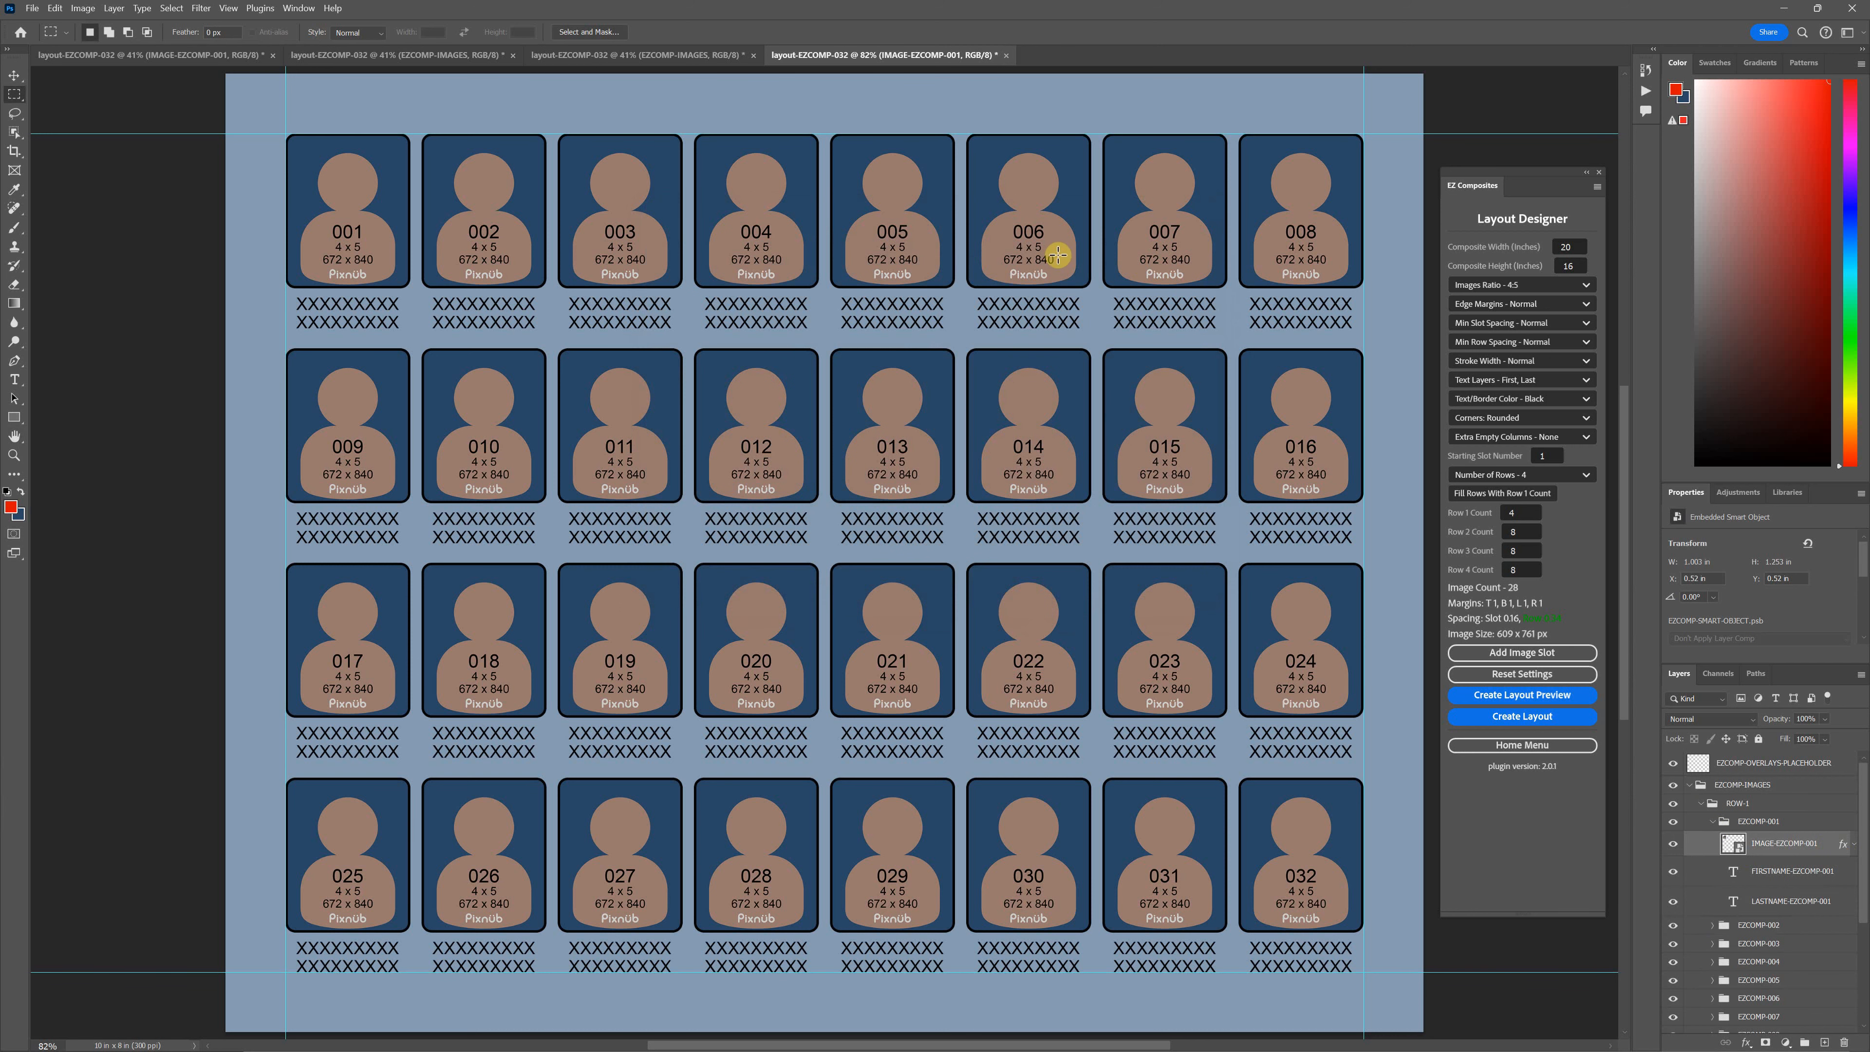
mouse_move(1390, 234)
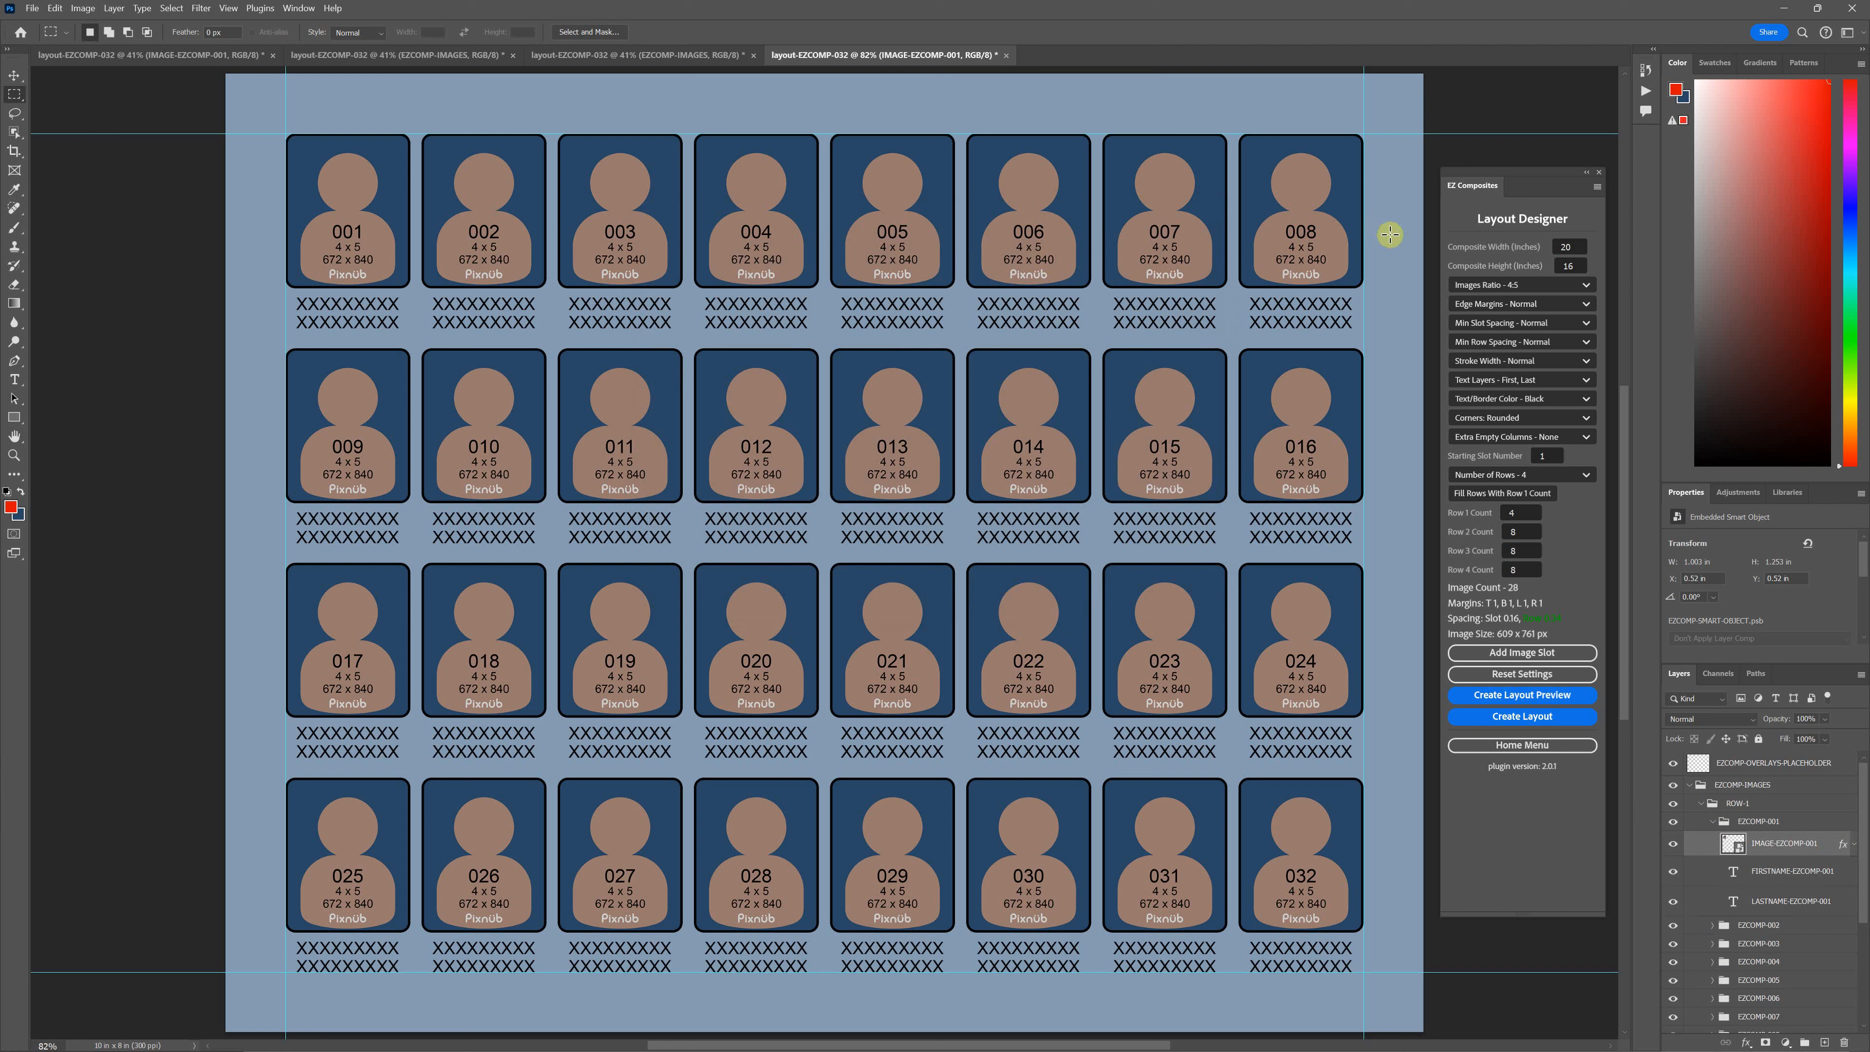
mouse_move(1201, 225)
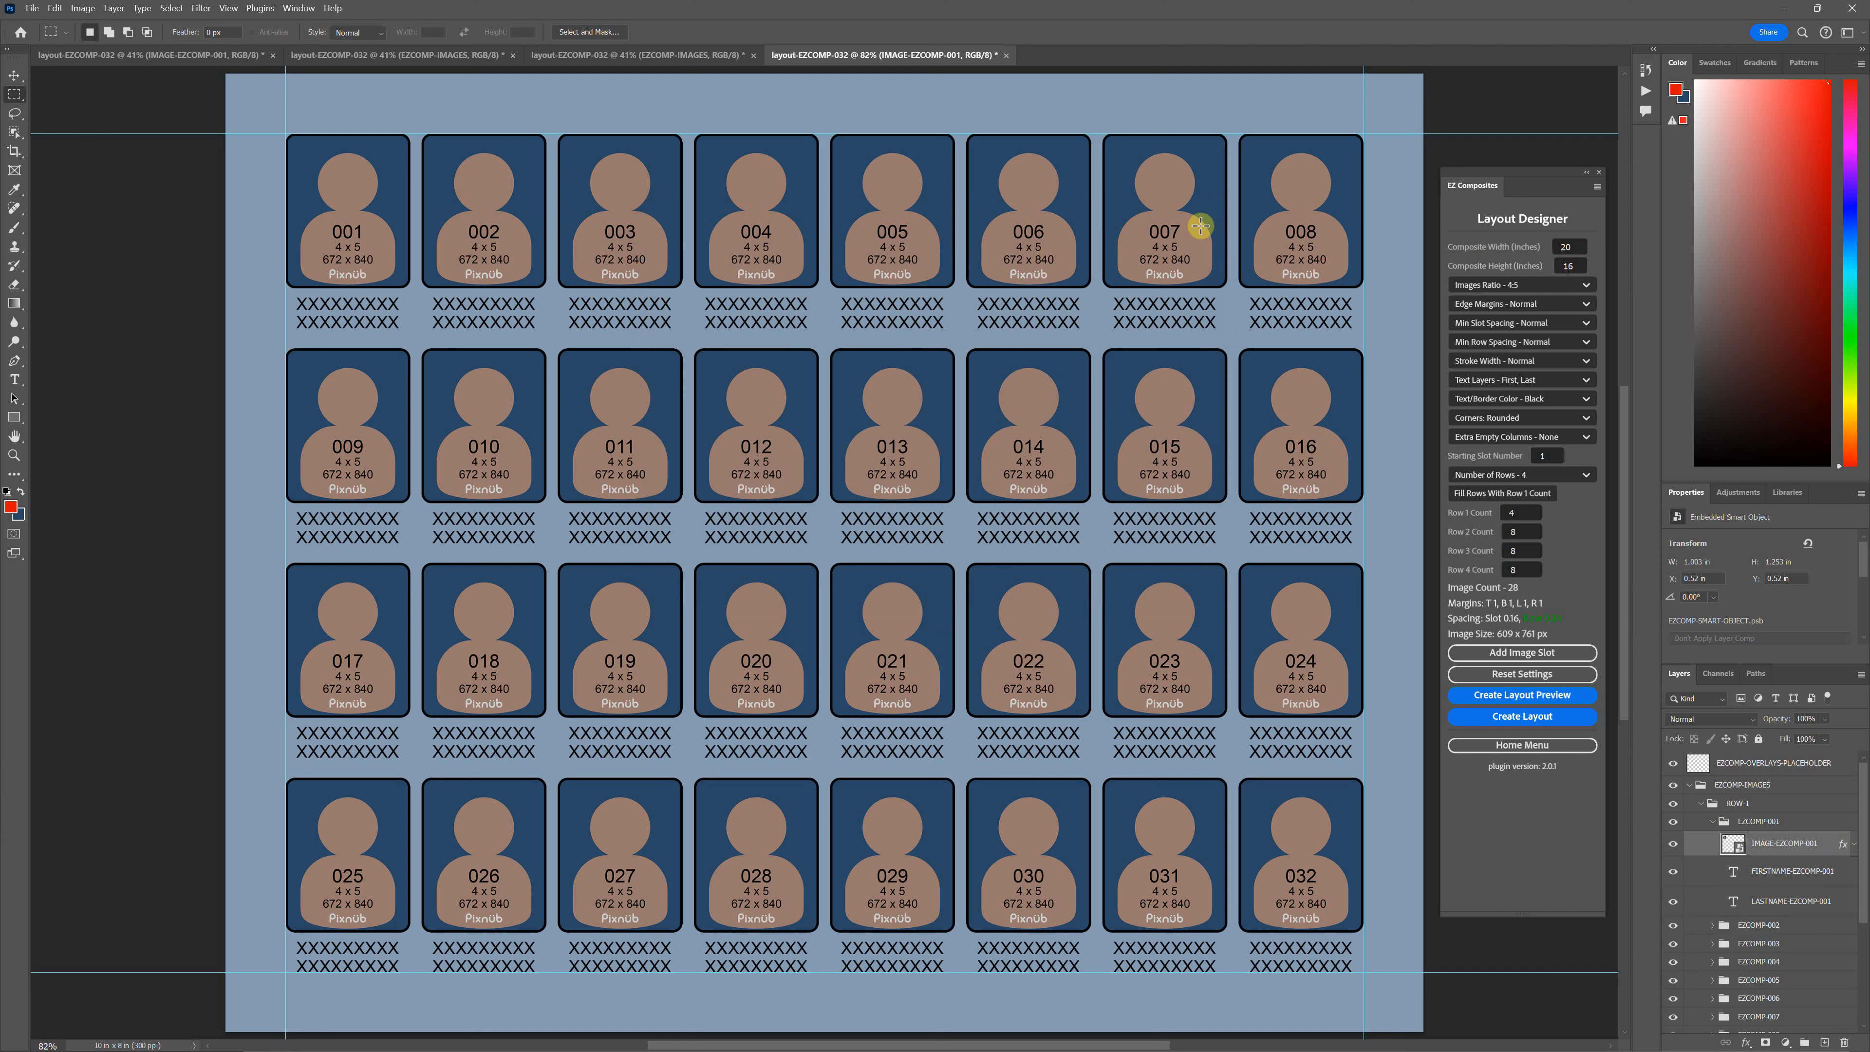
mouse_move(1048, 389)
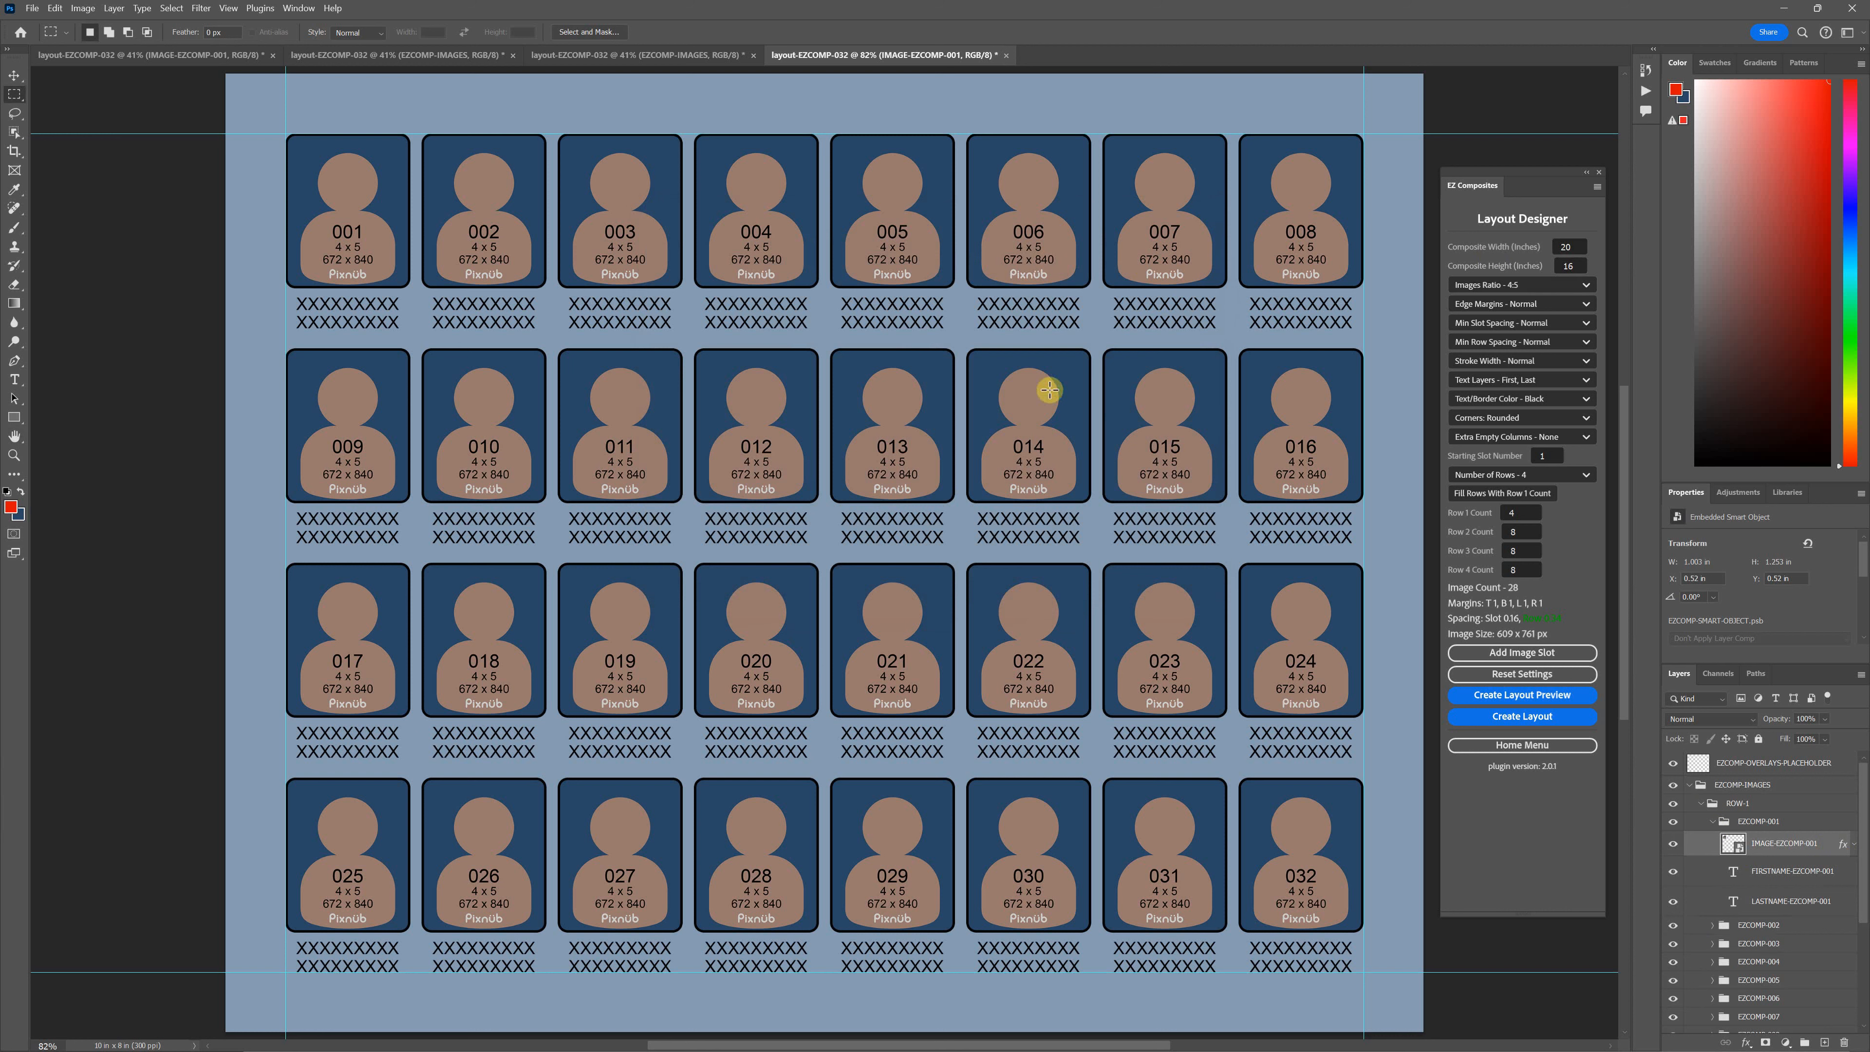
mouse_move(1550, 304)
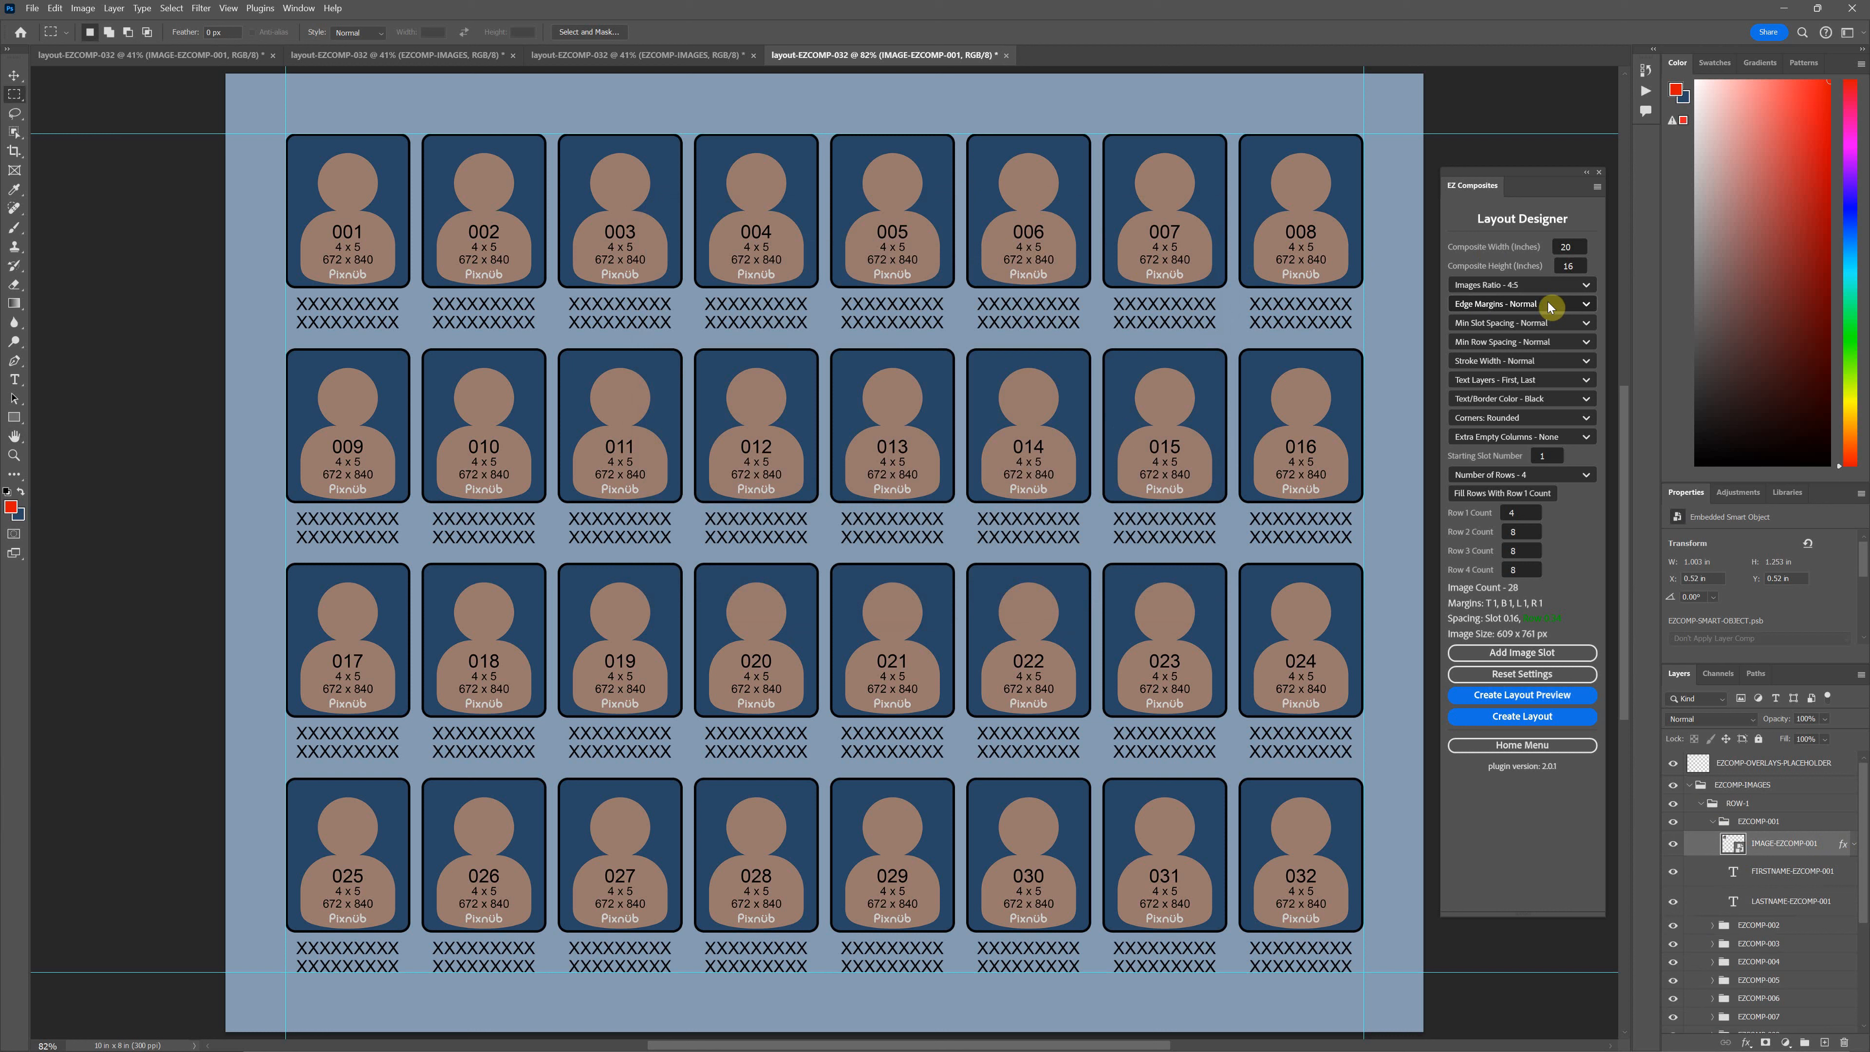
mouse_move(1478, 284)
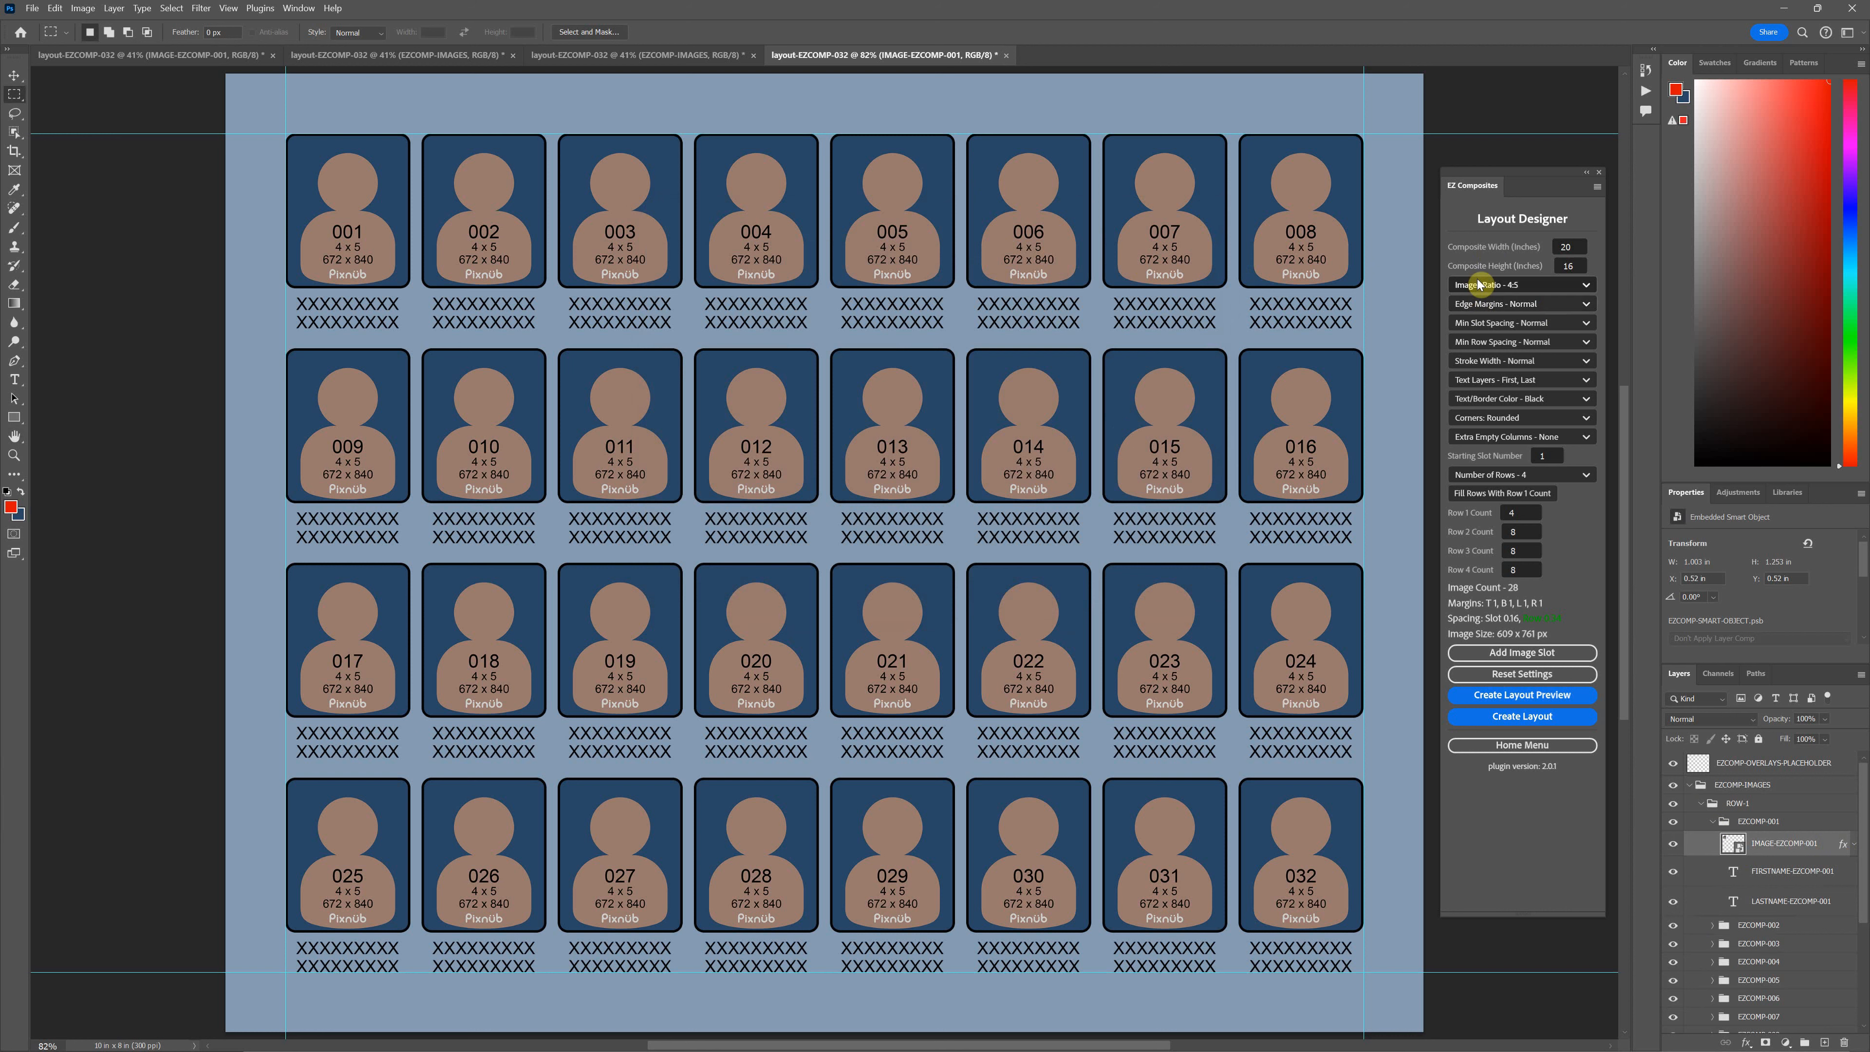
mouse_move(1574, 342)
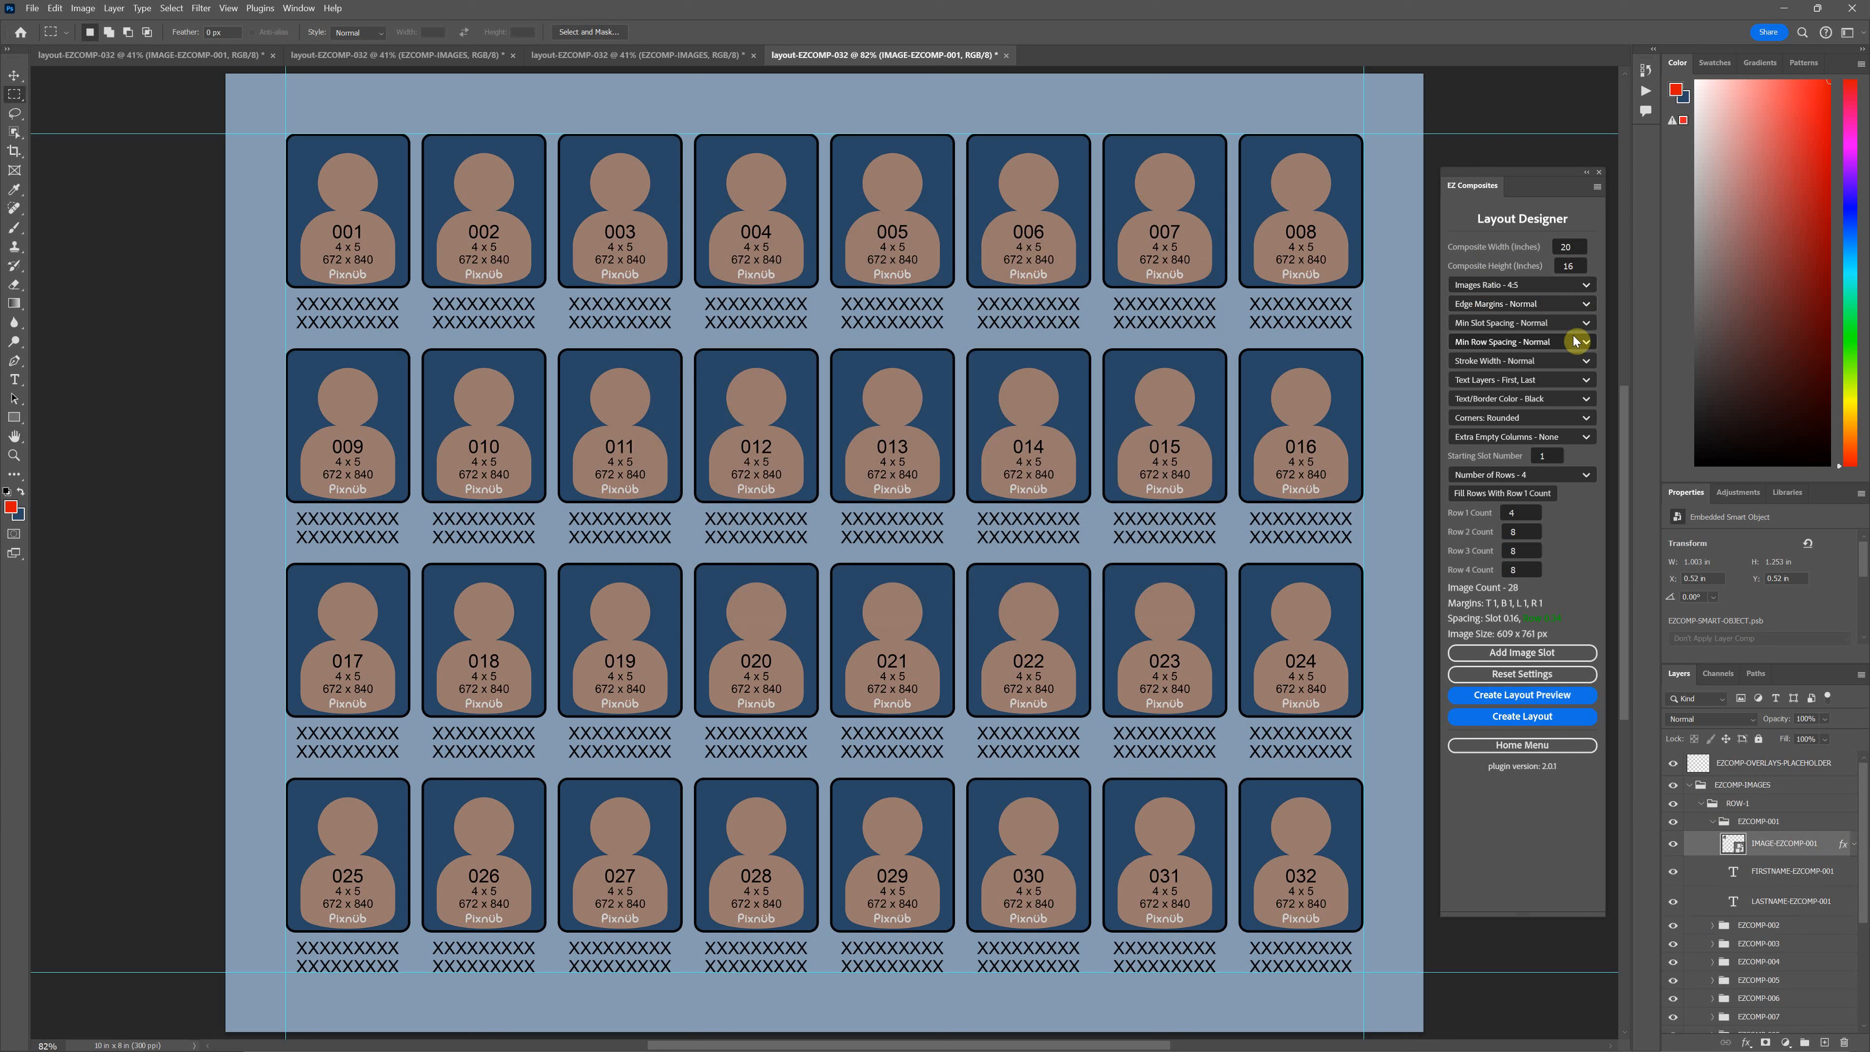
mouse_move(1555, 352)
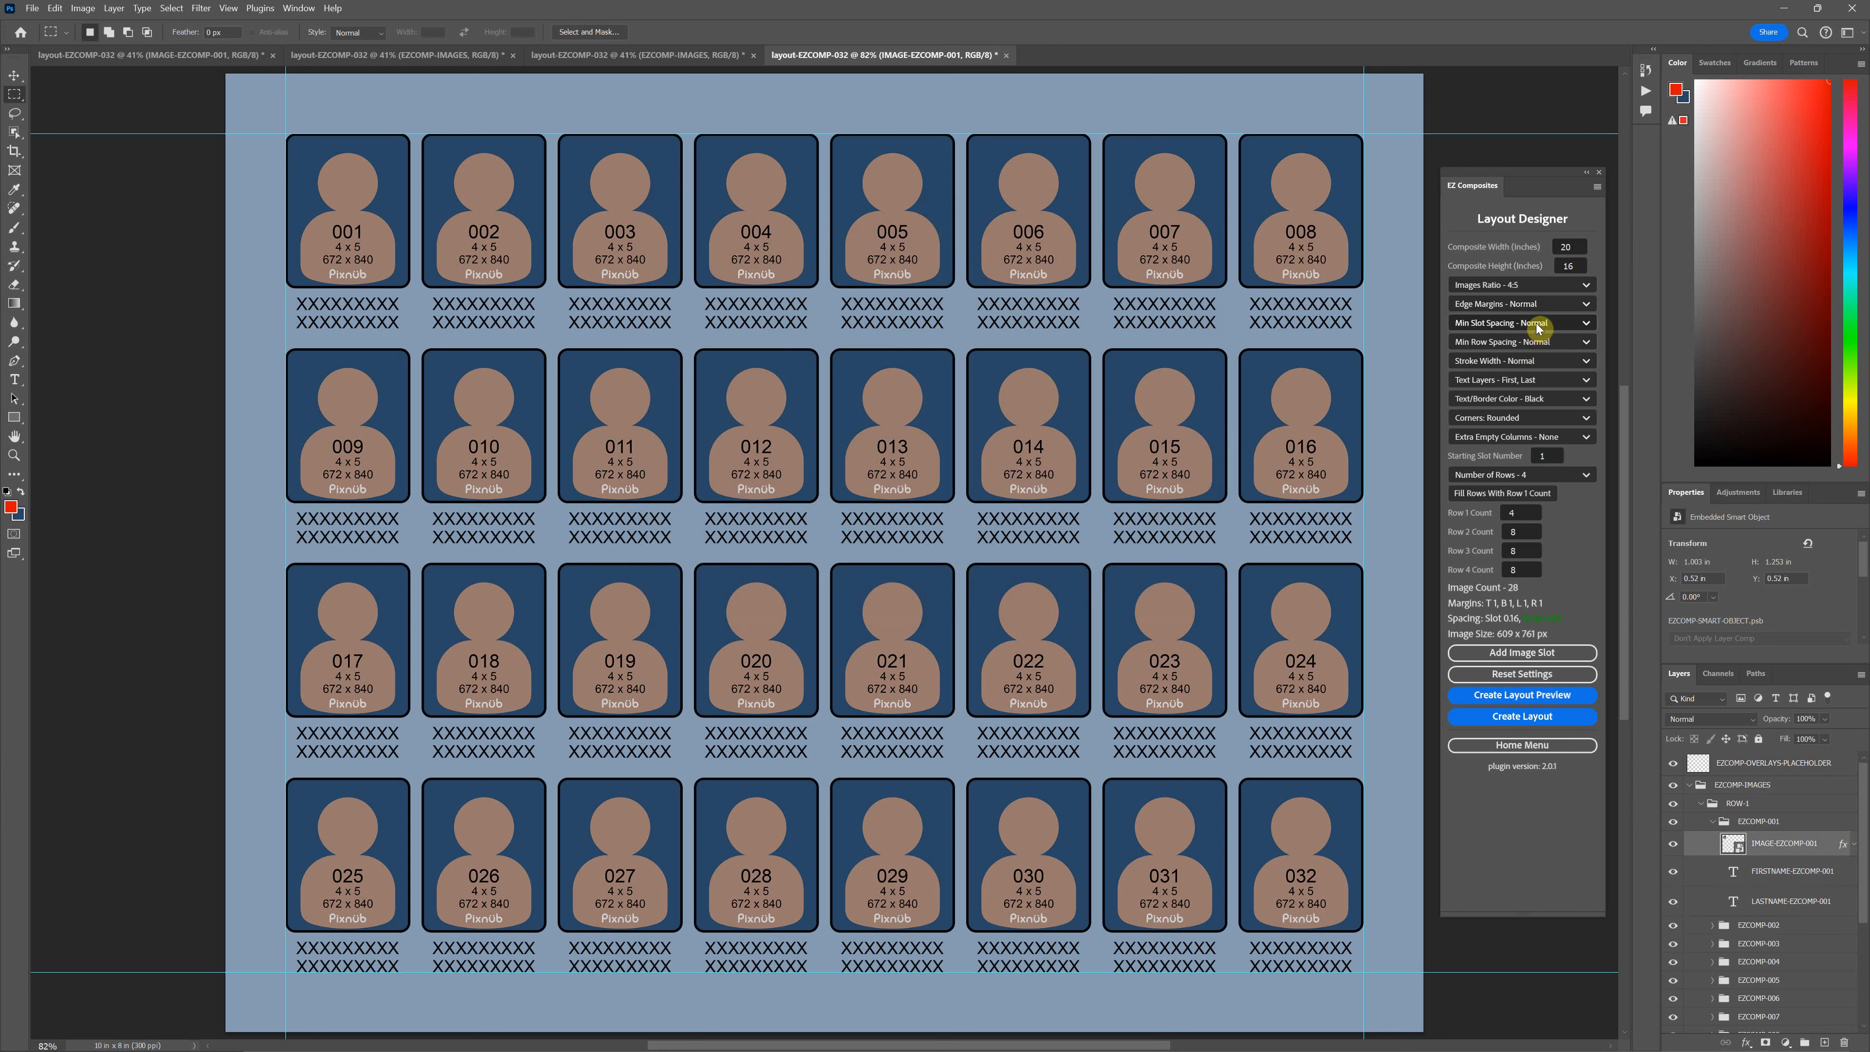
mouse_move(1532, 342)
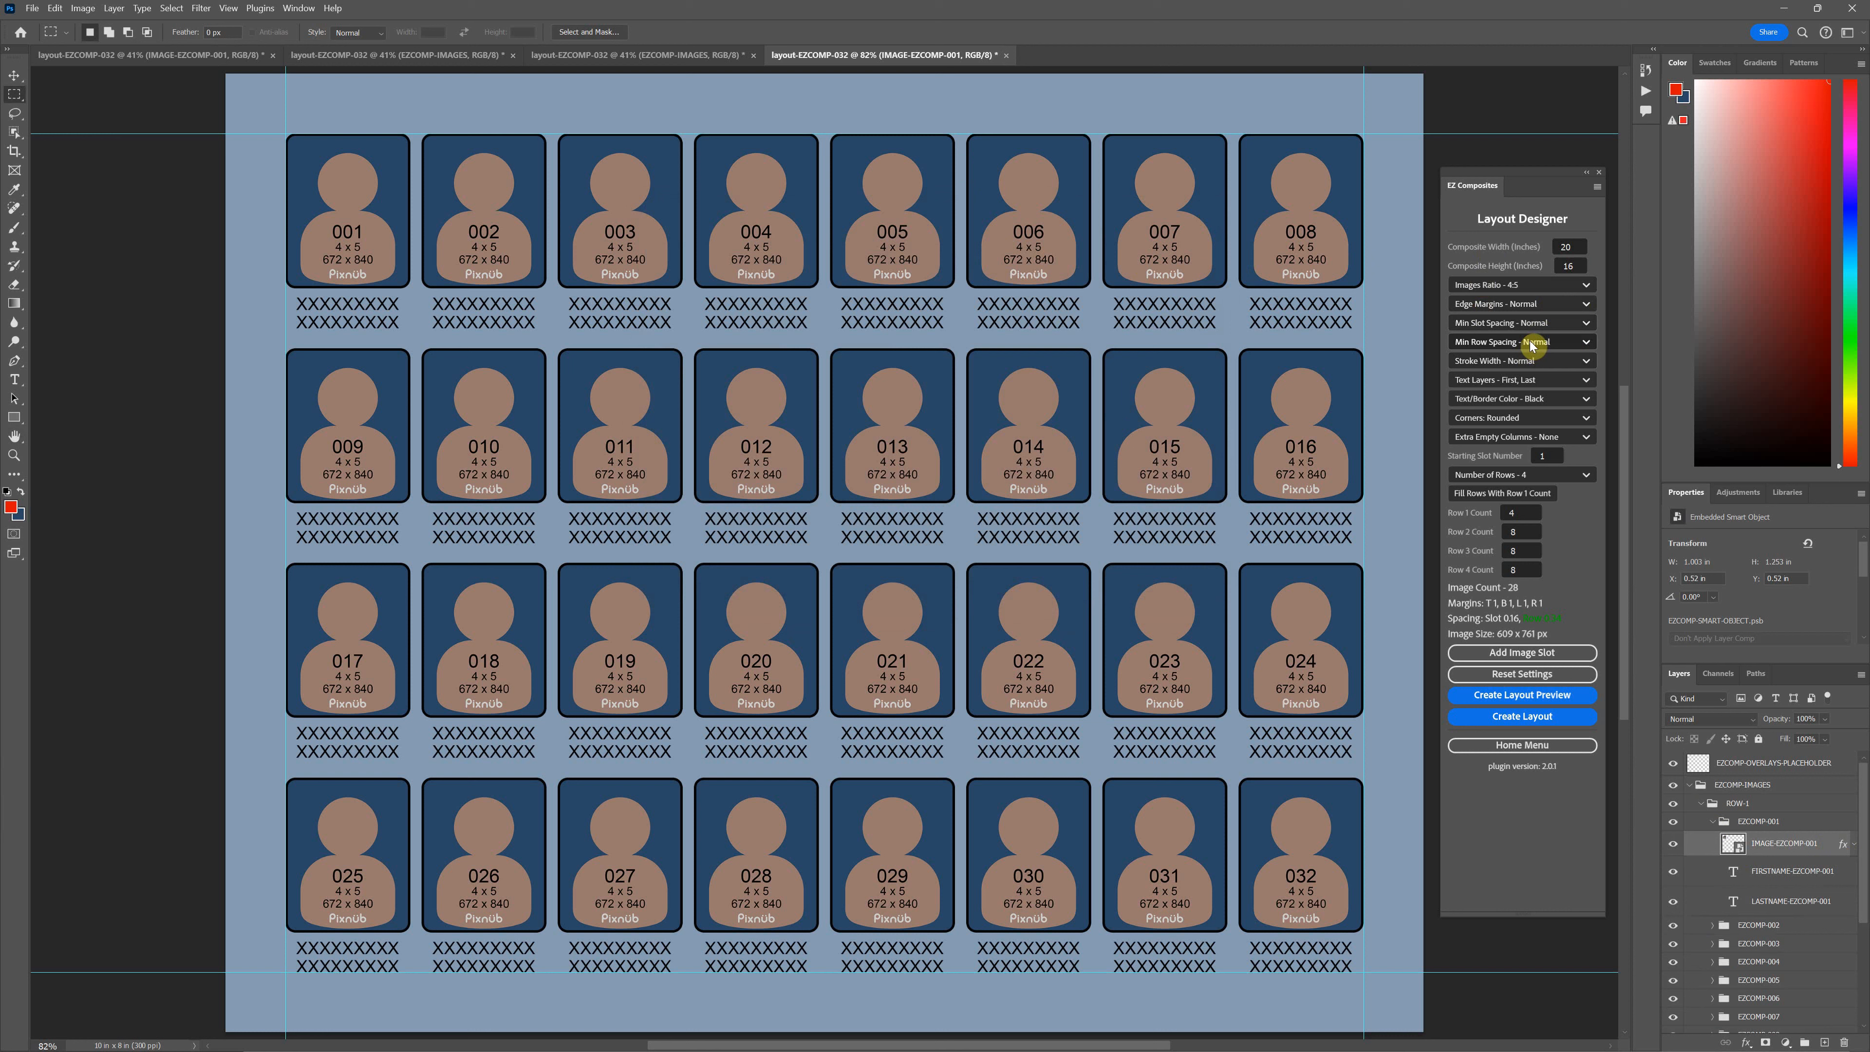
mouse_move(1515, 323)
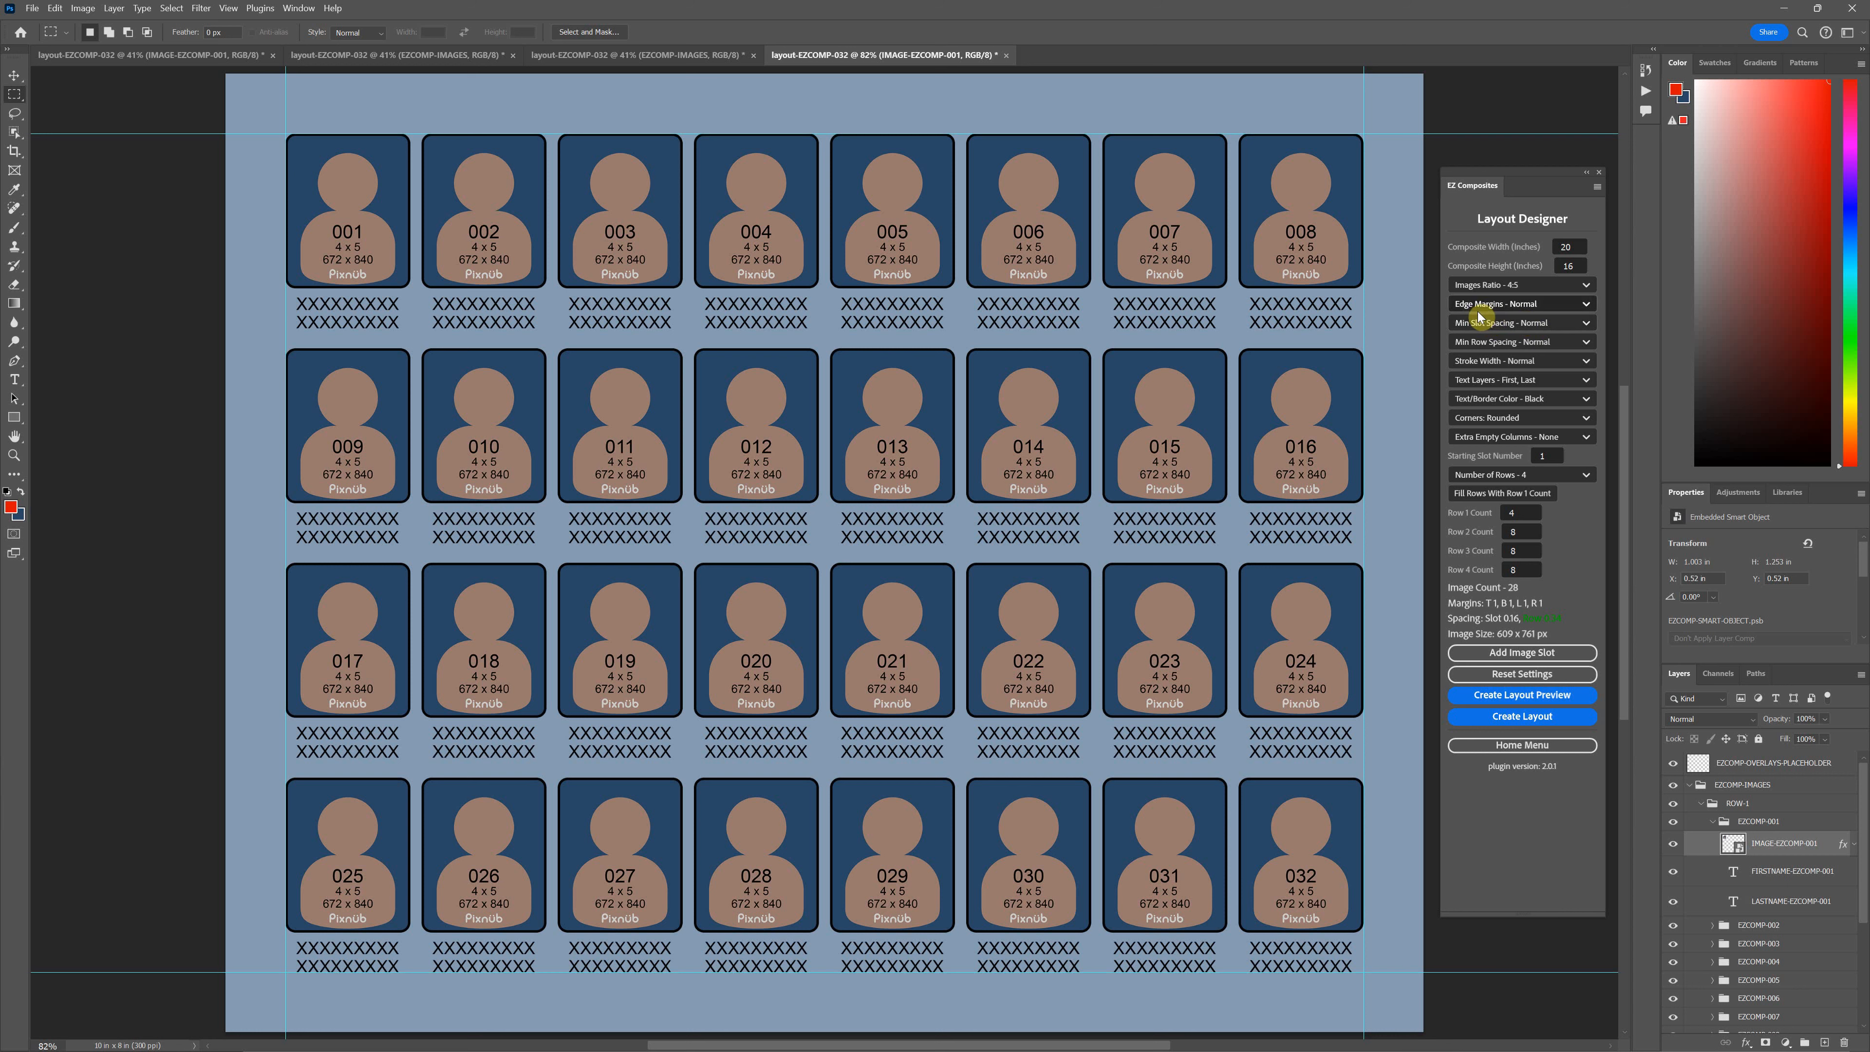
mouse_move(1252, 505)
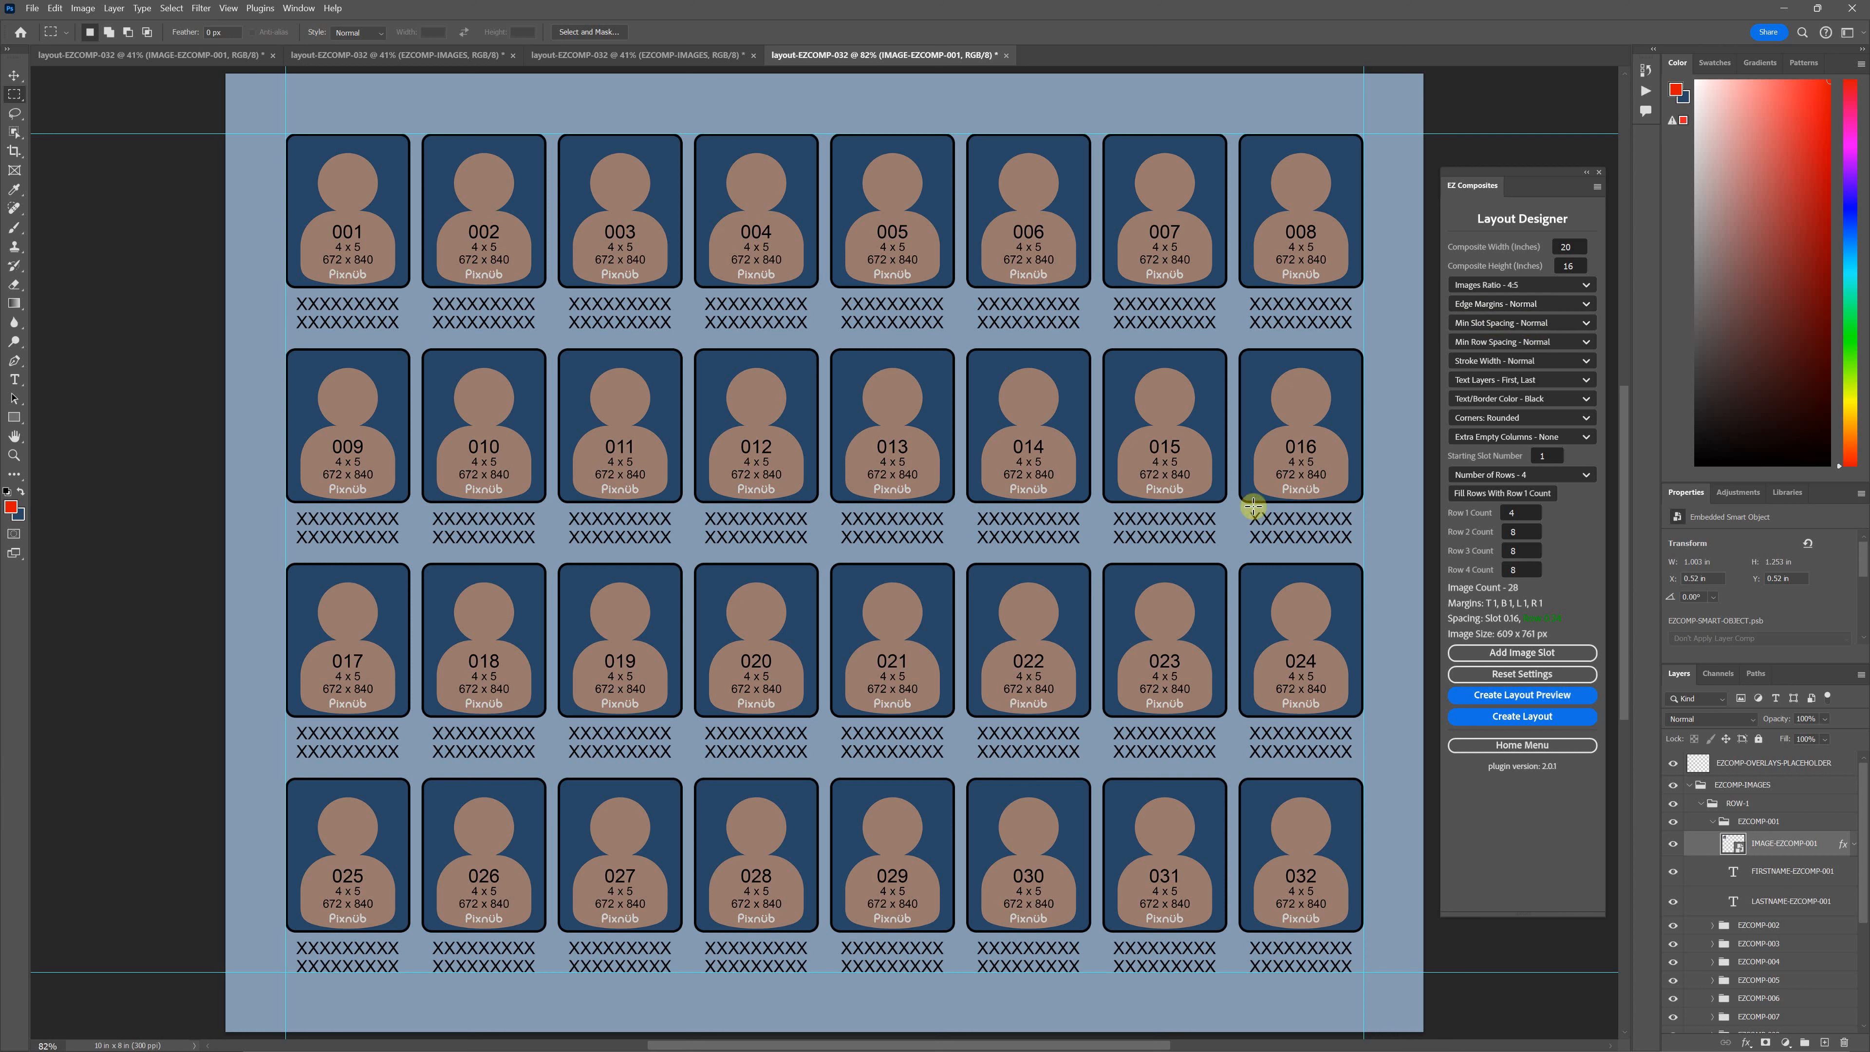
left_click(1520, 474)
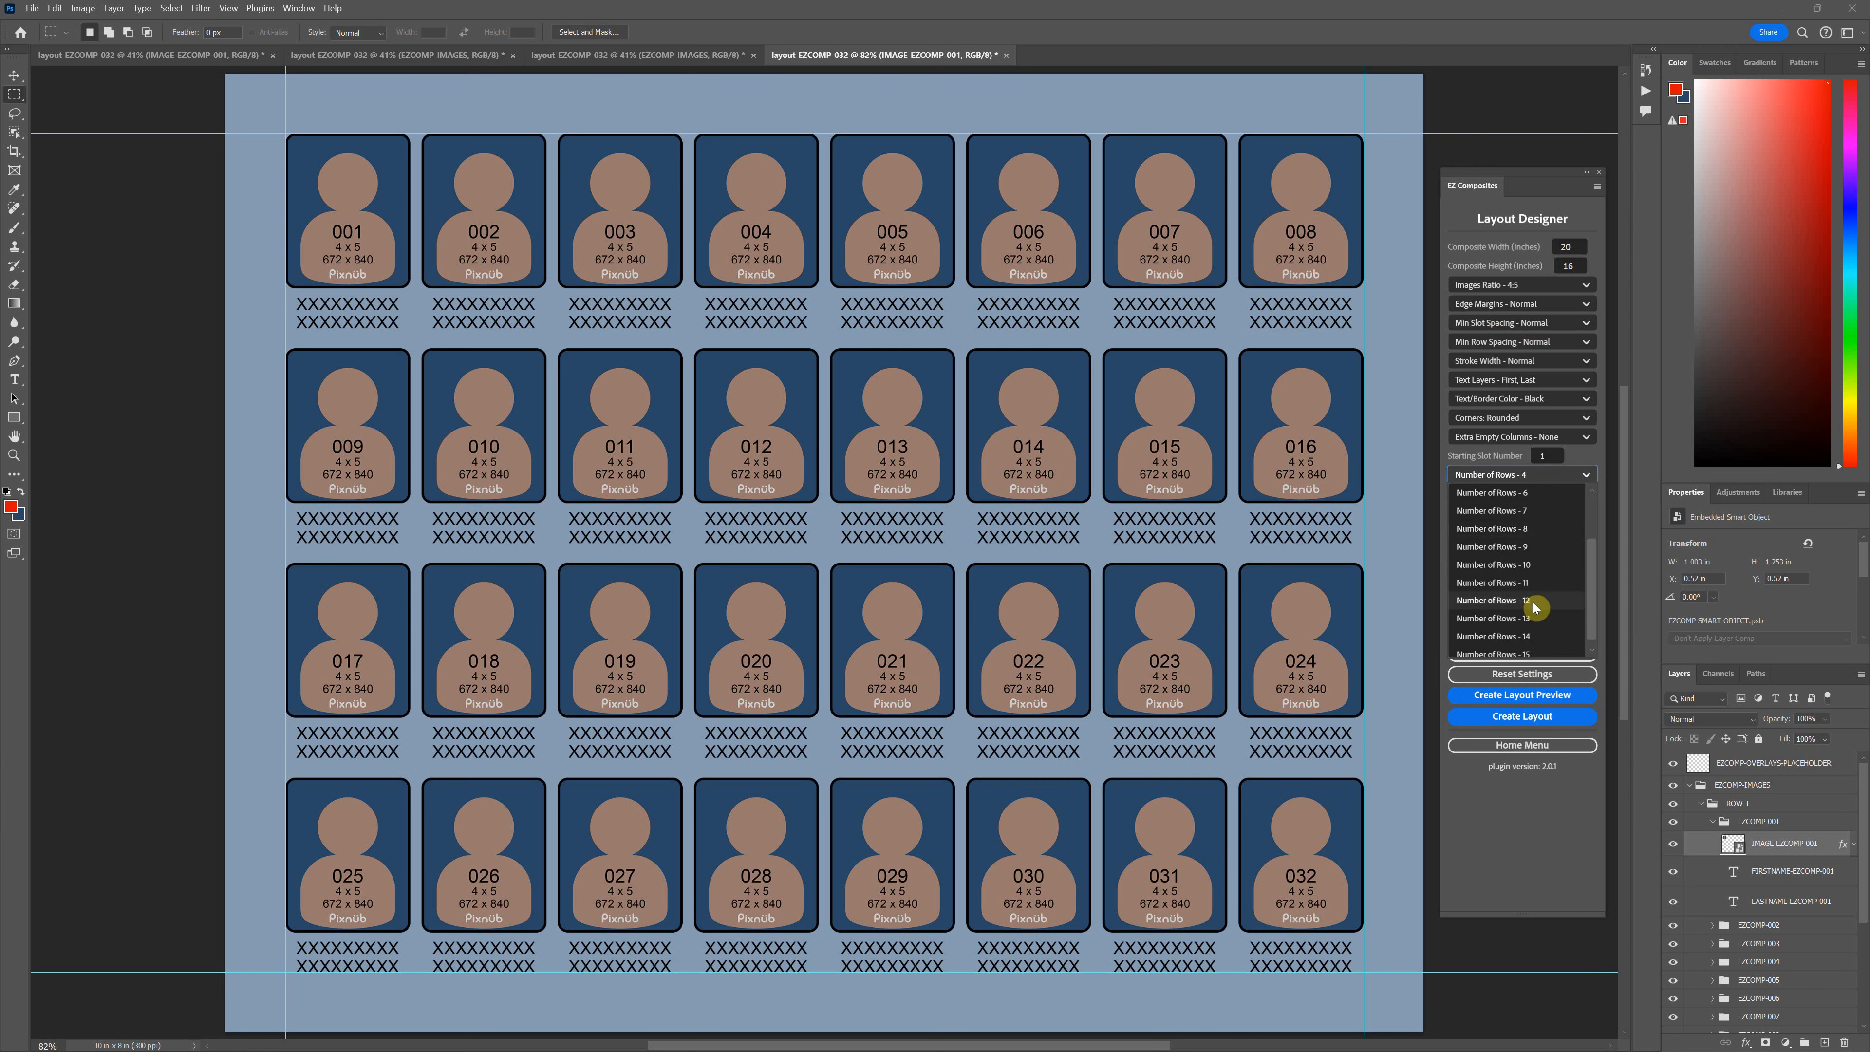
- Set 12 rows of 20 and create a 240-slot layout preview in a new document
left_click(1493, 599)
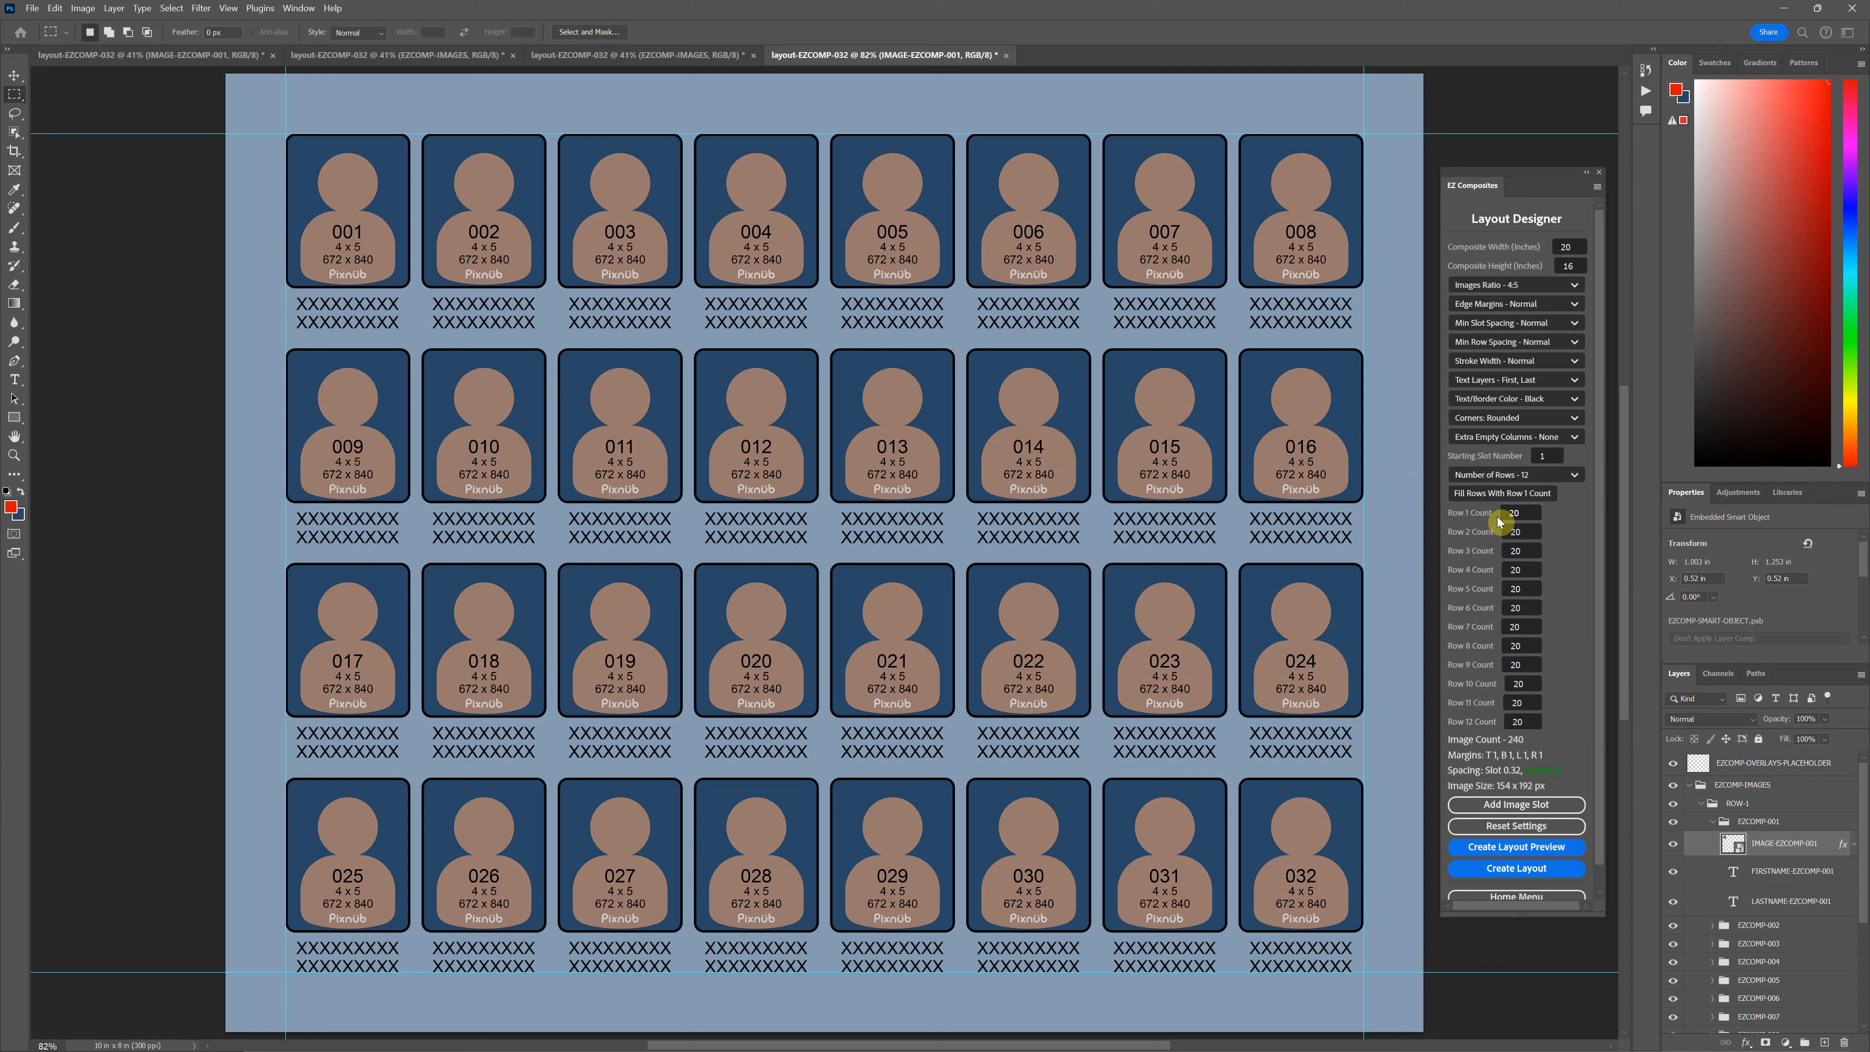
mouse_move(1547, 742)
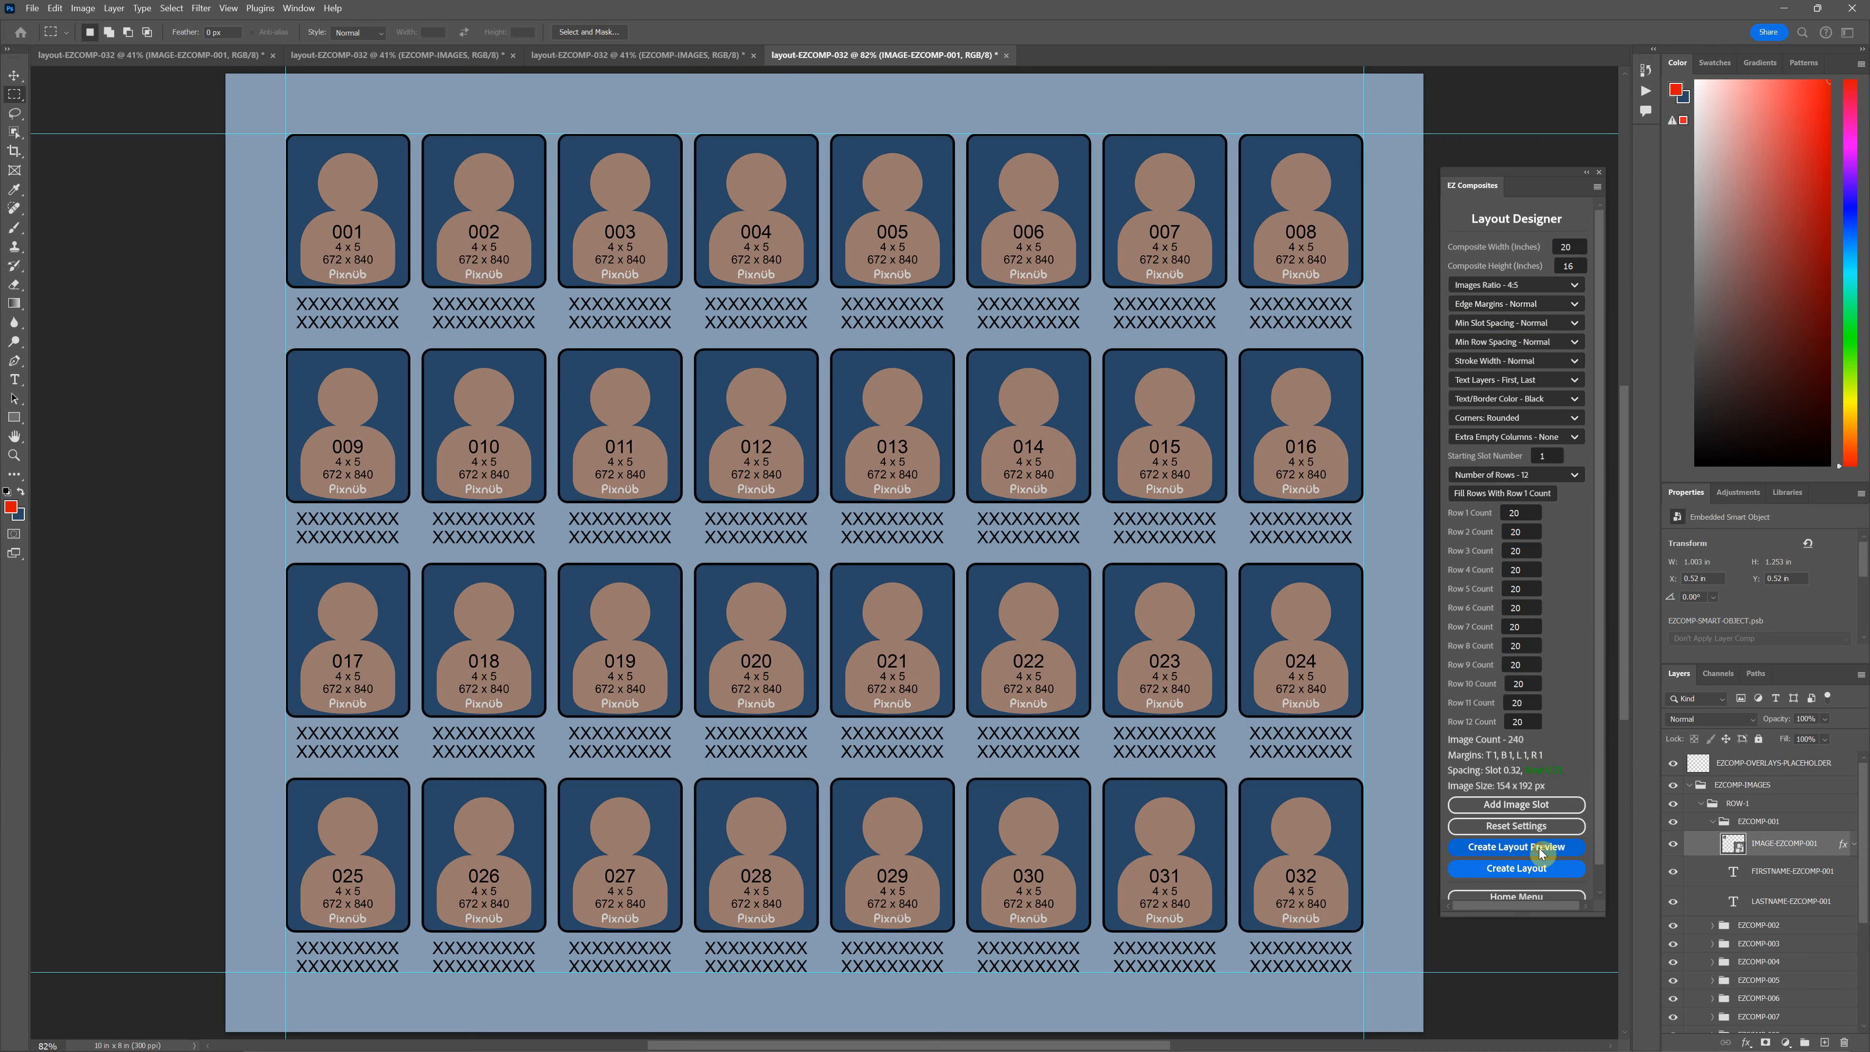
left_click(1515, 847)
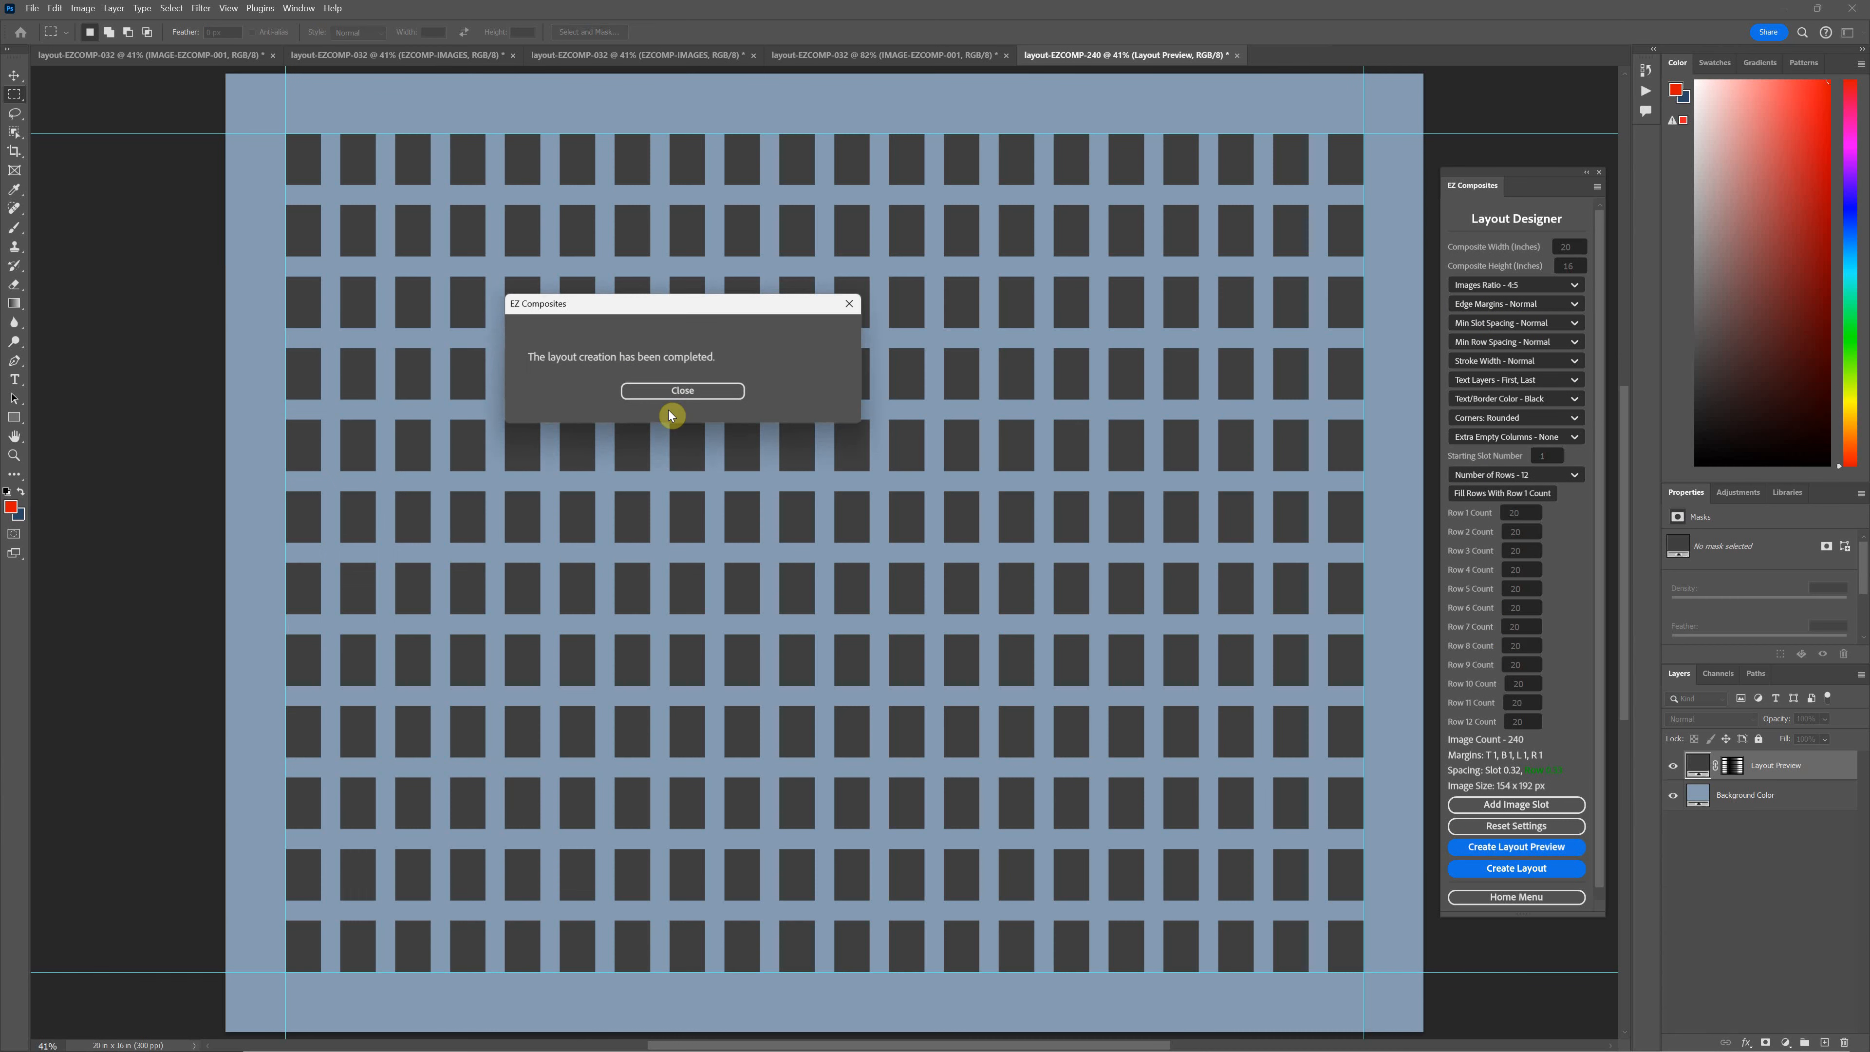
mouse_move(500, 150)
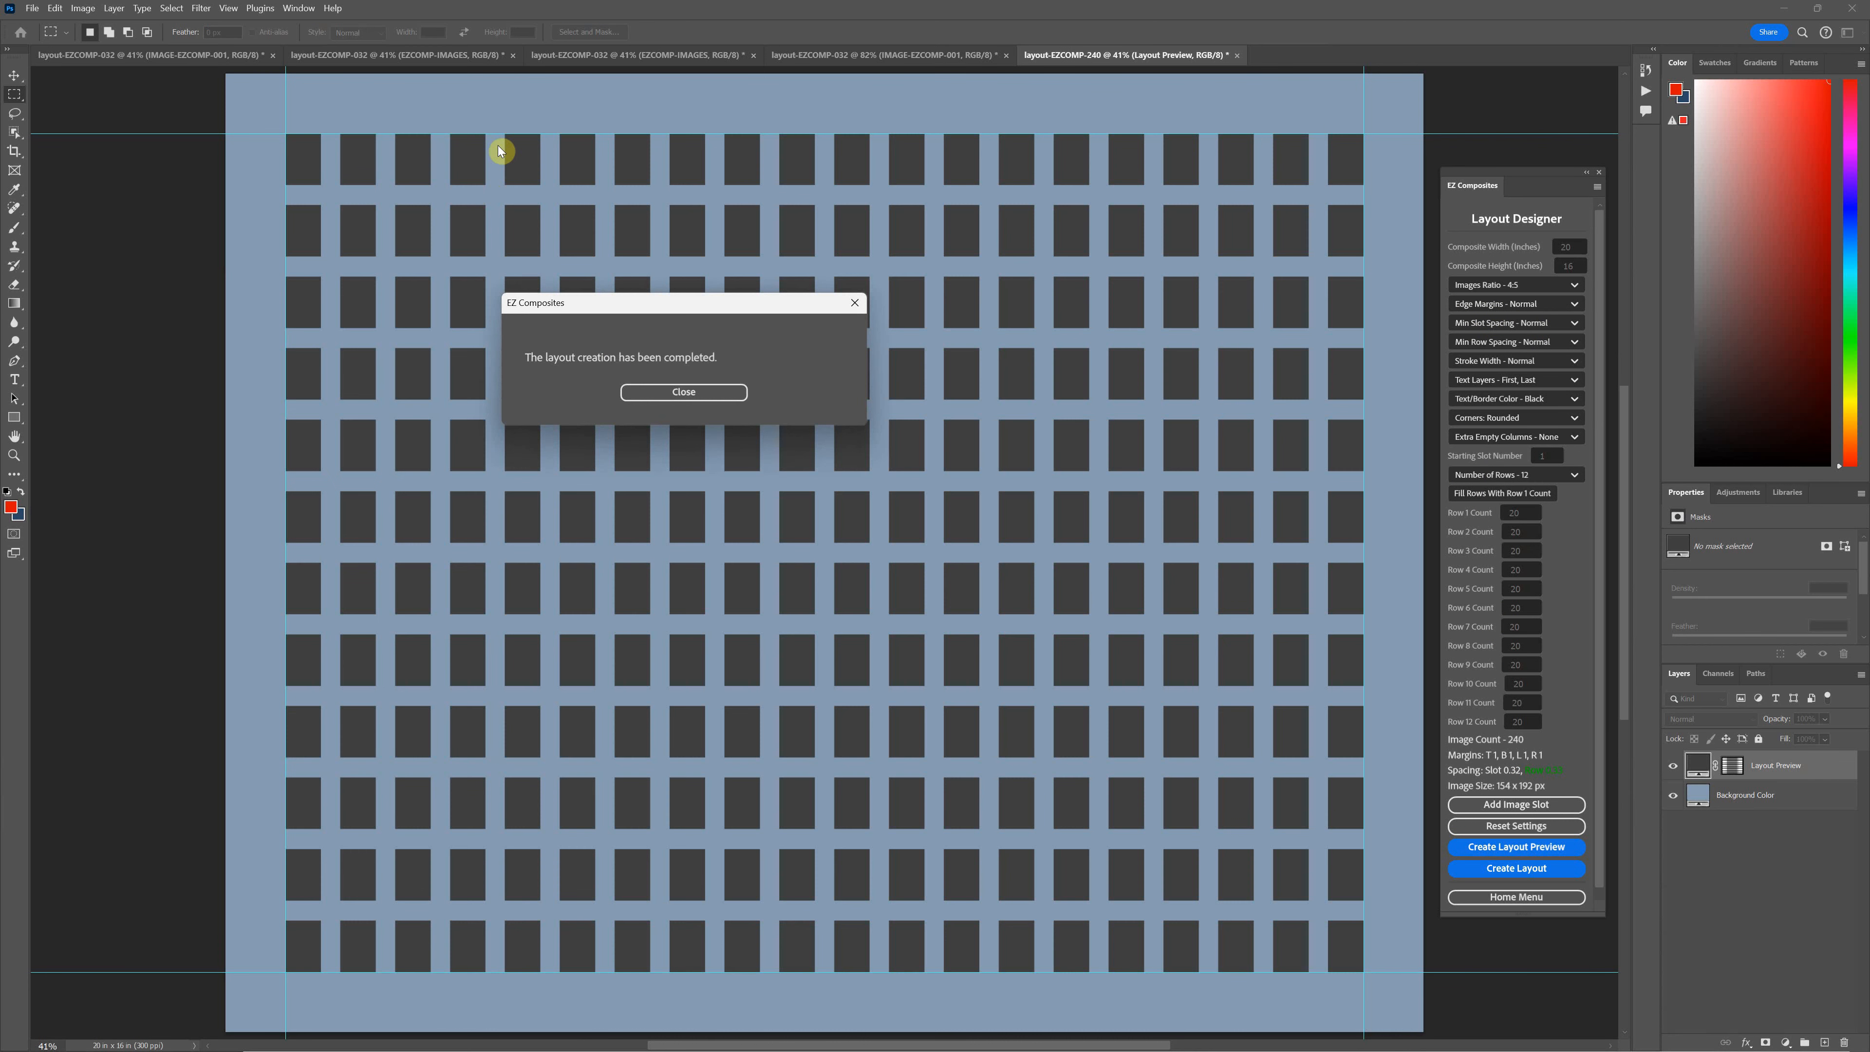
- Dismiss the completion message and set Min Slot Spacing and Min Row Spacing to Fine
left_click(683, 392)
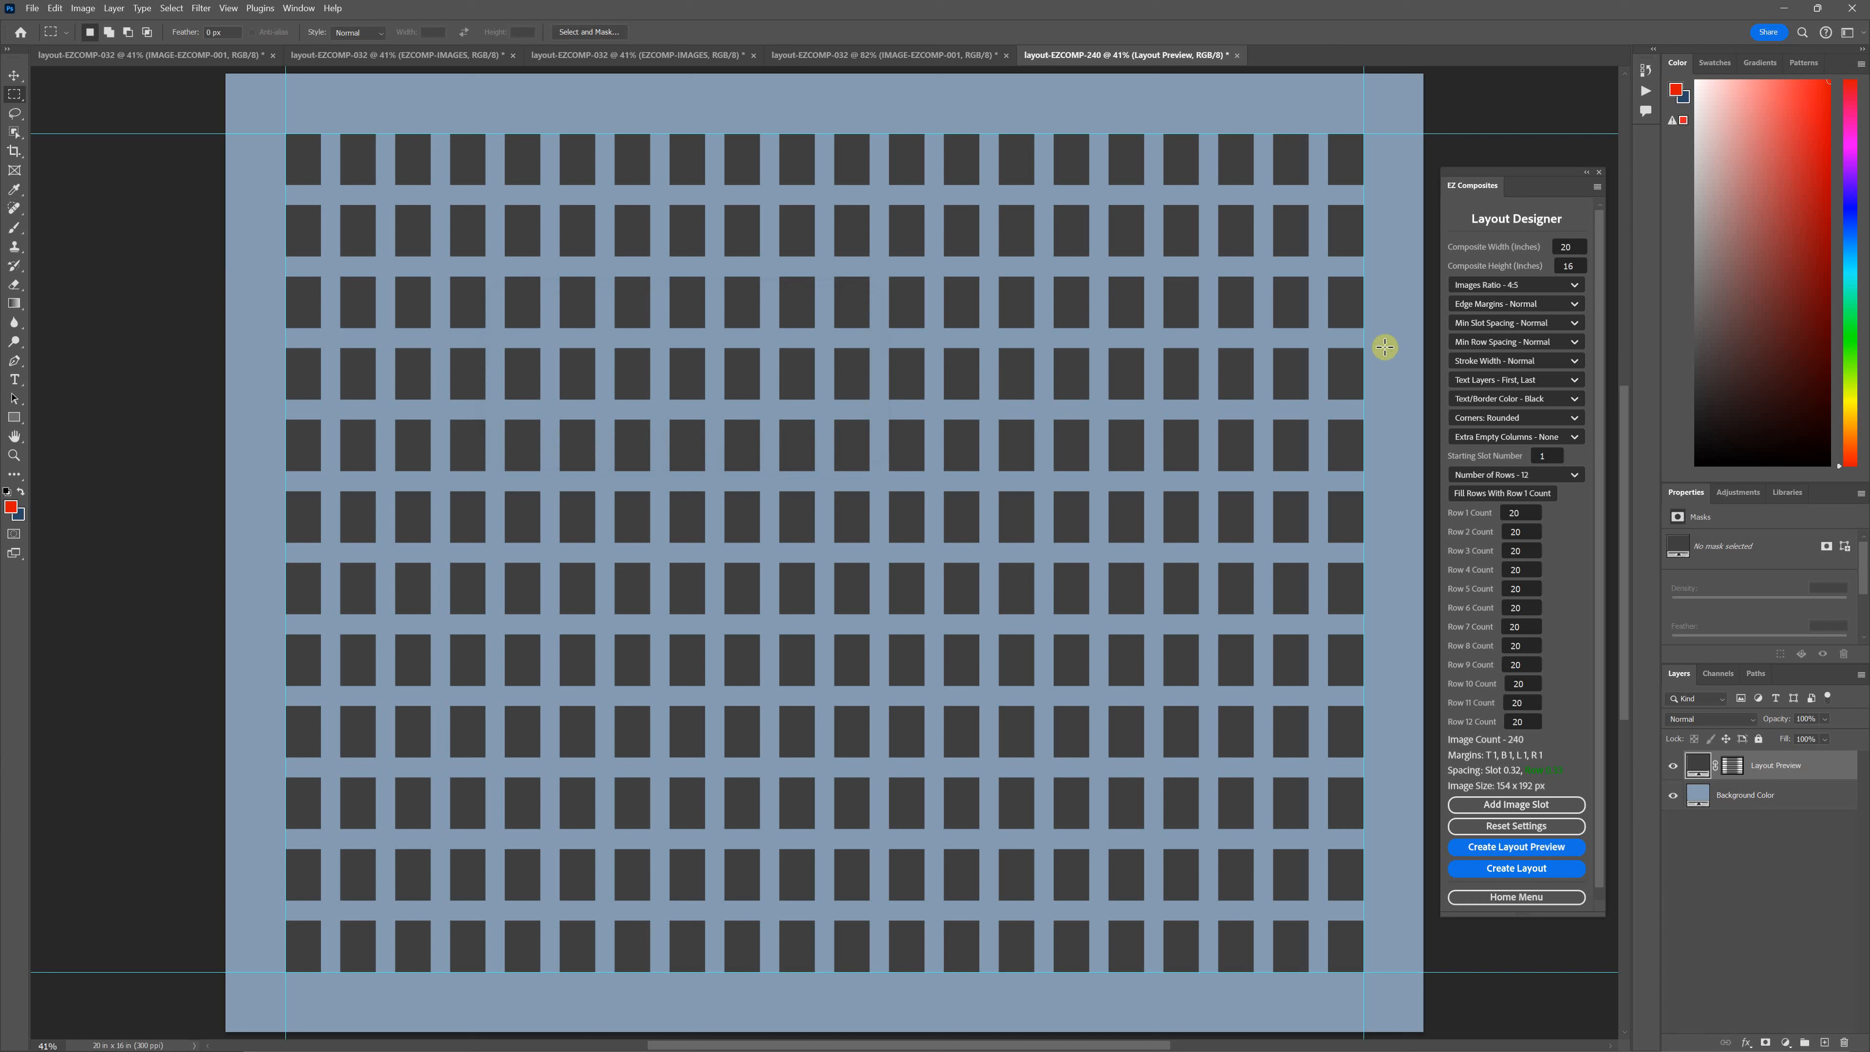
left_click(1514, 323)
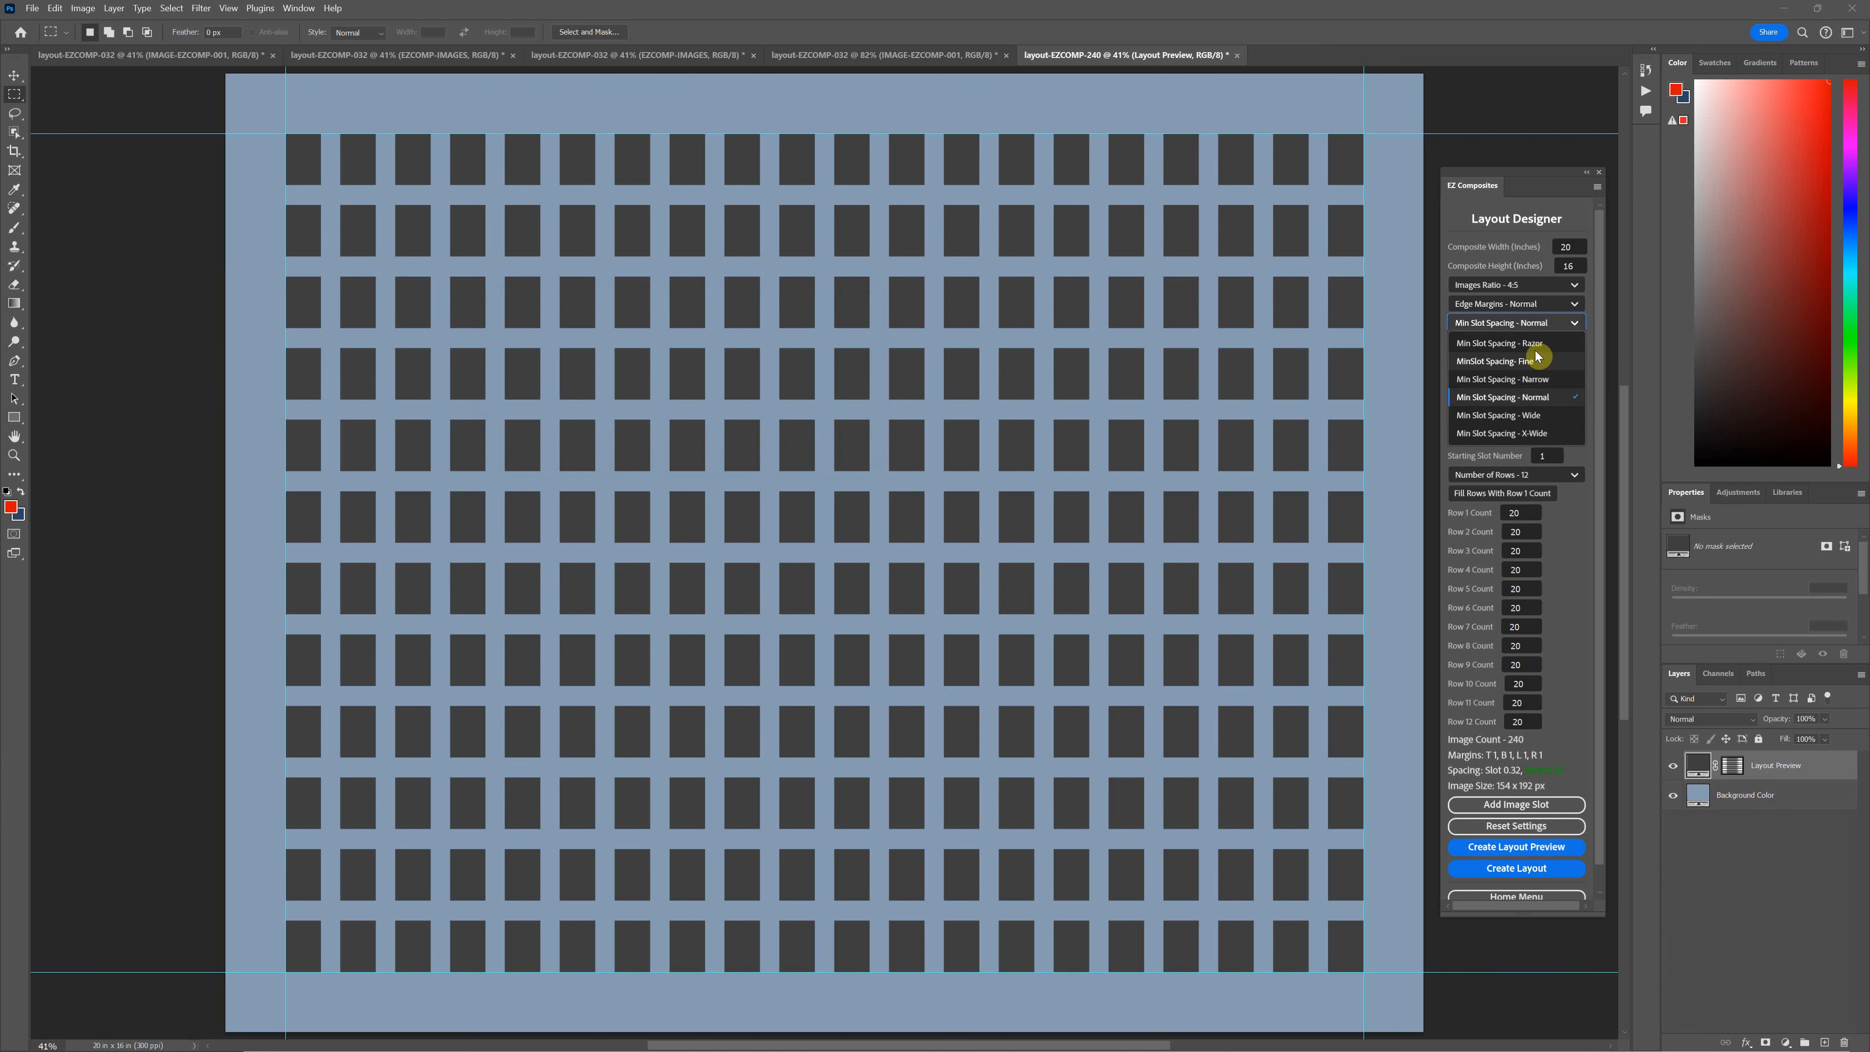
left_click(1515, 341)
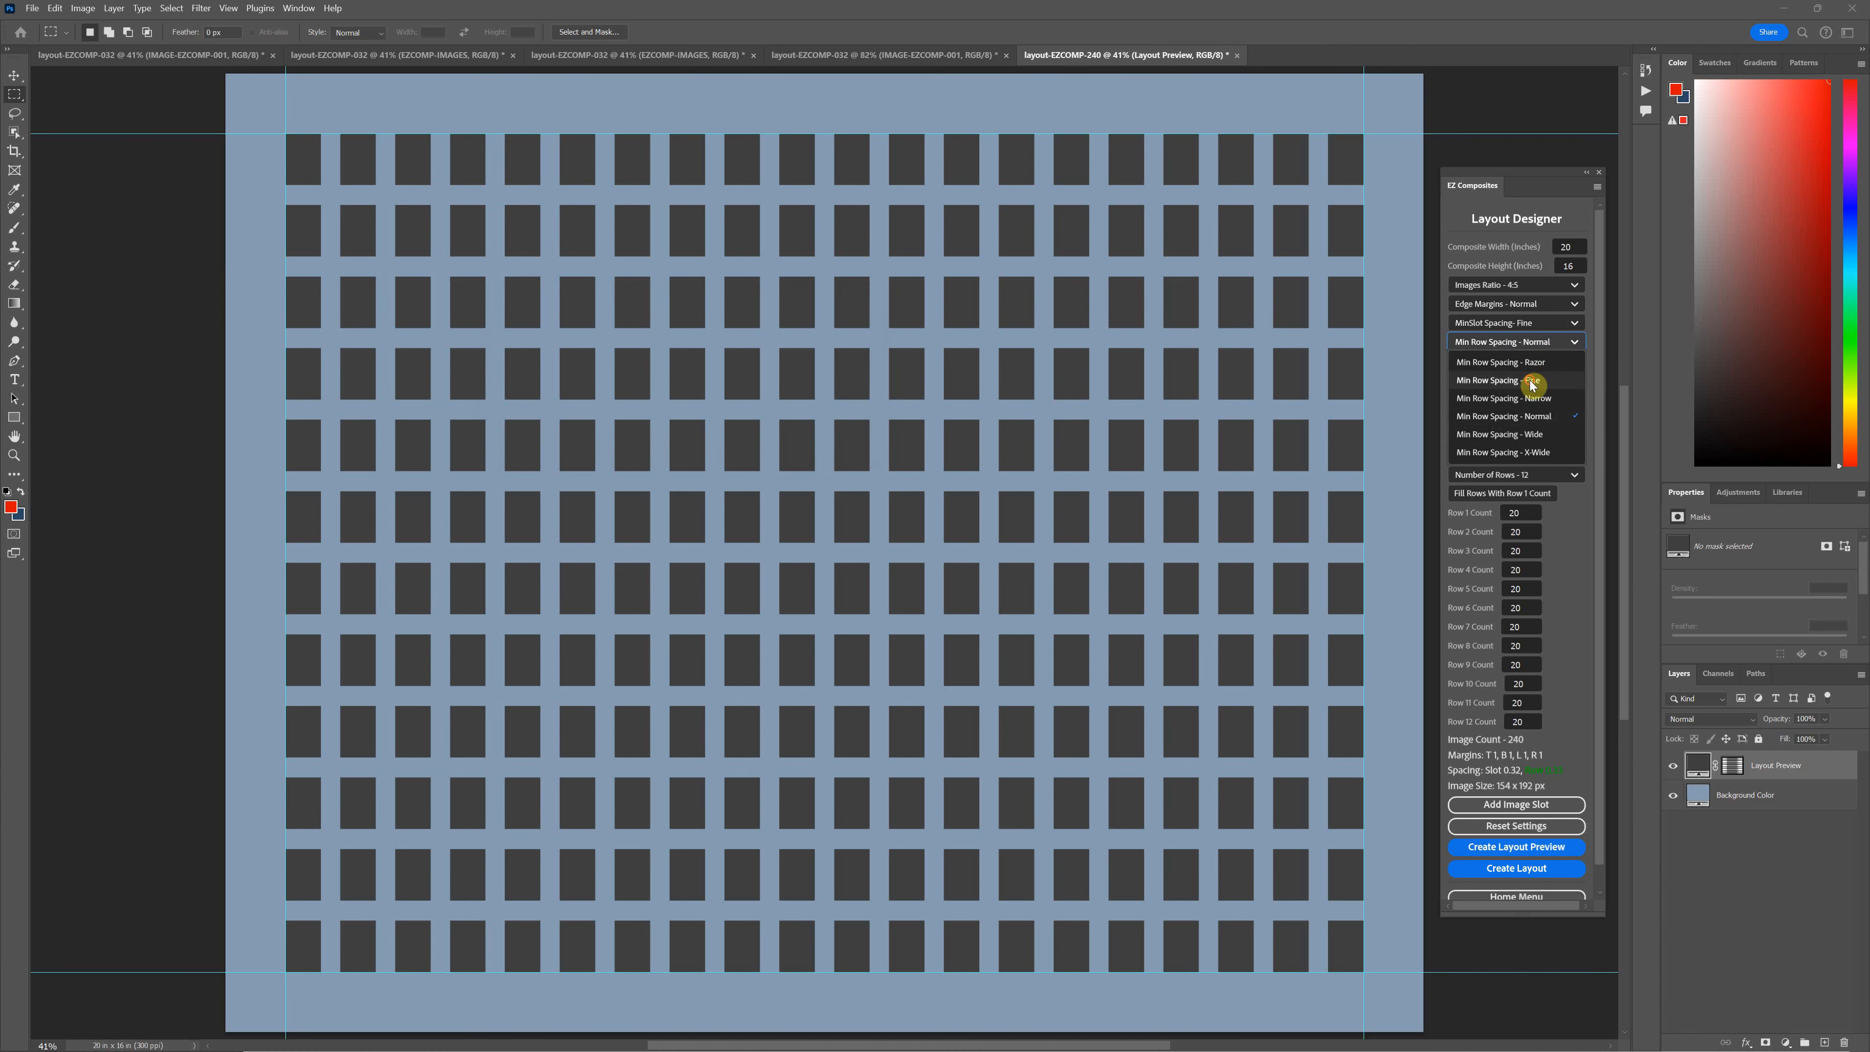
left_click(1500, 379)
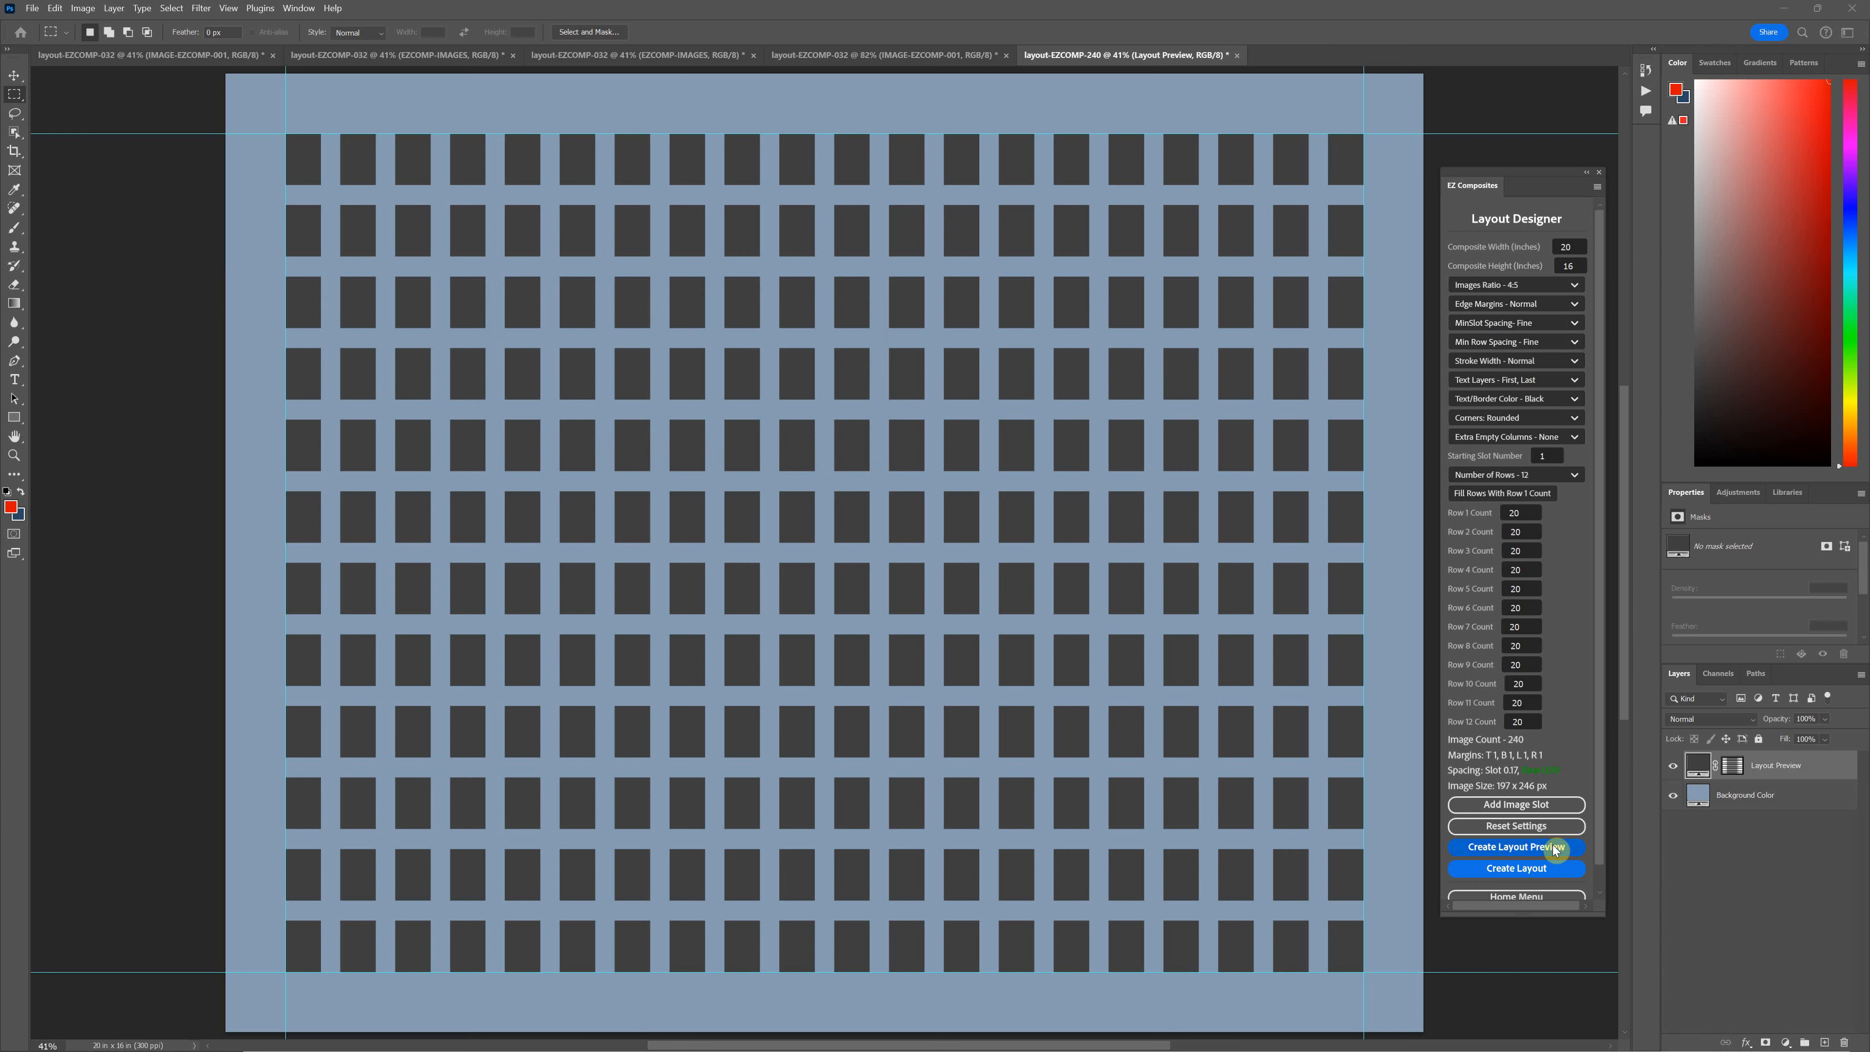
- Preview the tighter 240-slot layout and start building the full layout
left_click(1516, 847)
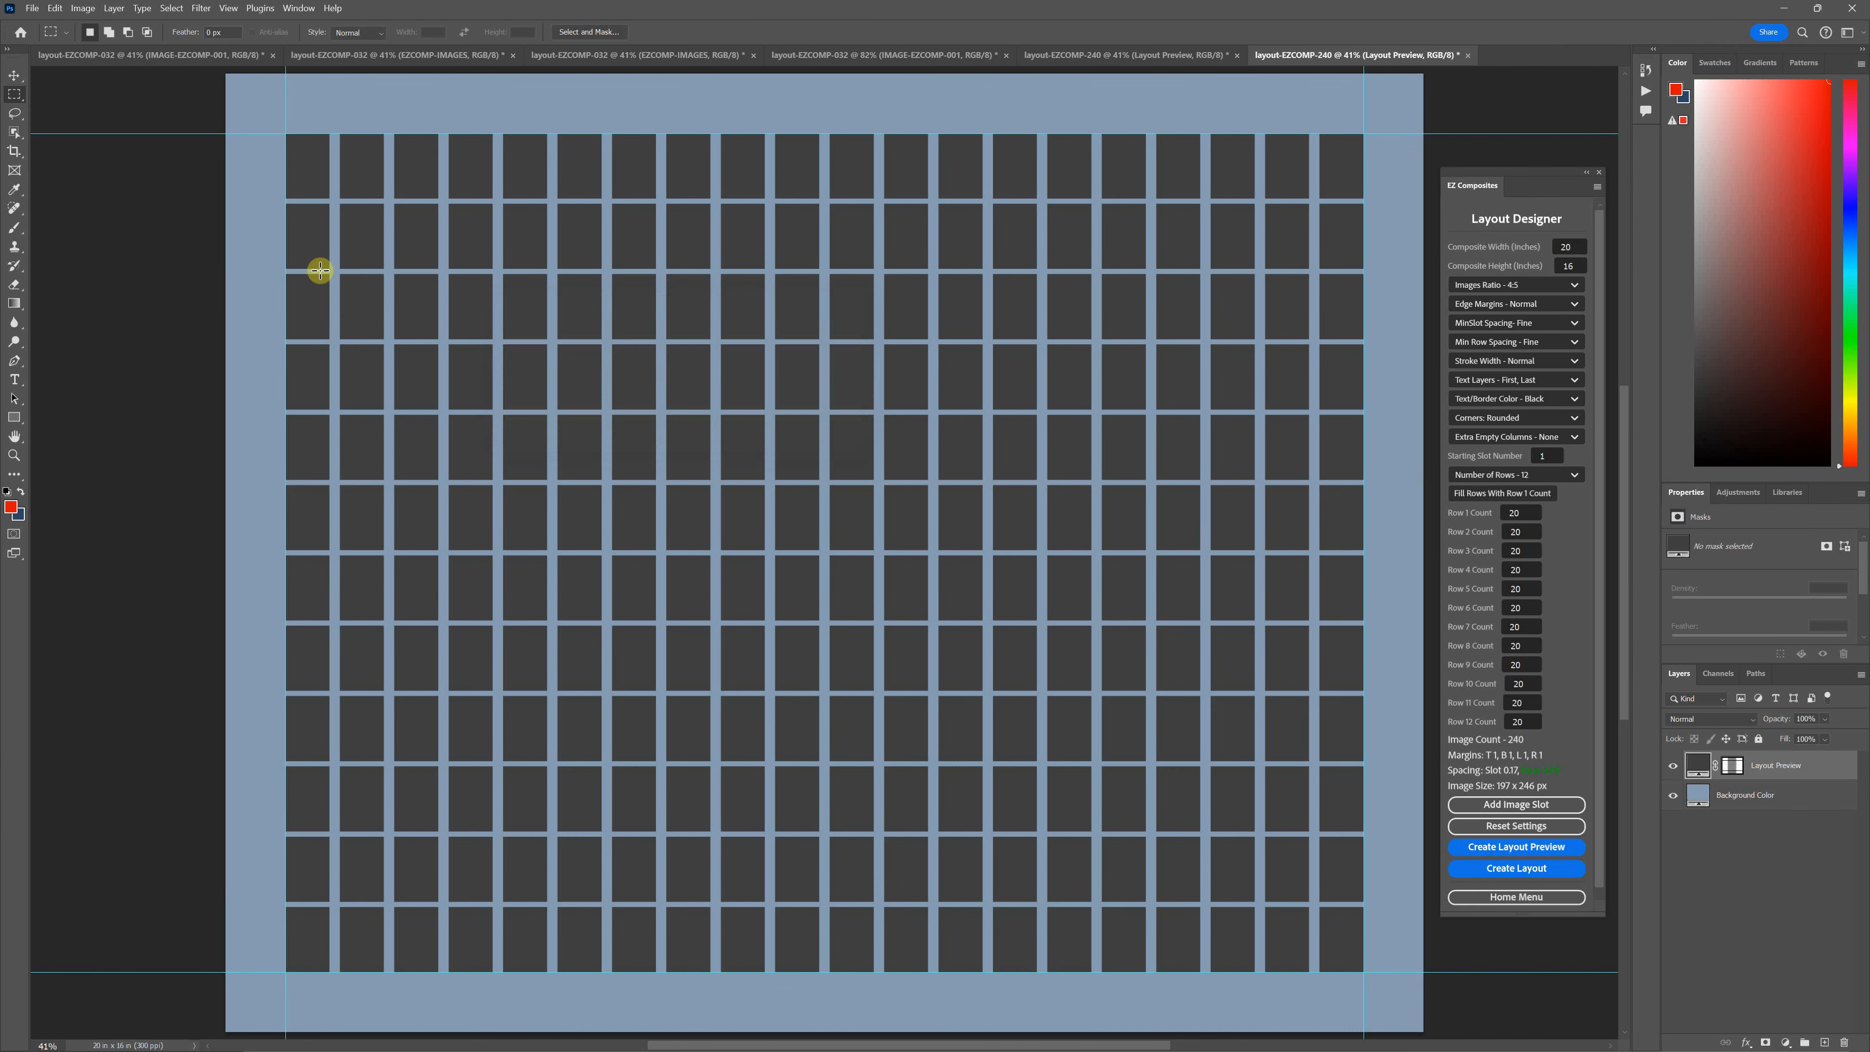
mouse_move(1428, 403)
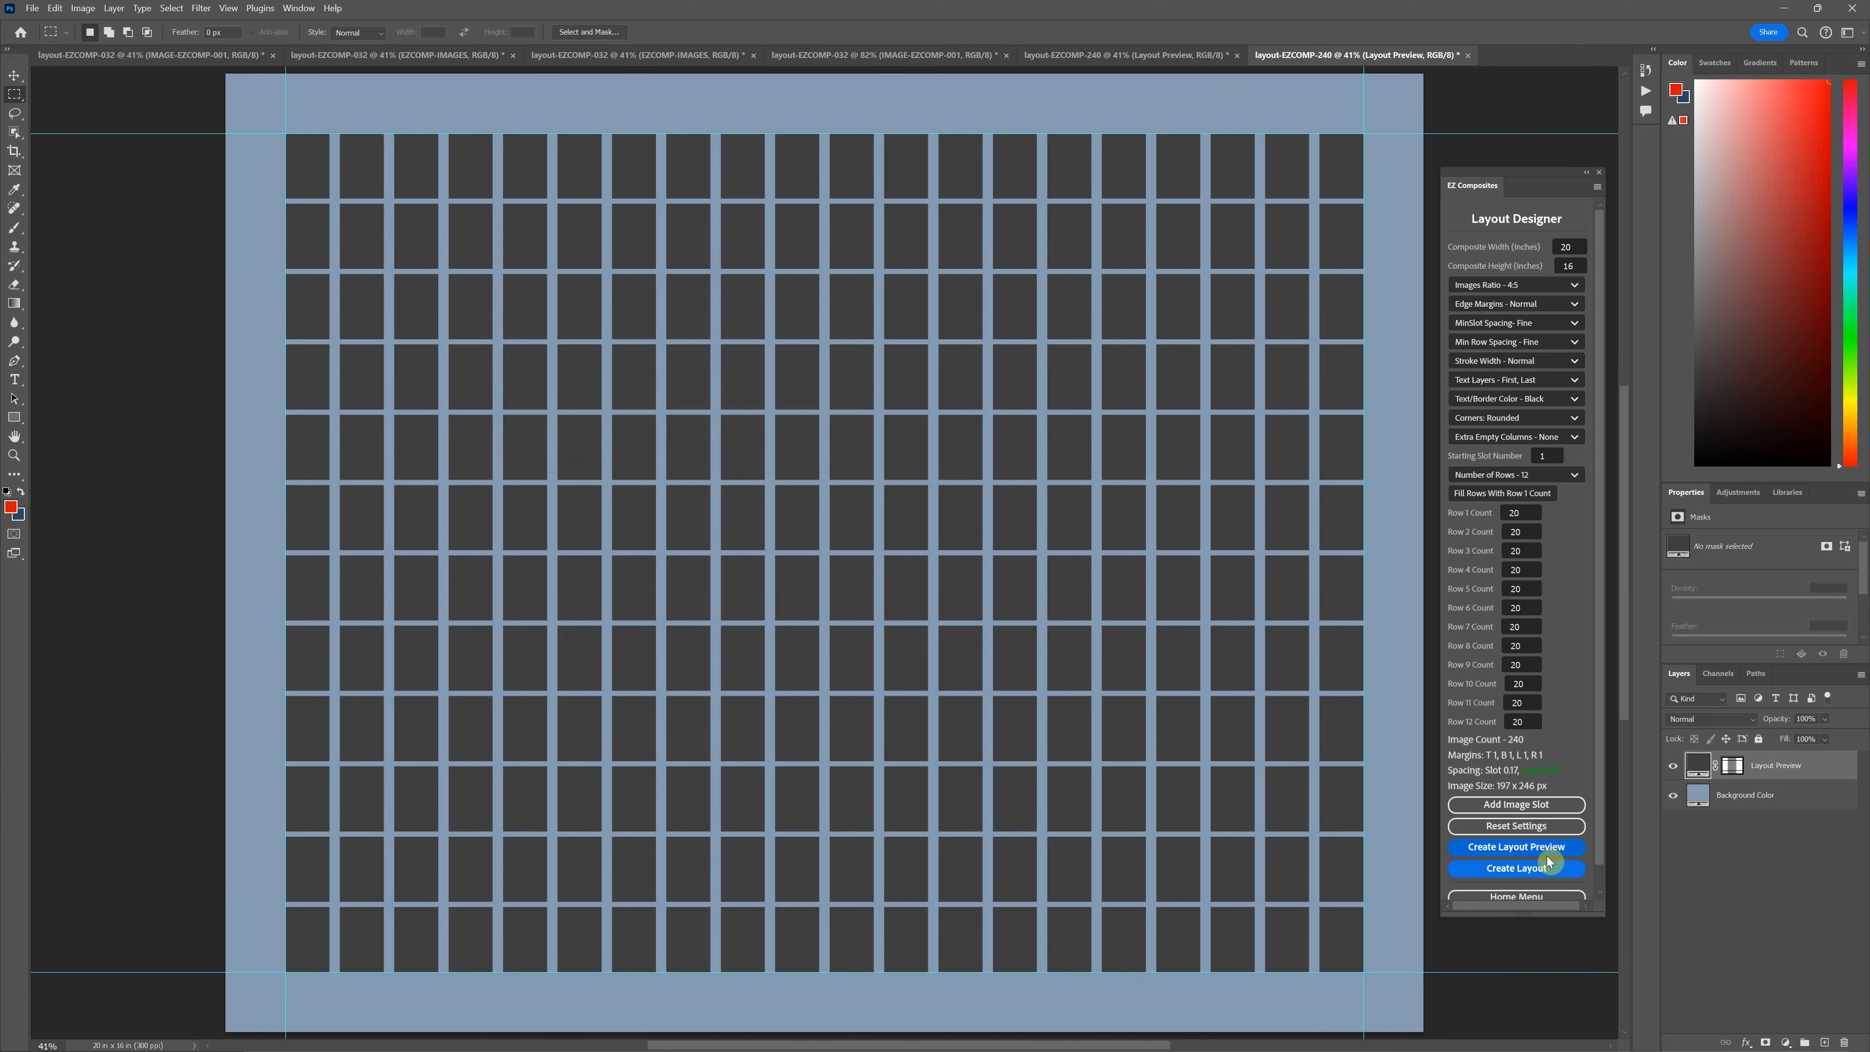
left_click(1516, 867)
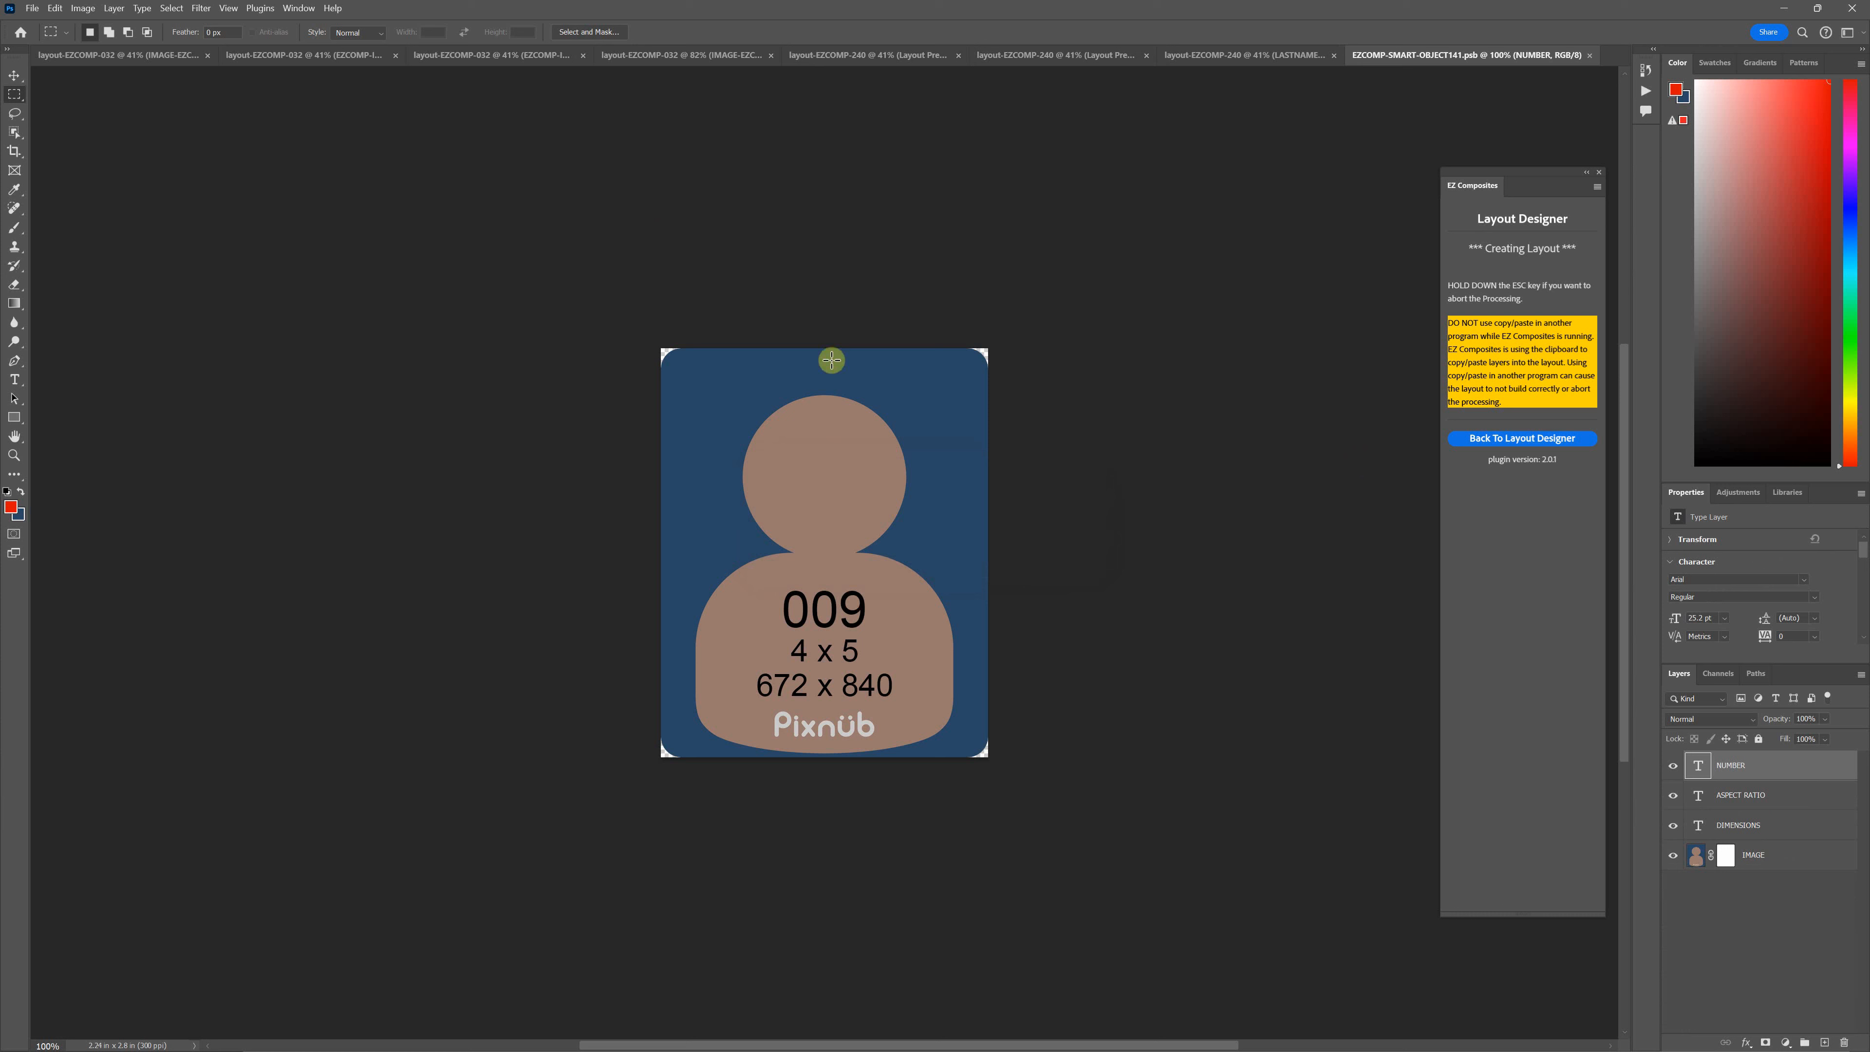
- Return to the Layout Designer and change the stroke width to Razor for 202 x 253 px slots
left_click(1521, 437)
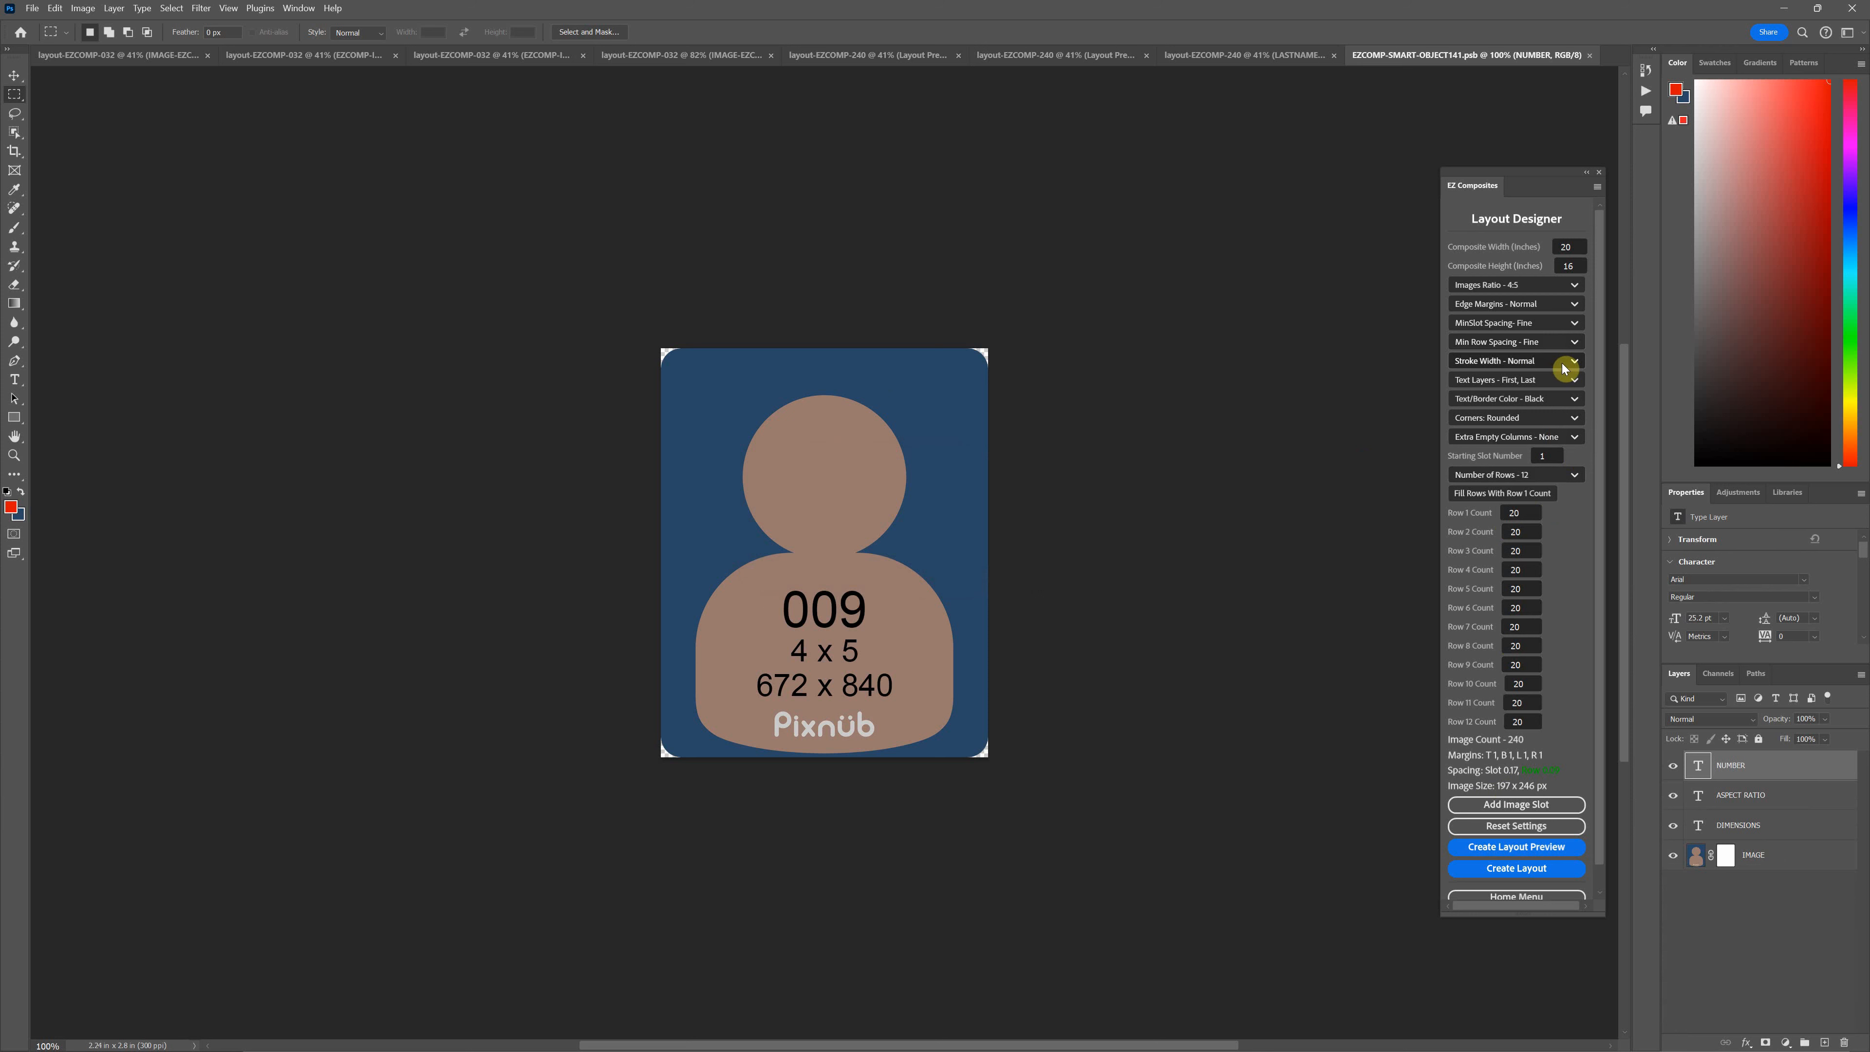
left_click(1573, 360)
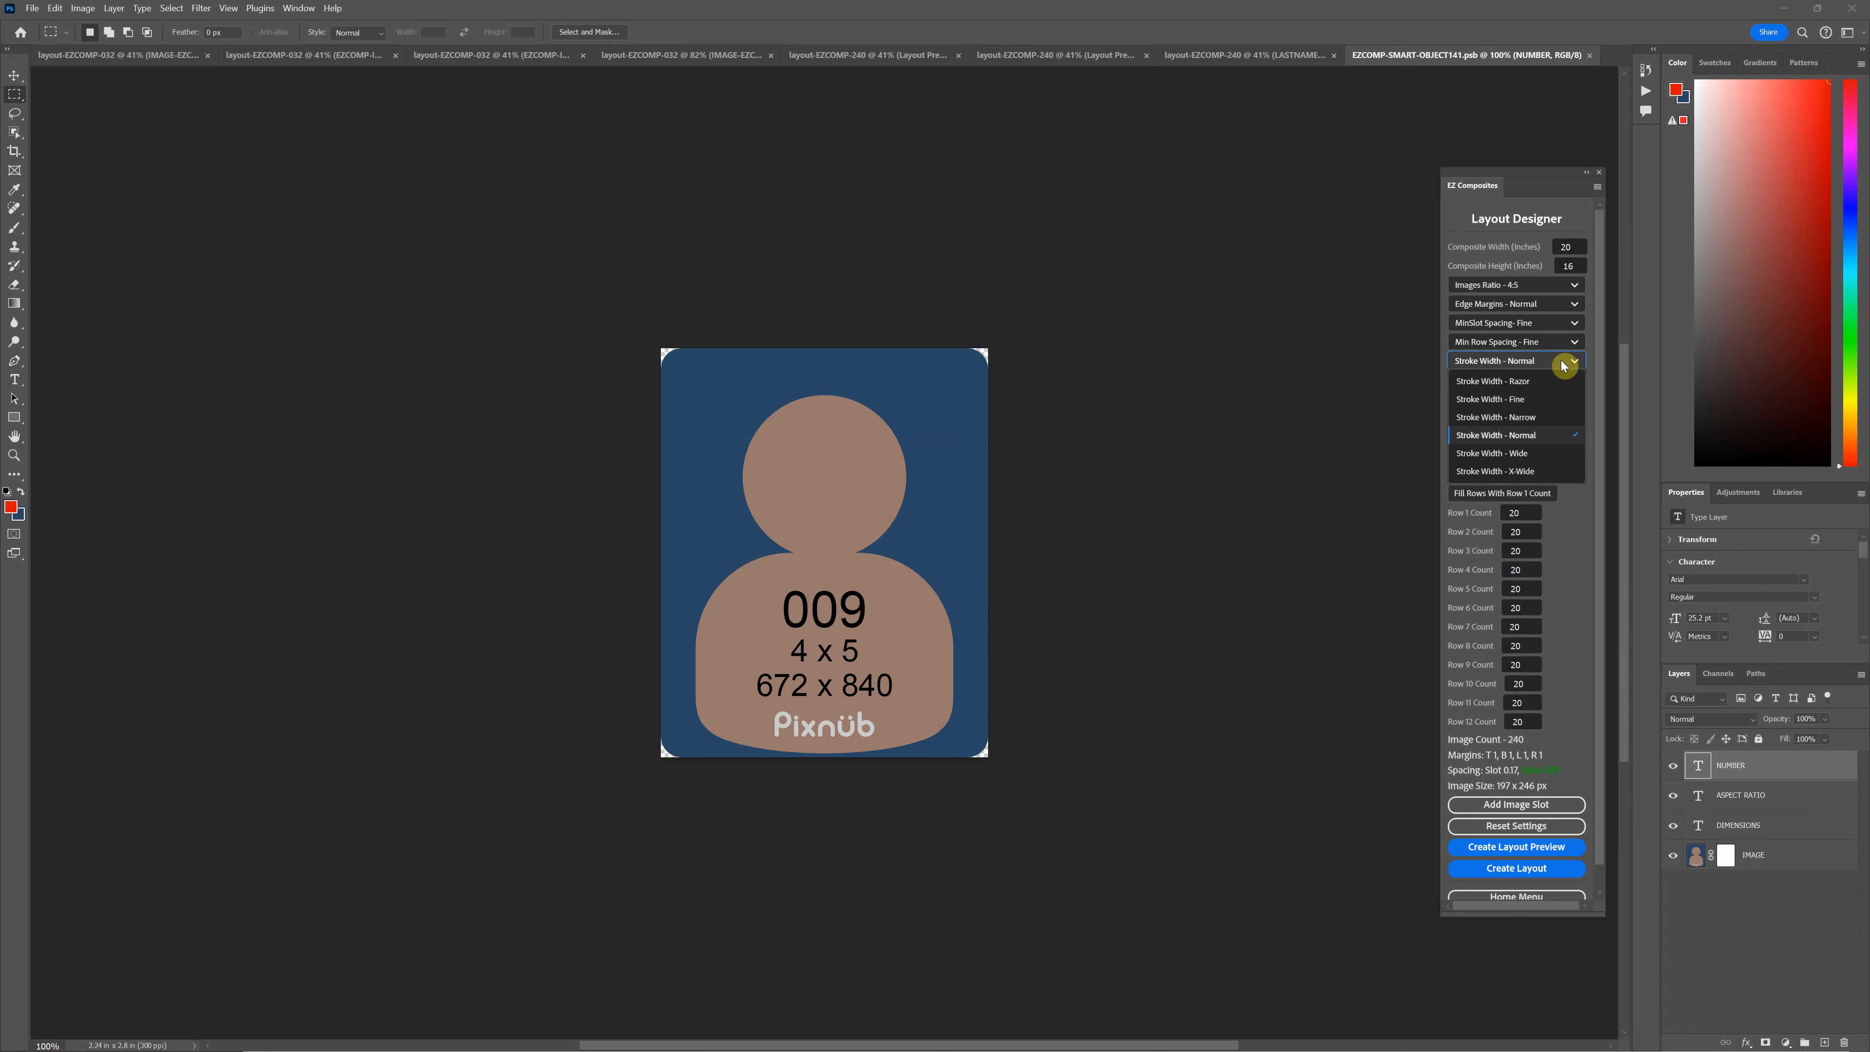
left_click(1489, 380)
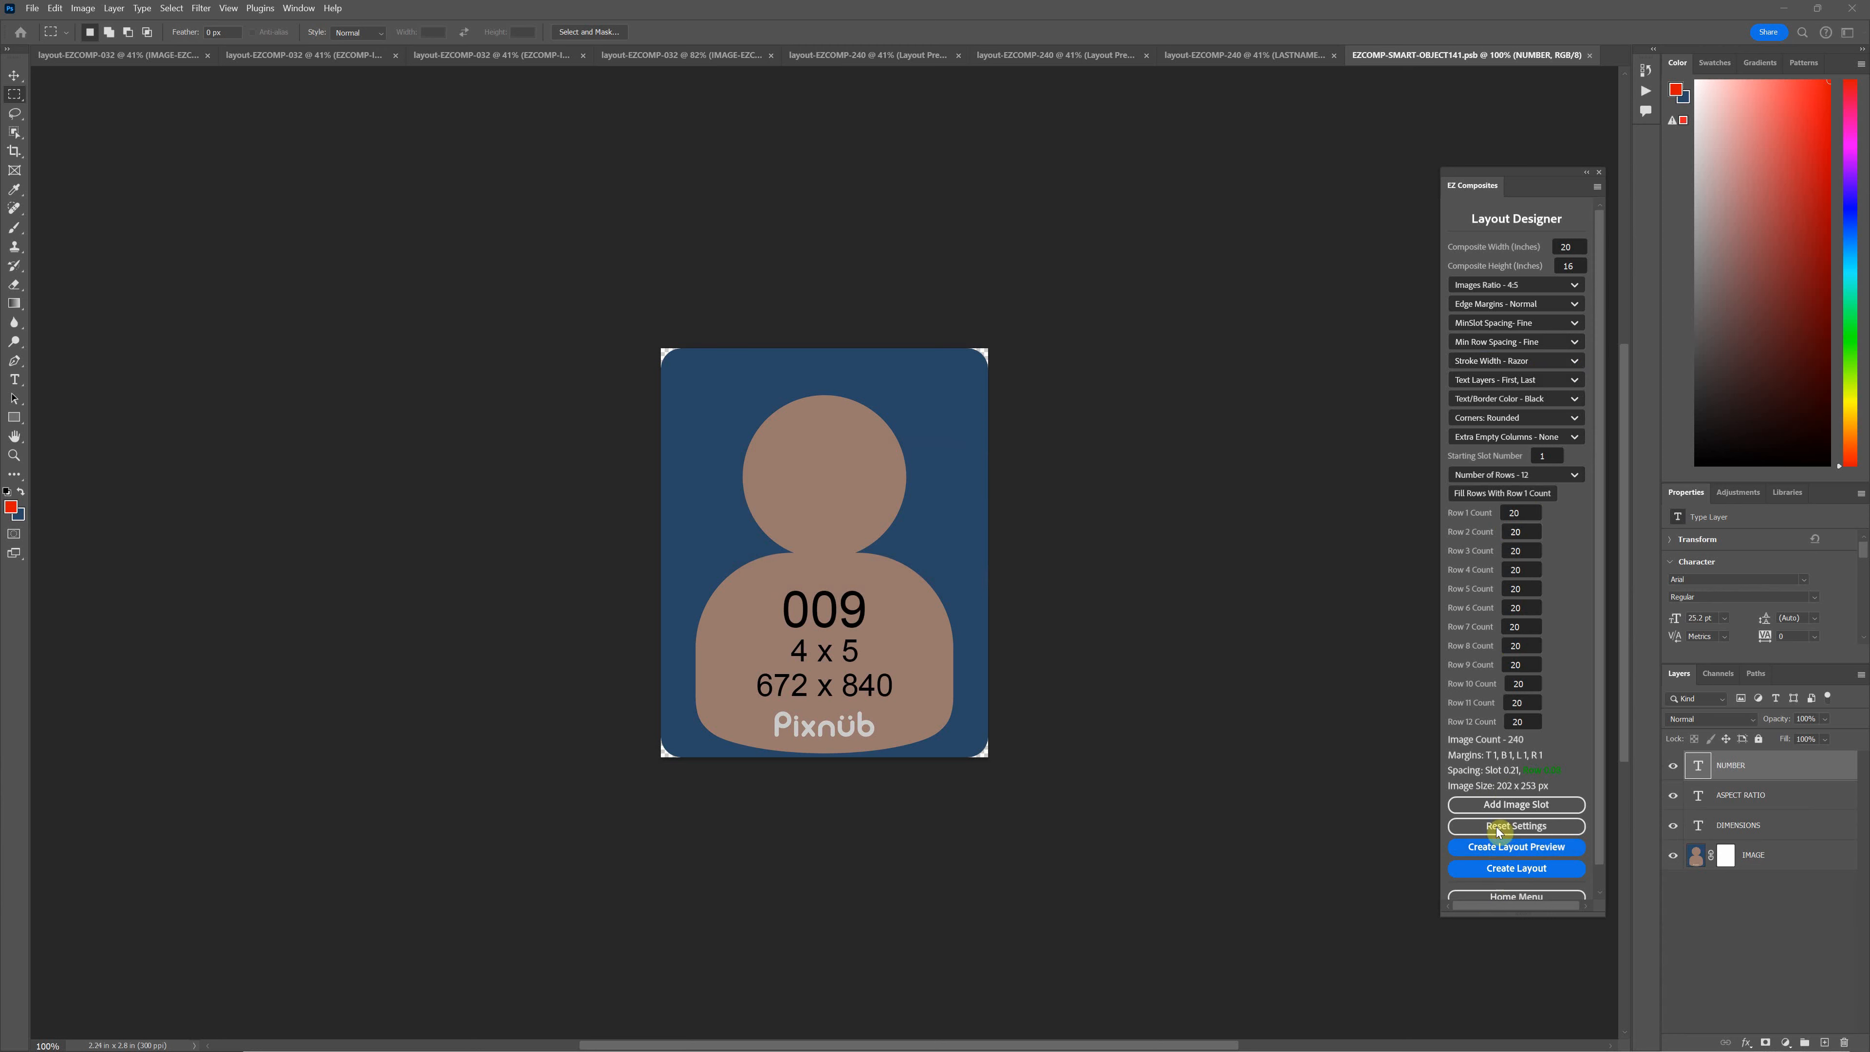
mouse_move(1532, 871)
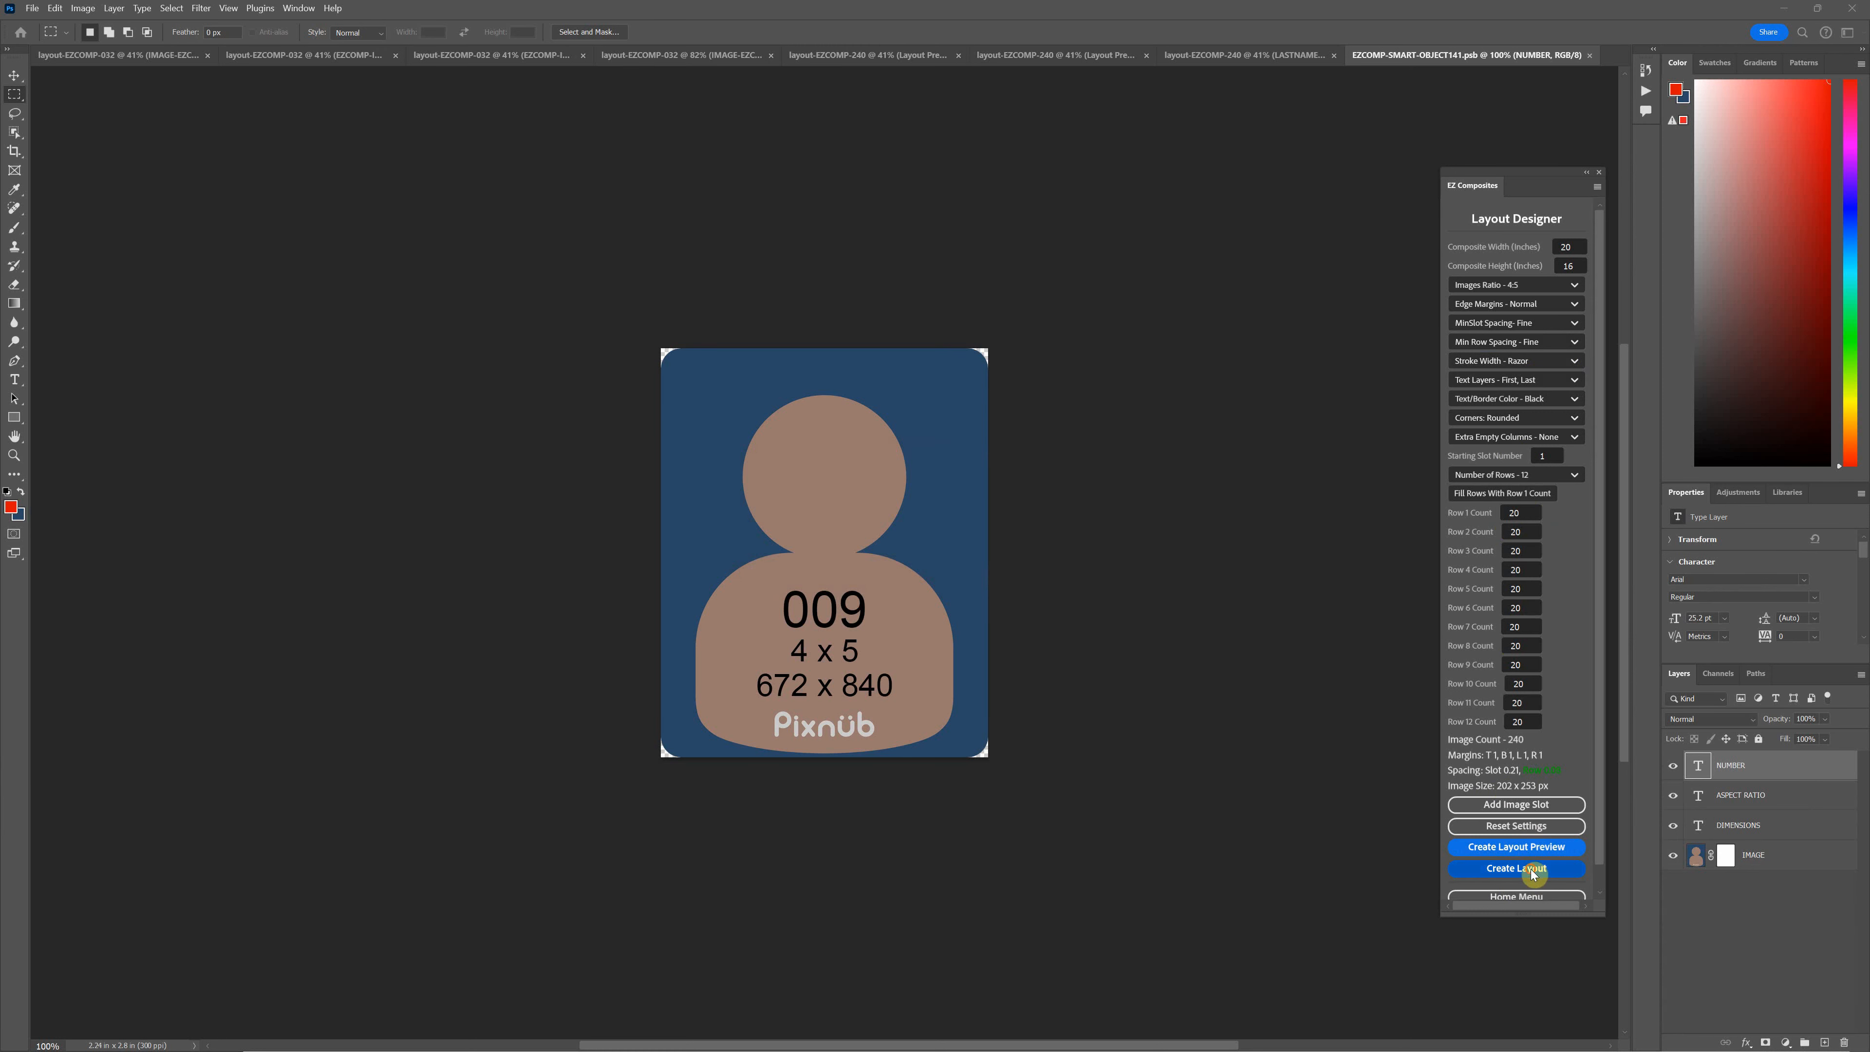
- Build the 240-slot layout with Razor strokes, return to the designer and keep Razor selected
left_click(1515, 868)
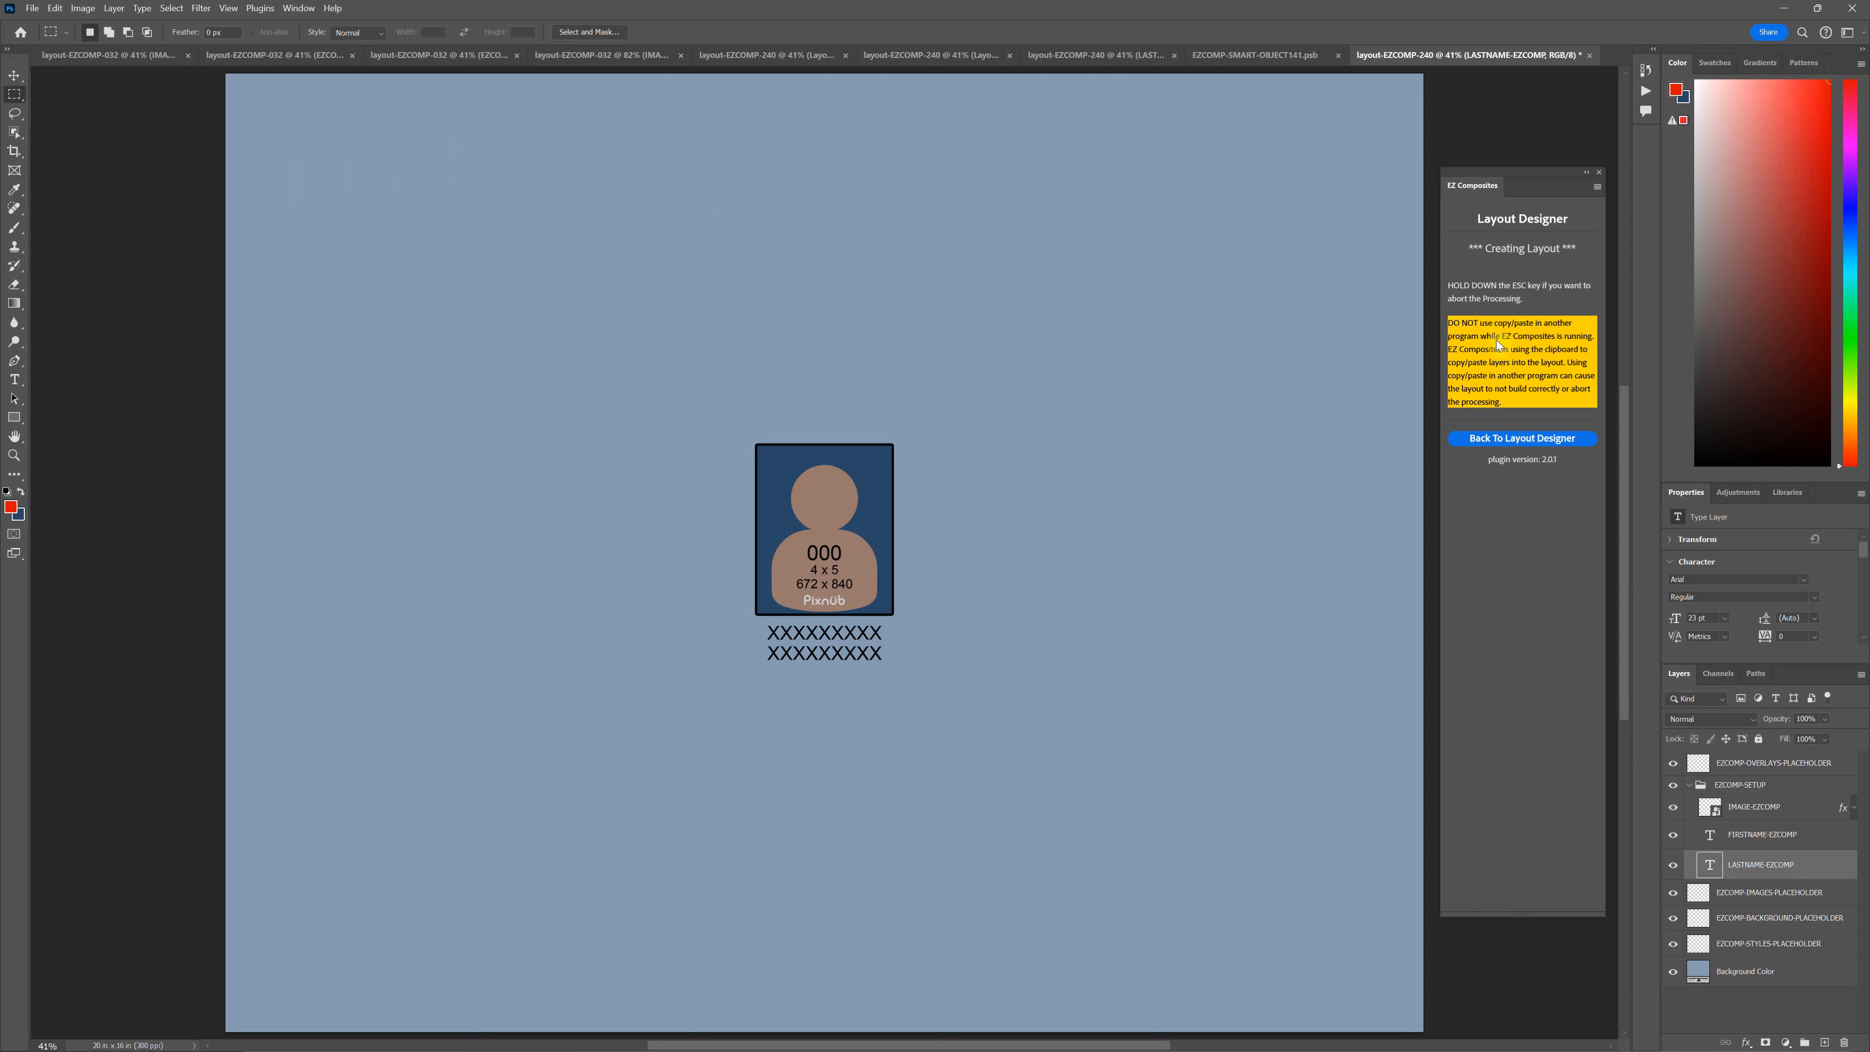
left_click(1521, 437)
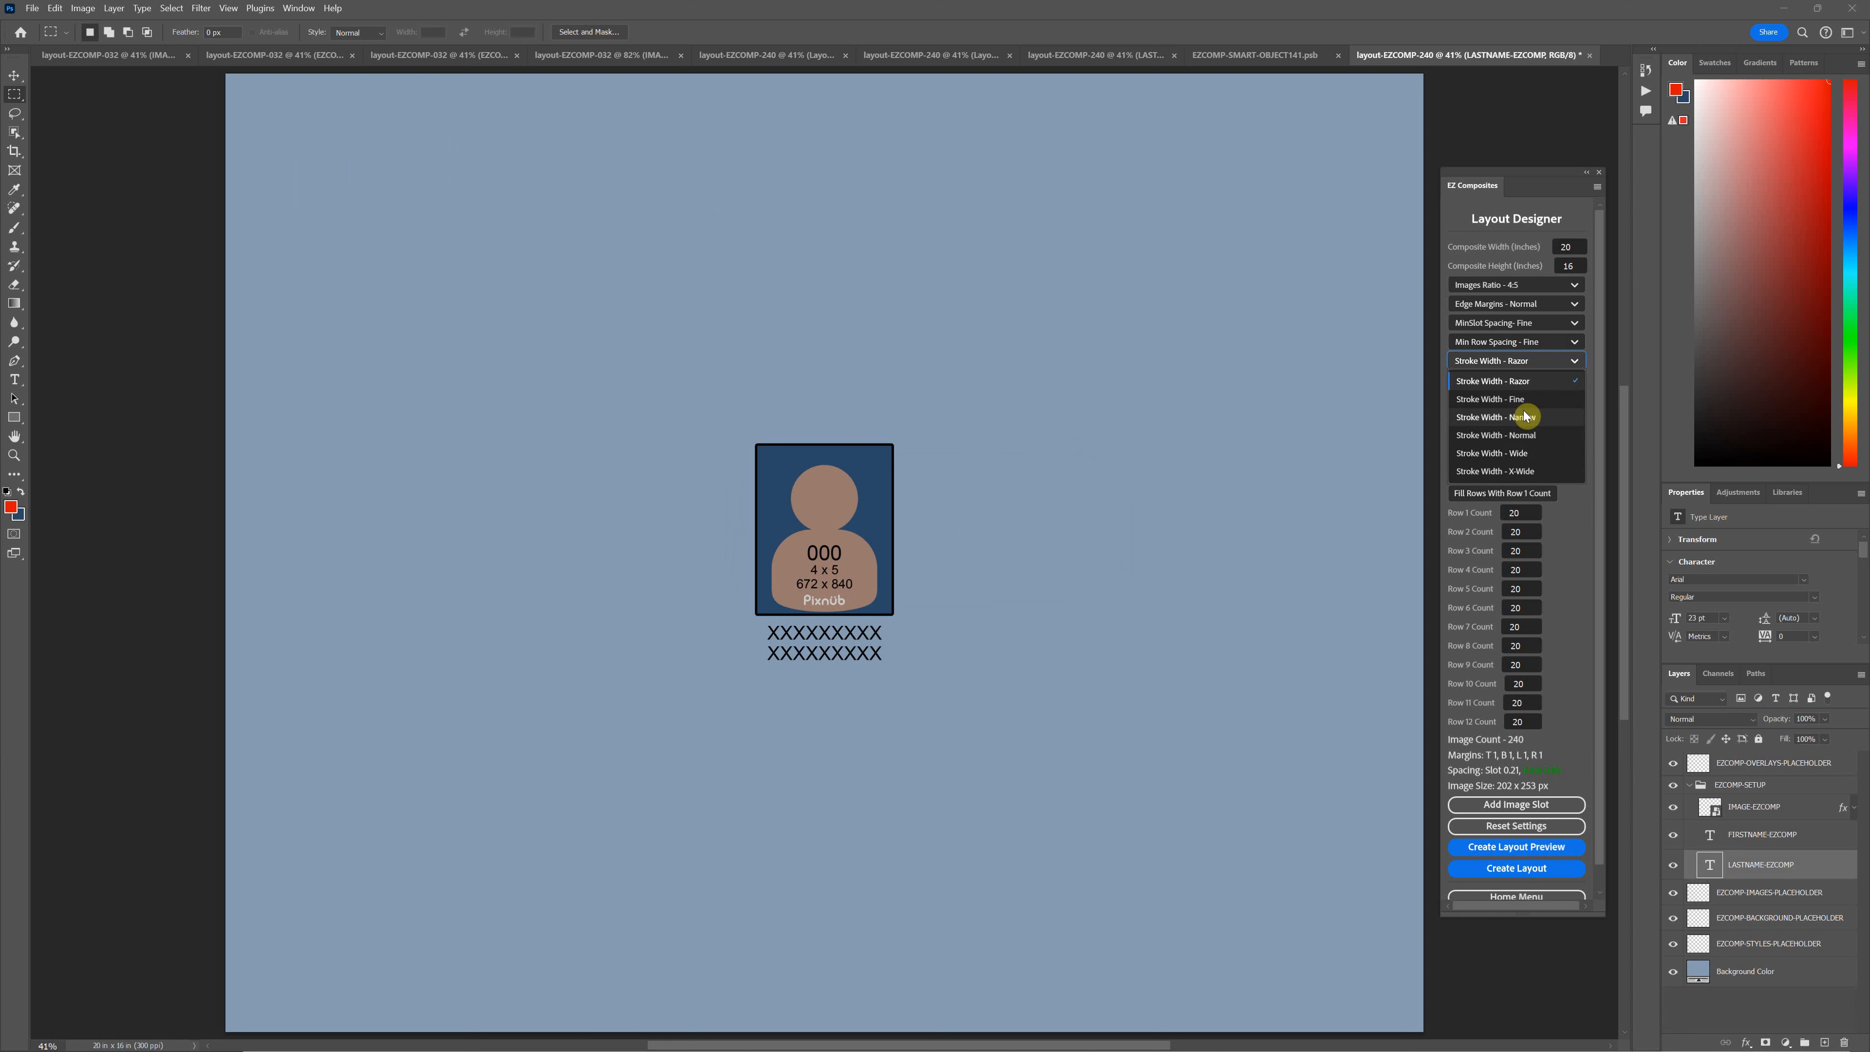
mouse_move(1504, 430)
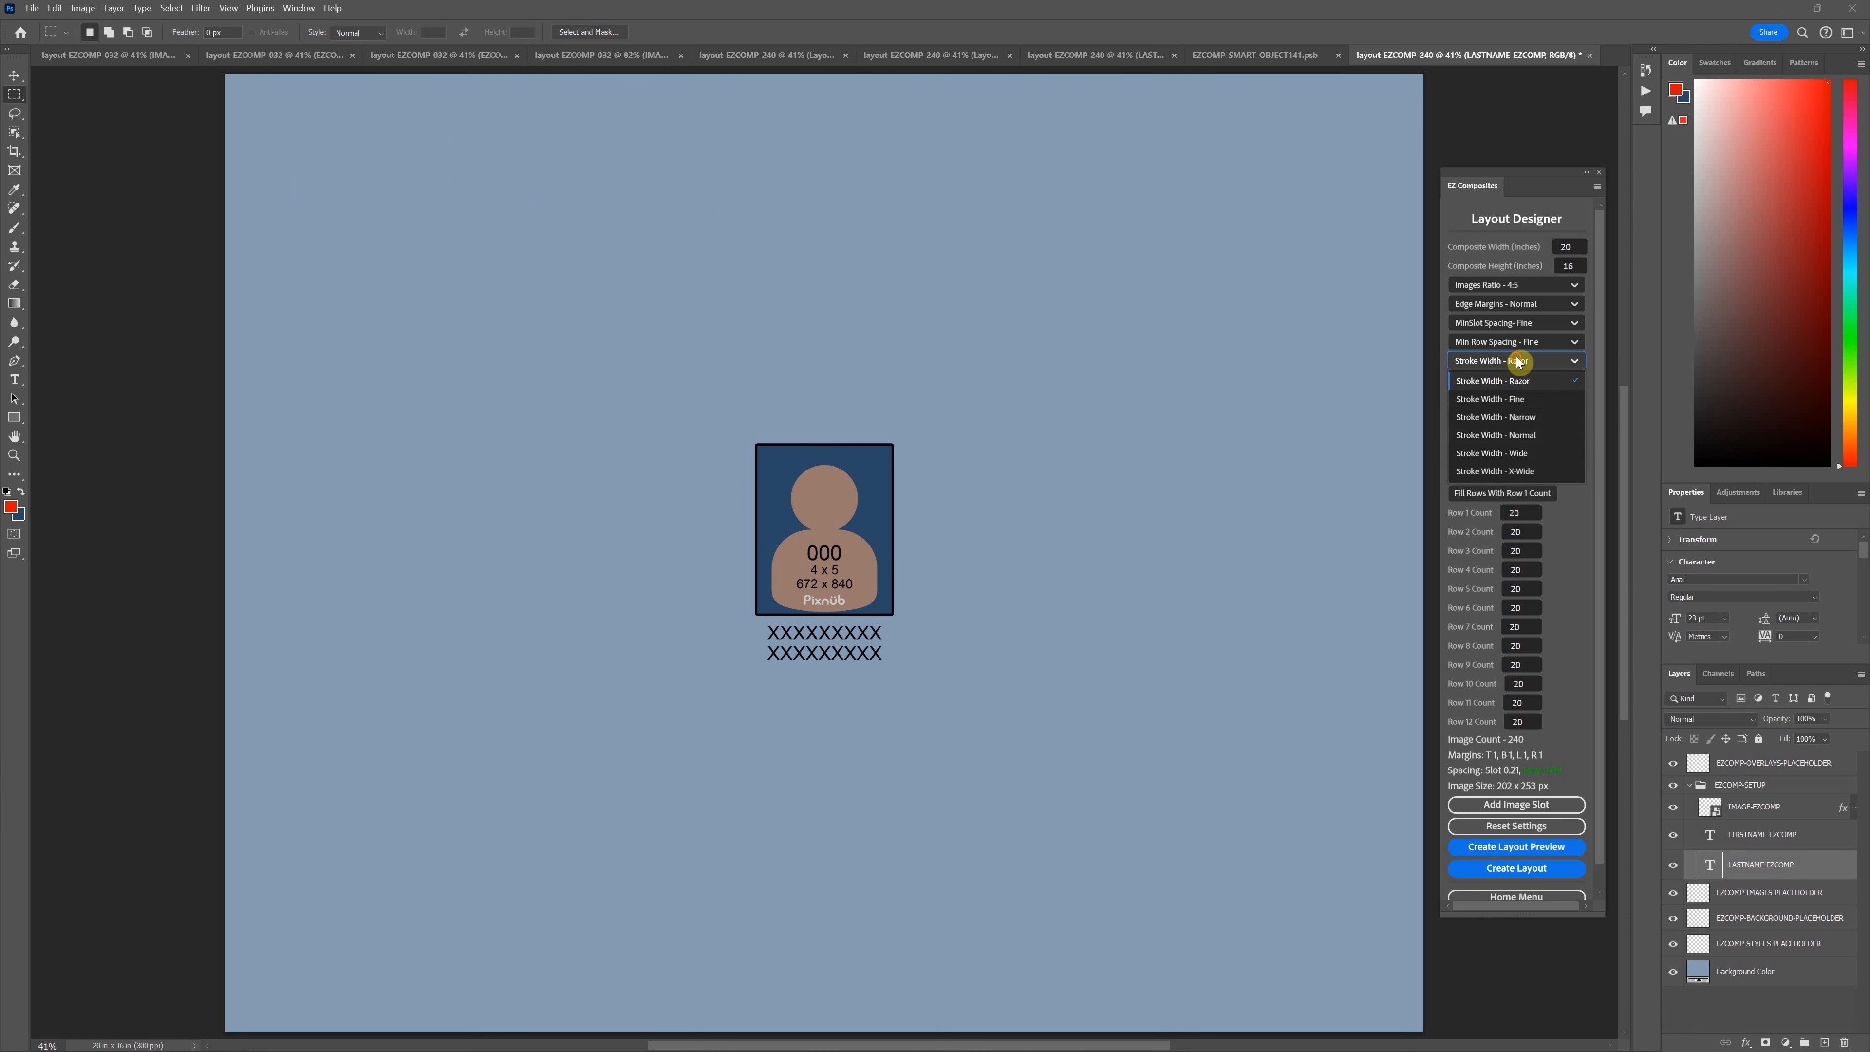
left_click(1515, 360)
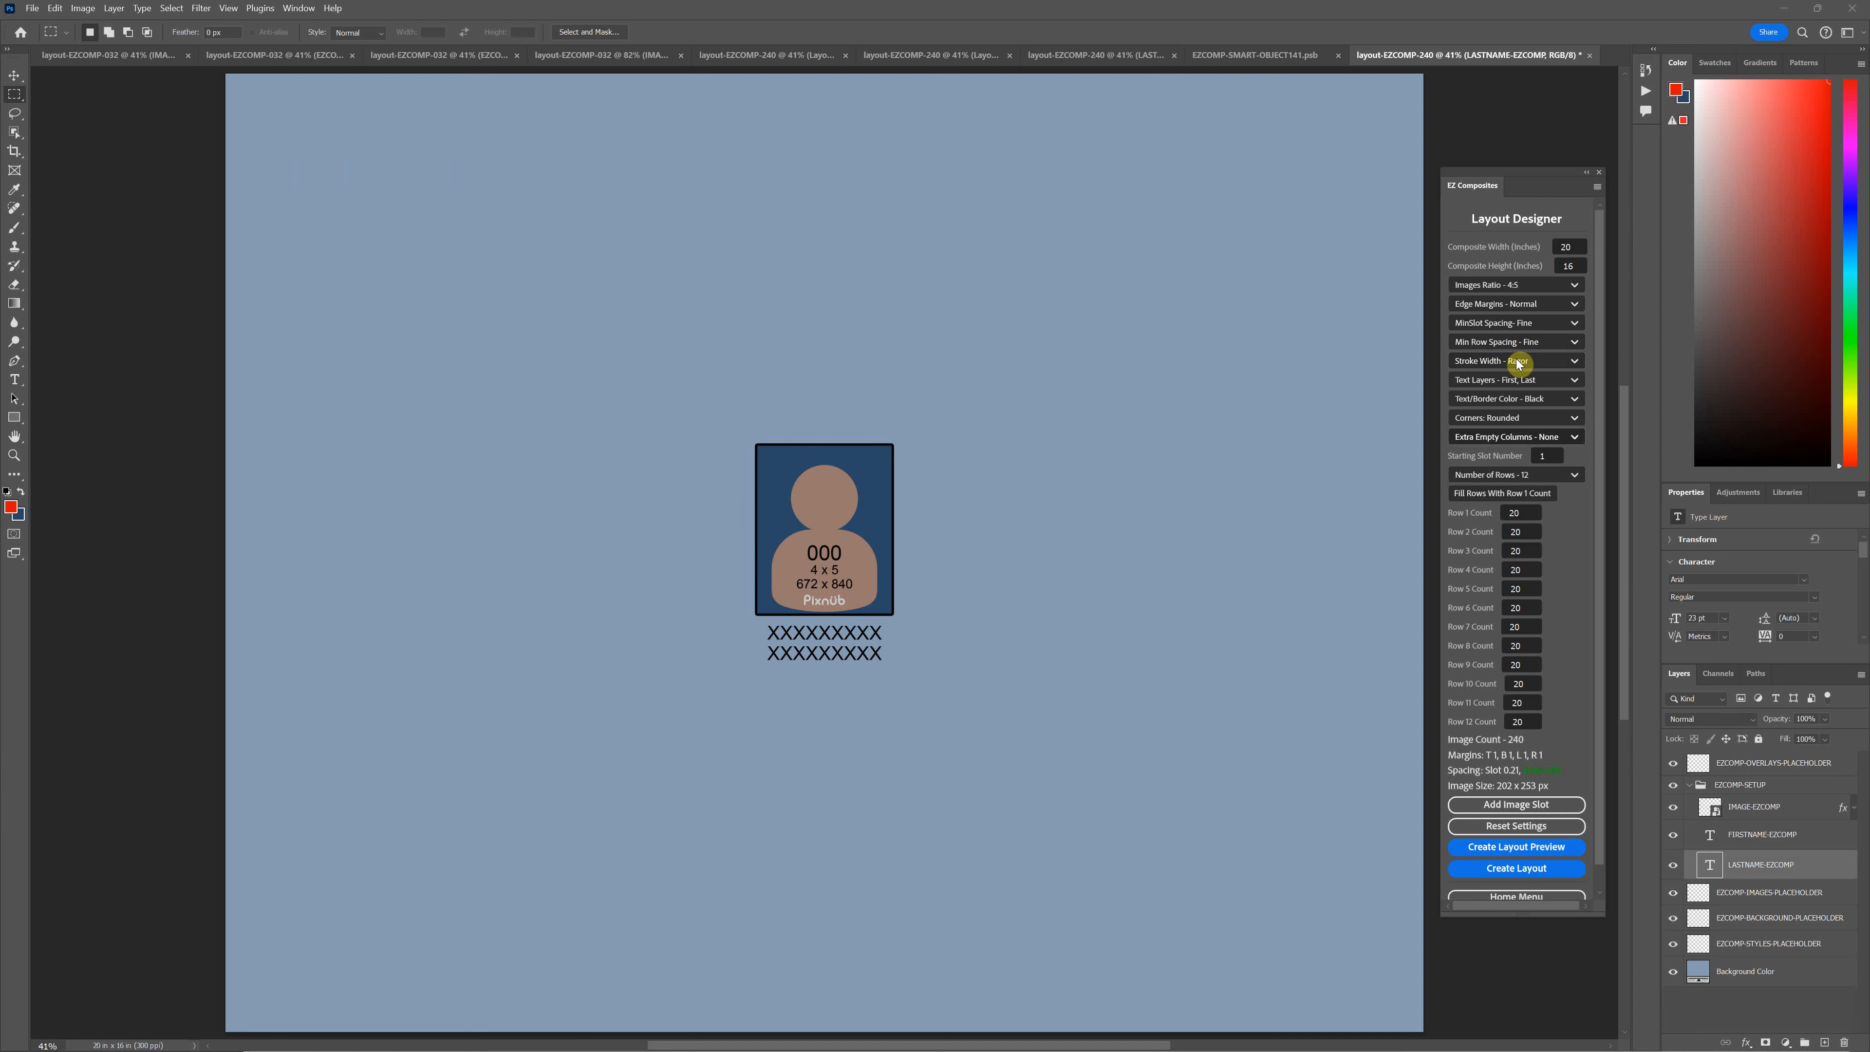